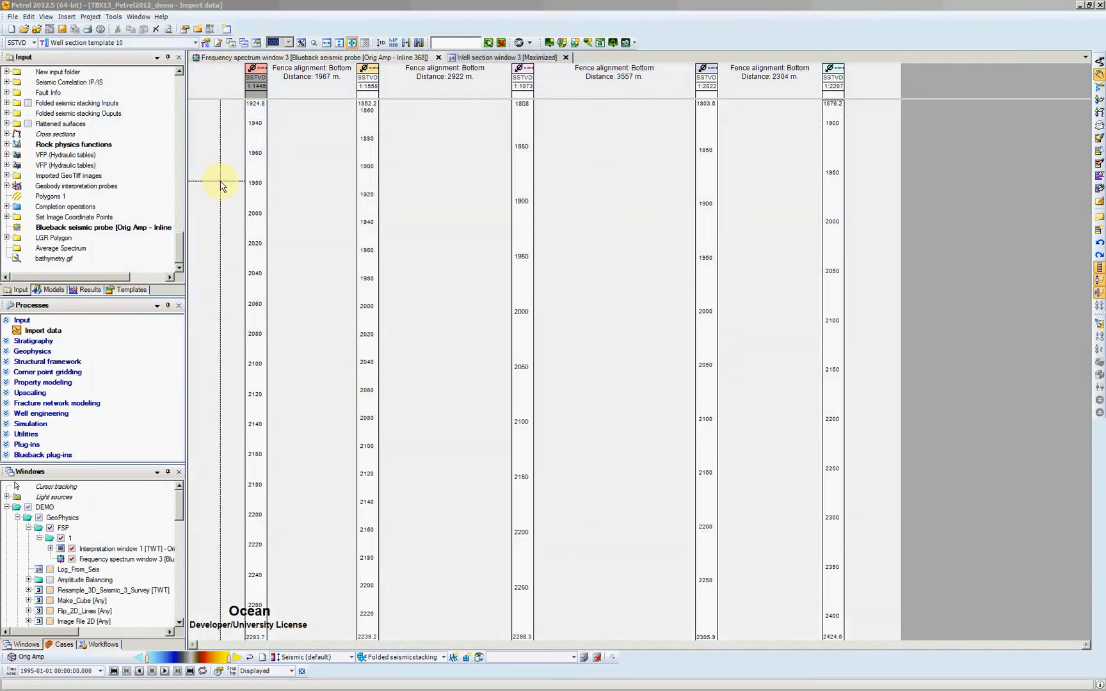
pyautogui.moveTo(178, 247)
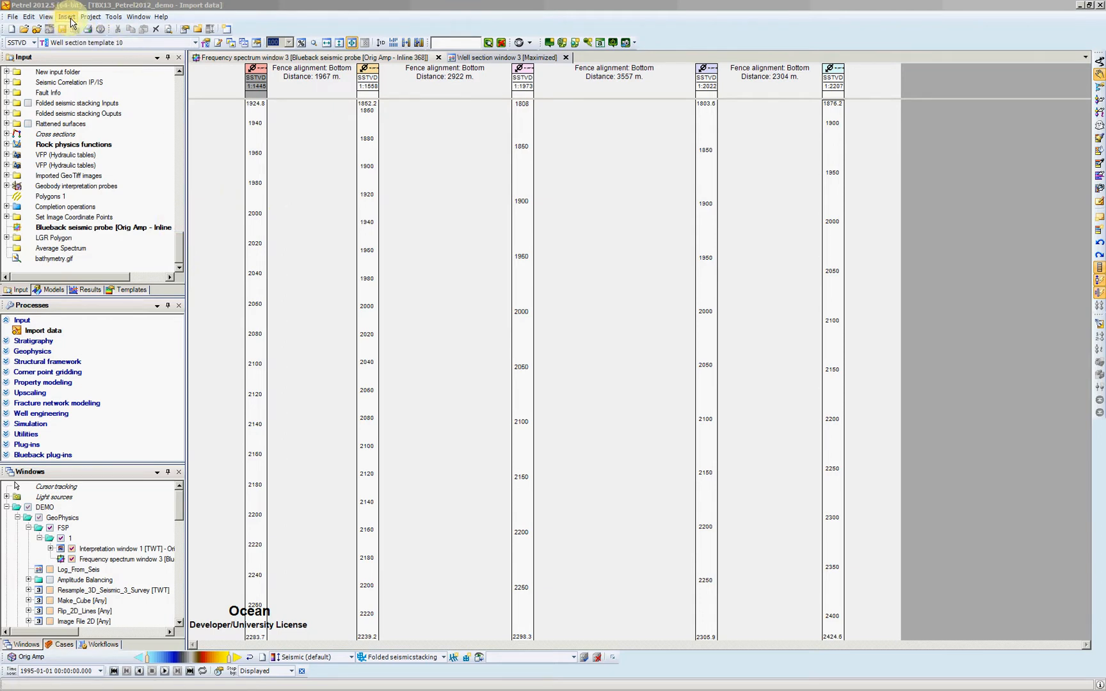
# Step: Show the Insert menu listing new objects that can be added to the project
pyautogui.click(65, 17)
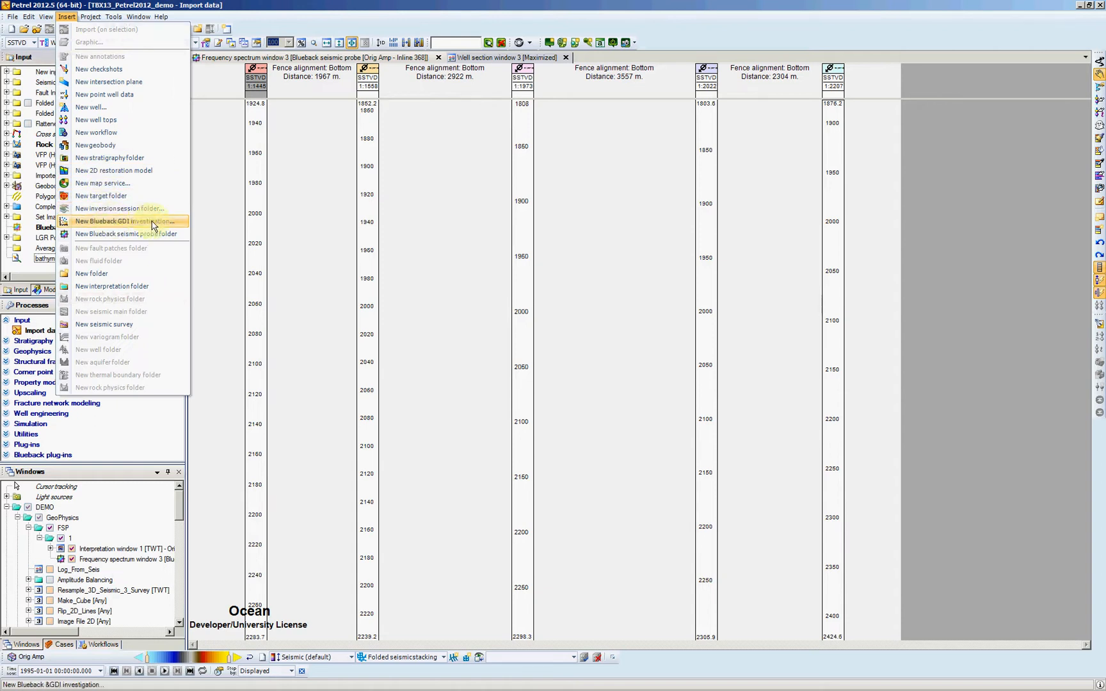
# Step: Create a Blueback GDI investigation with a 'Wells by global well log' data set including all the C wells
pyautogui.click(123, 220)
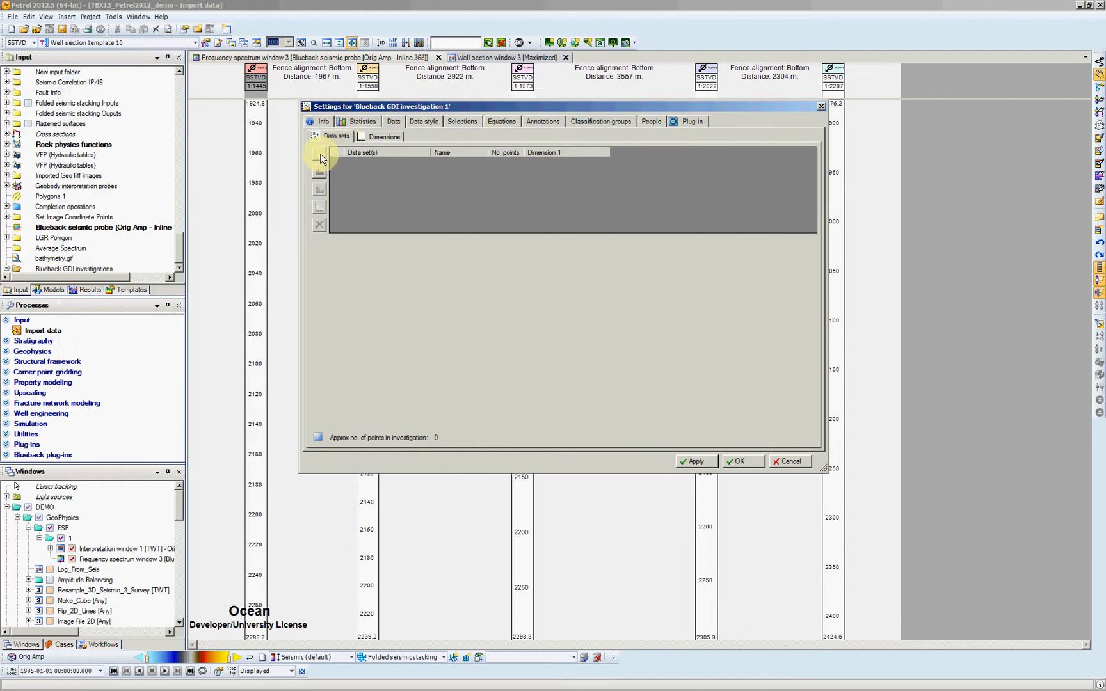
pyautogui.click(319, 156)
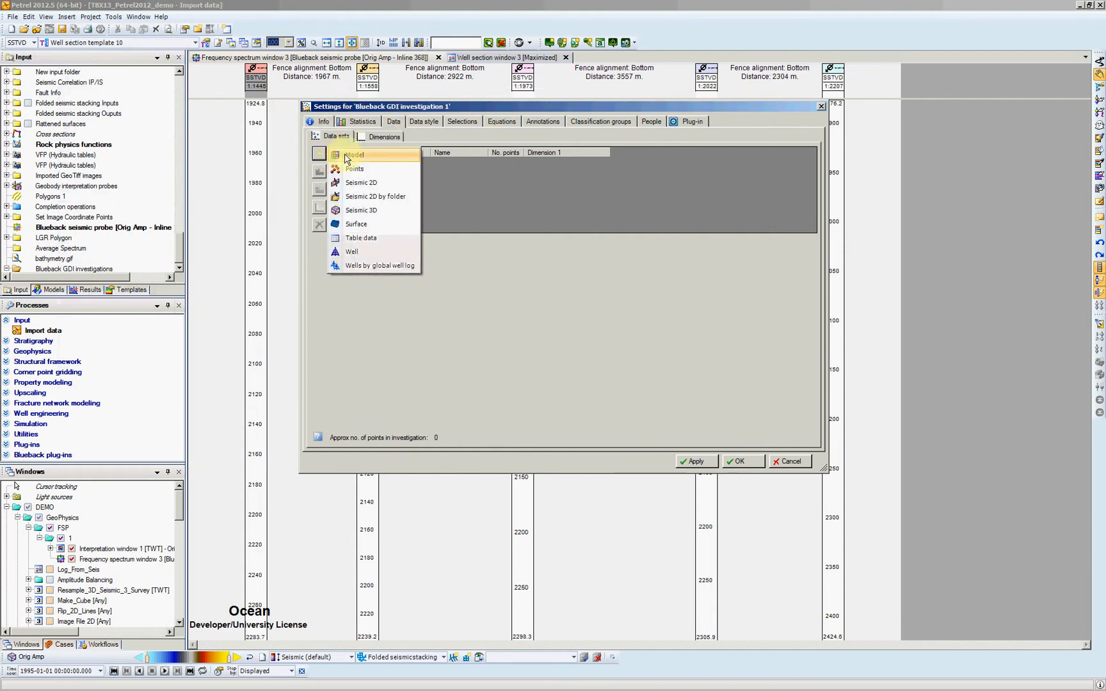
pyautogui.moveTo(379, 265)
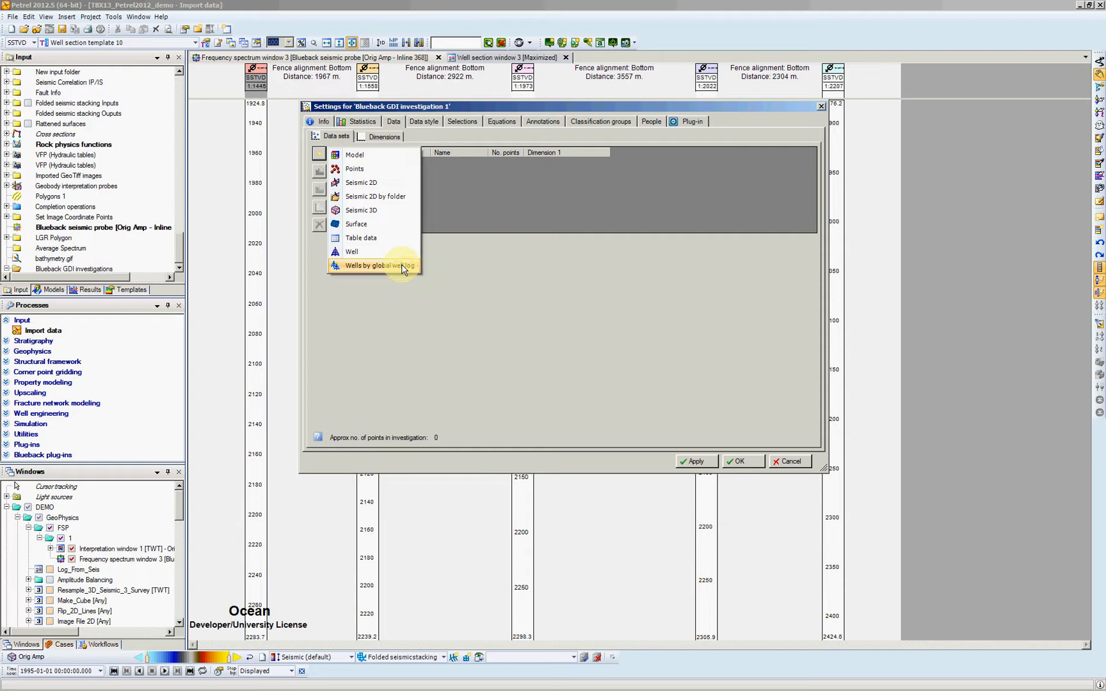
pyautogui.click(378, 265)
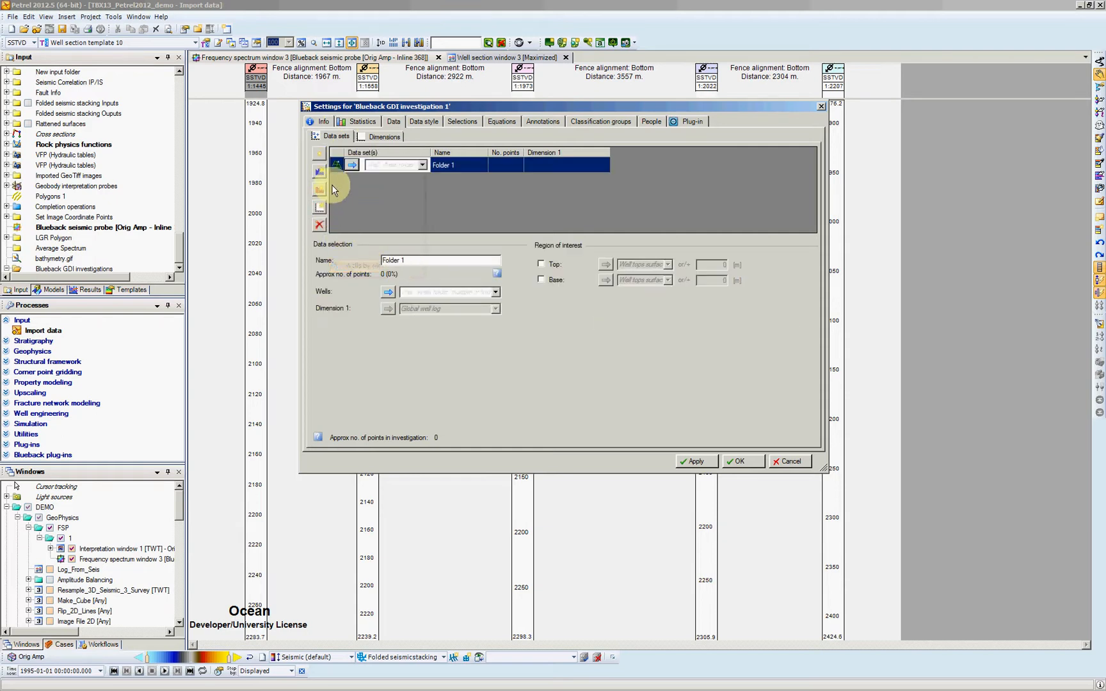
pyautogui.moveTo(494, 292)
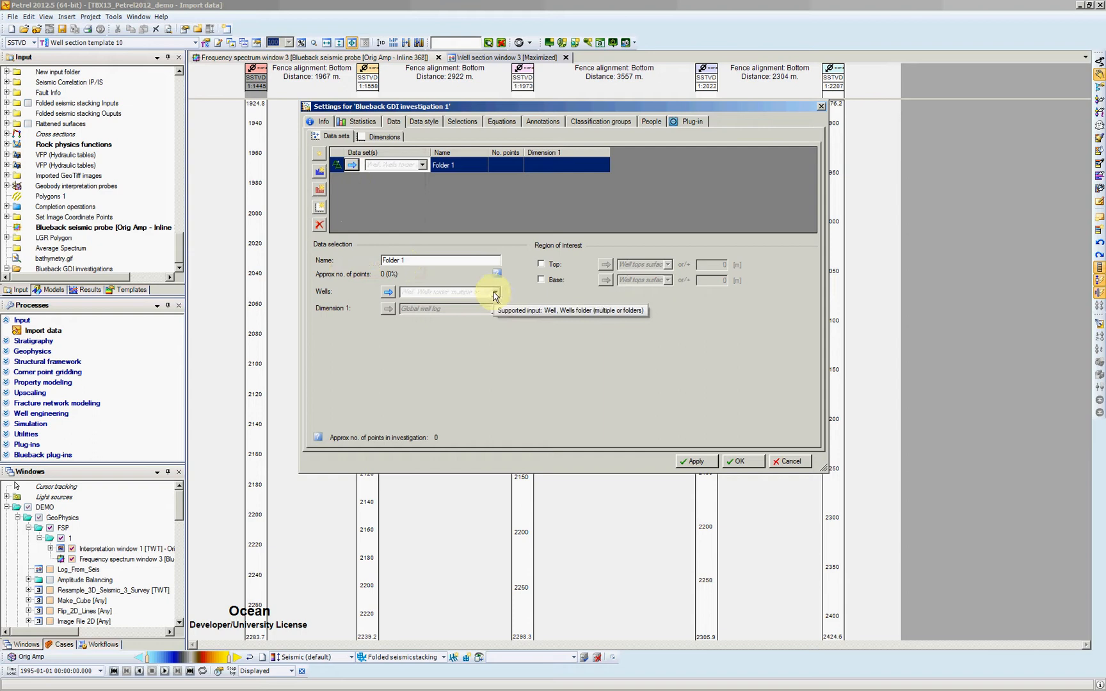
pyautogui.click(494, 292)
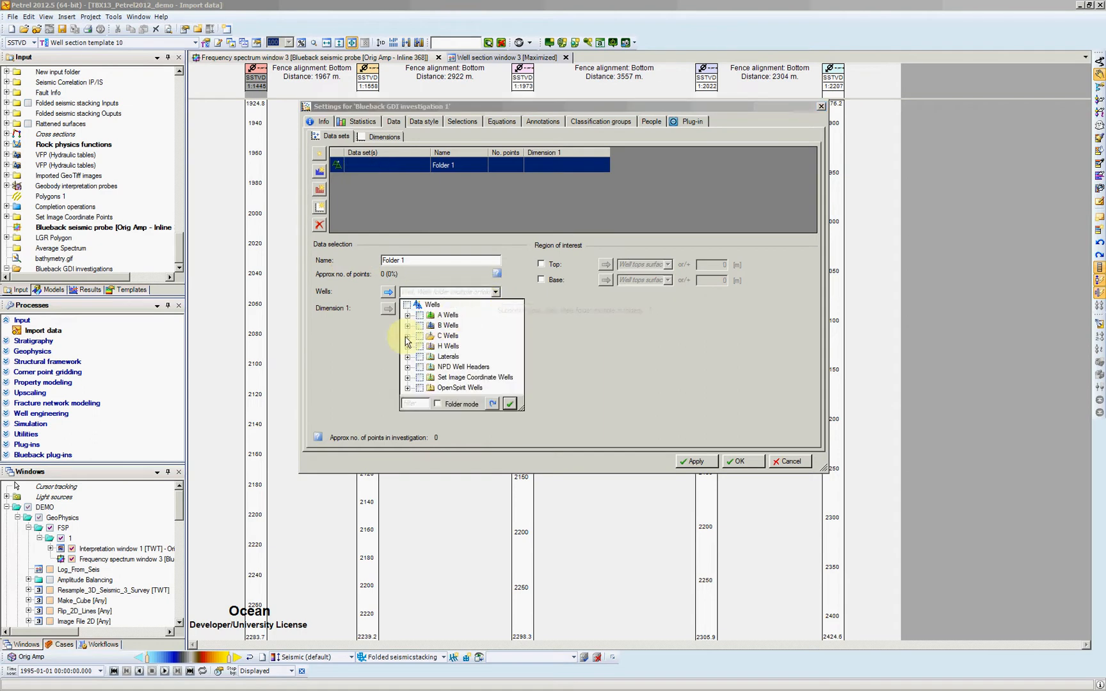
pyautogui.click(424, 336)
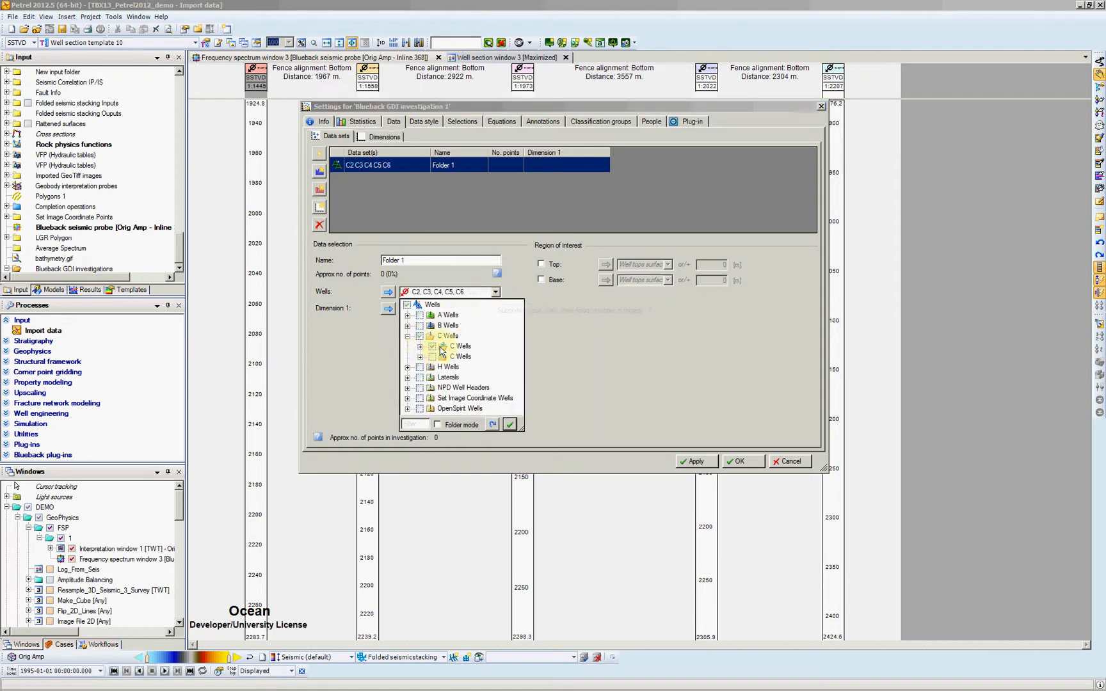
pyautogui.click(508, 423)
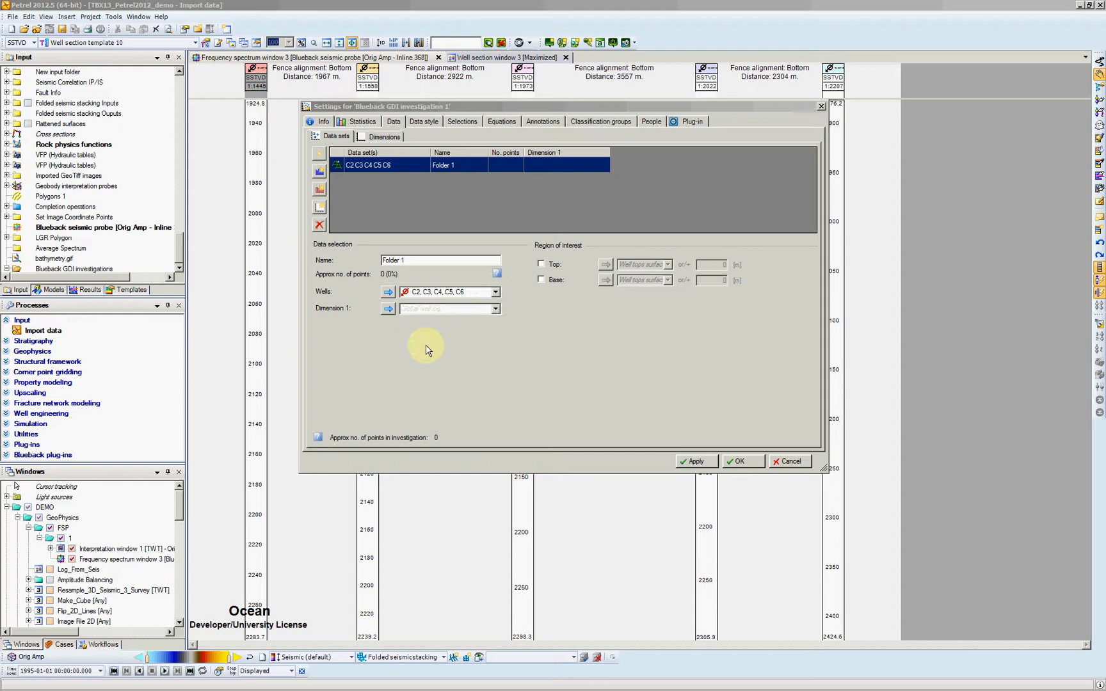
# Step: Give the data set three dimensions — Perm, Porosity, Gamma — and accept the investigation settings
pyautogui.click(319, 172)
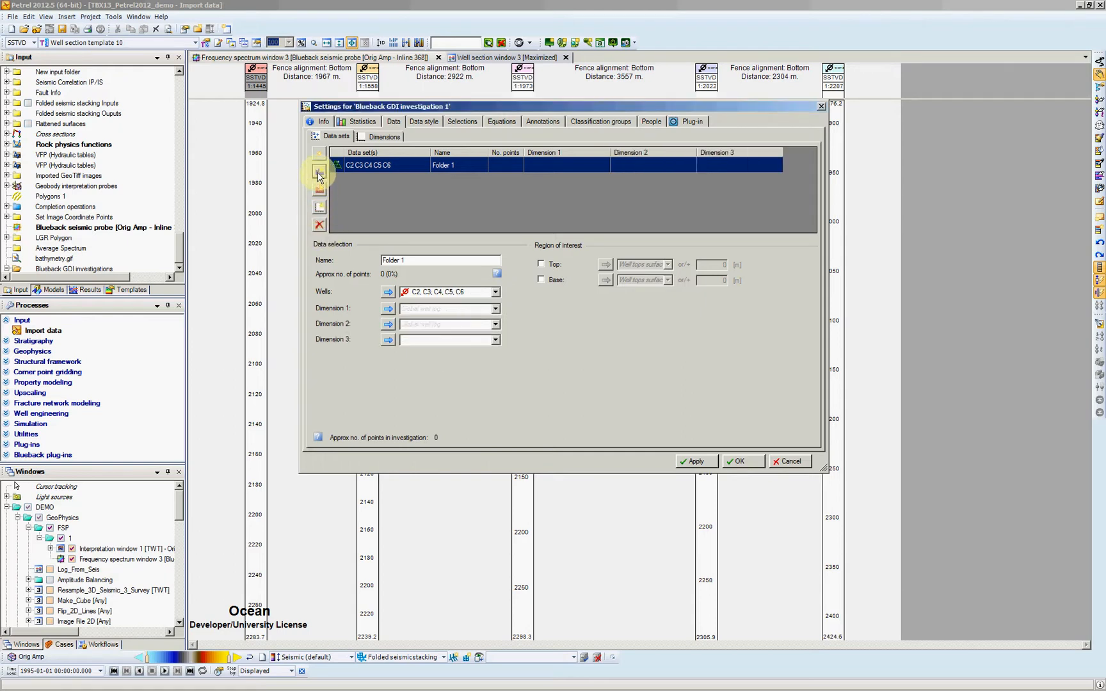
pyautogui.moveTo(496, 308)
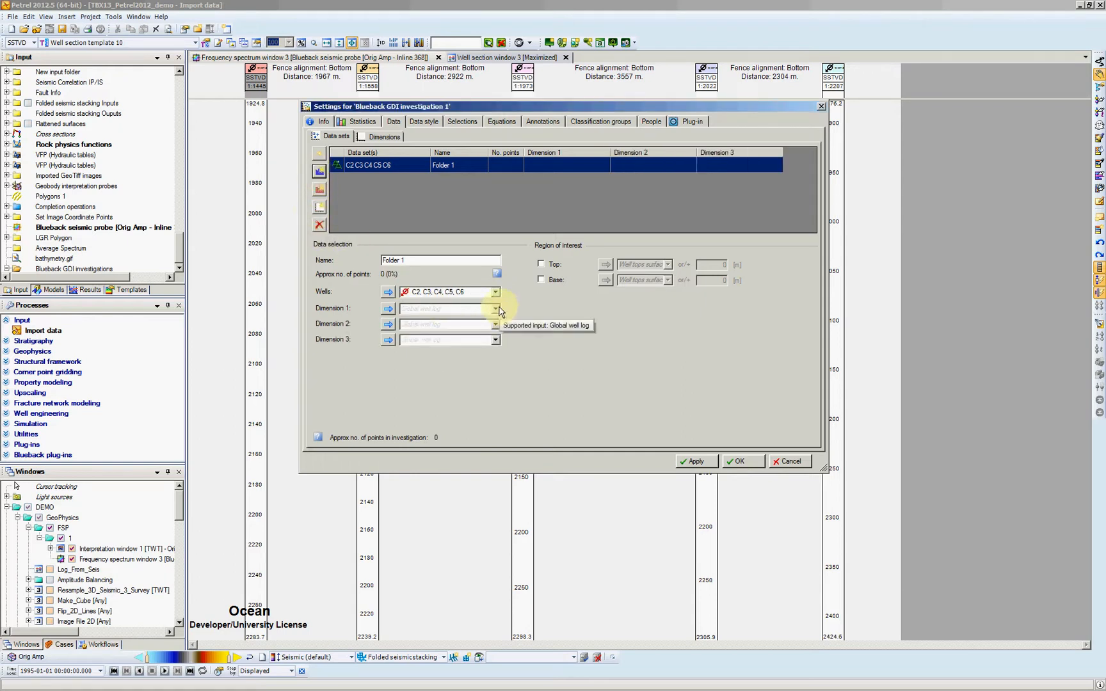
pyautogui.click(495, 308)
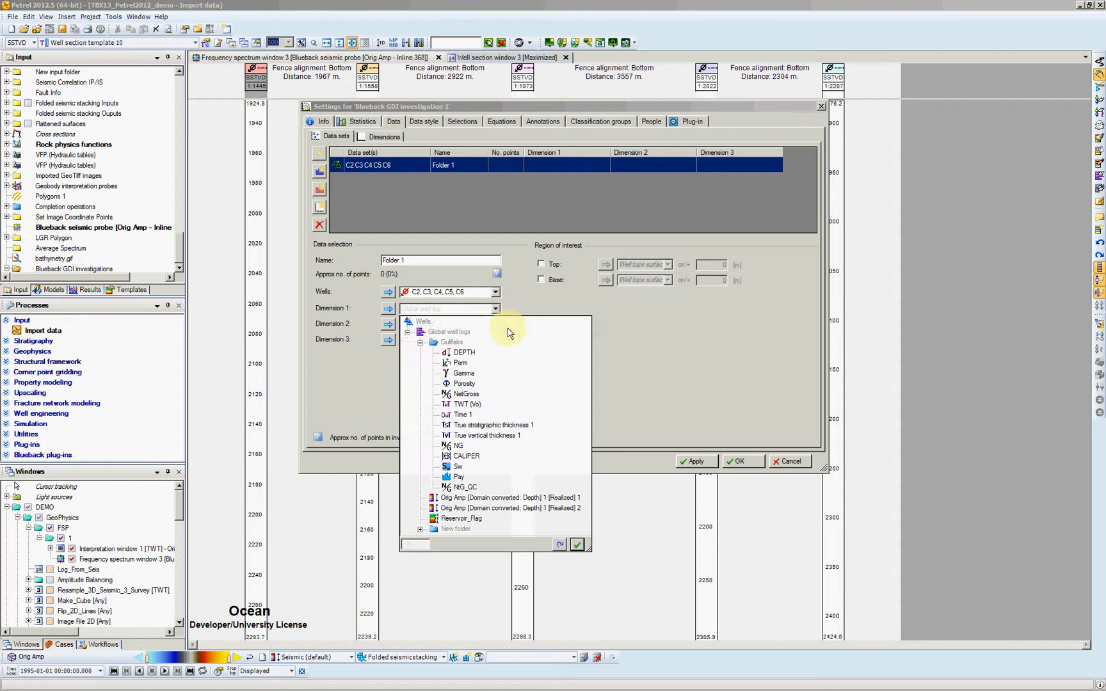
pyautogui.click(461, 363)
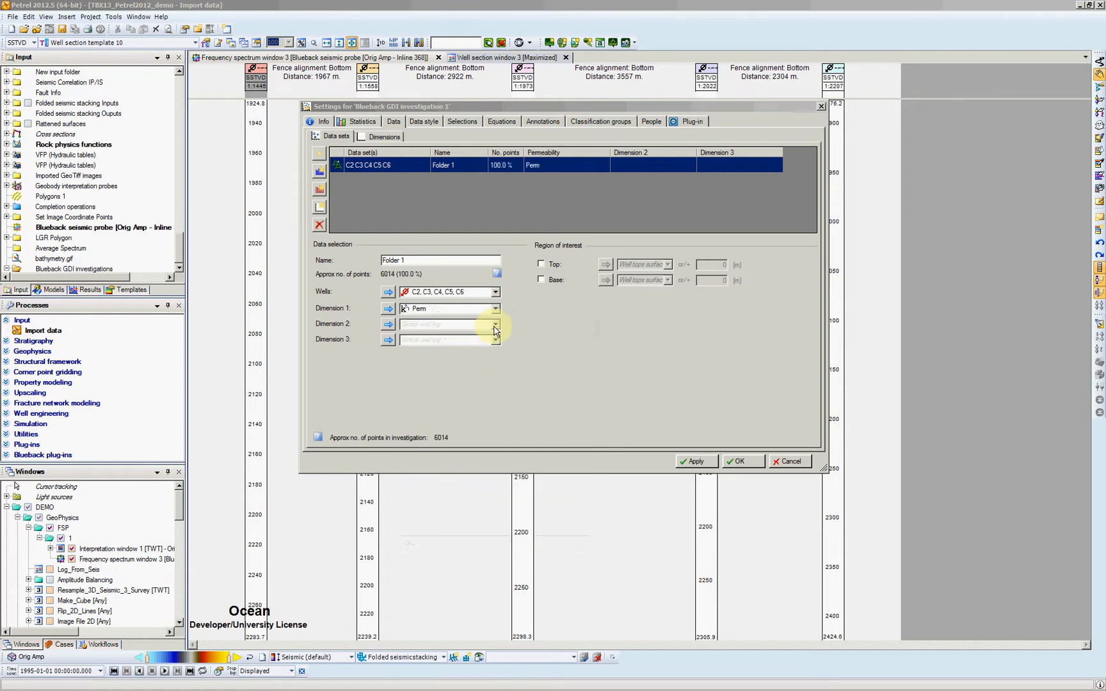
pyautogui.click(495, 324)
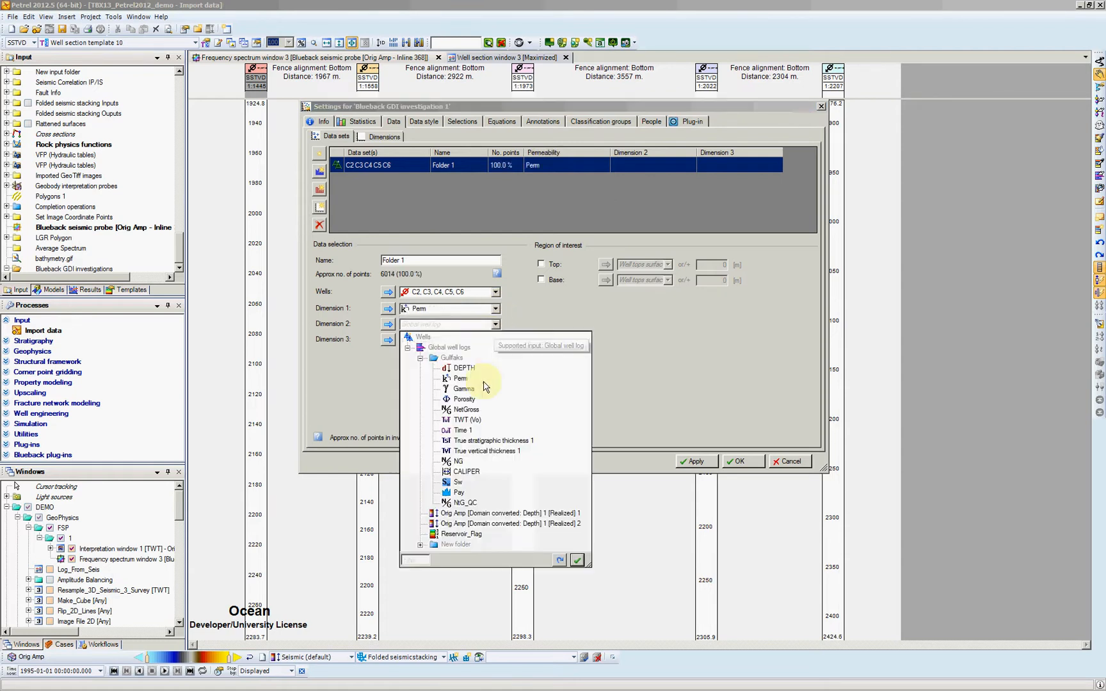
pyautogui.click(463, 398)
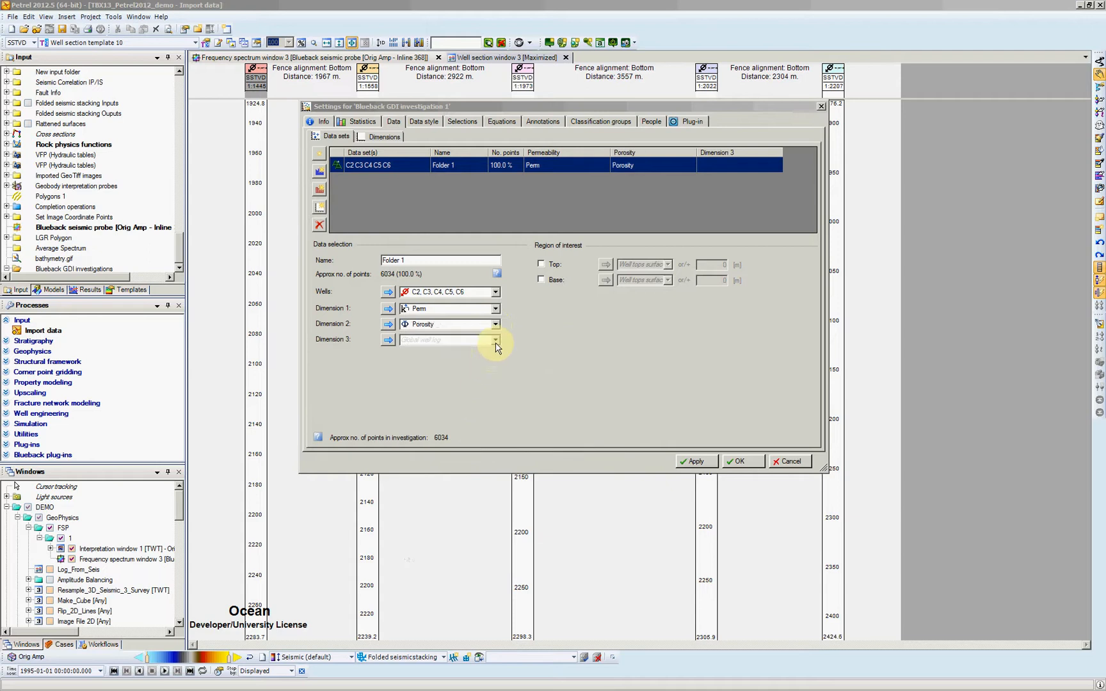
pyautogui.click(495, 339)
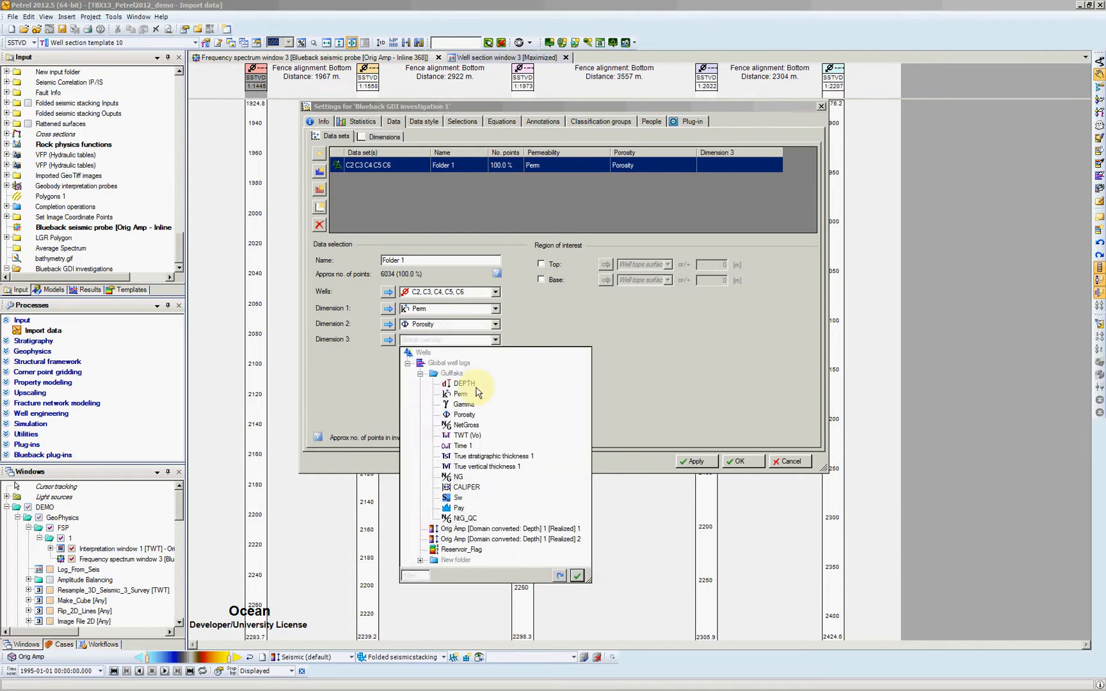
pyautogui.click(460, 403)
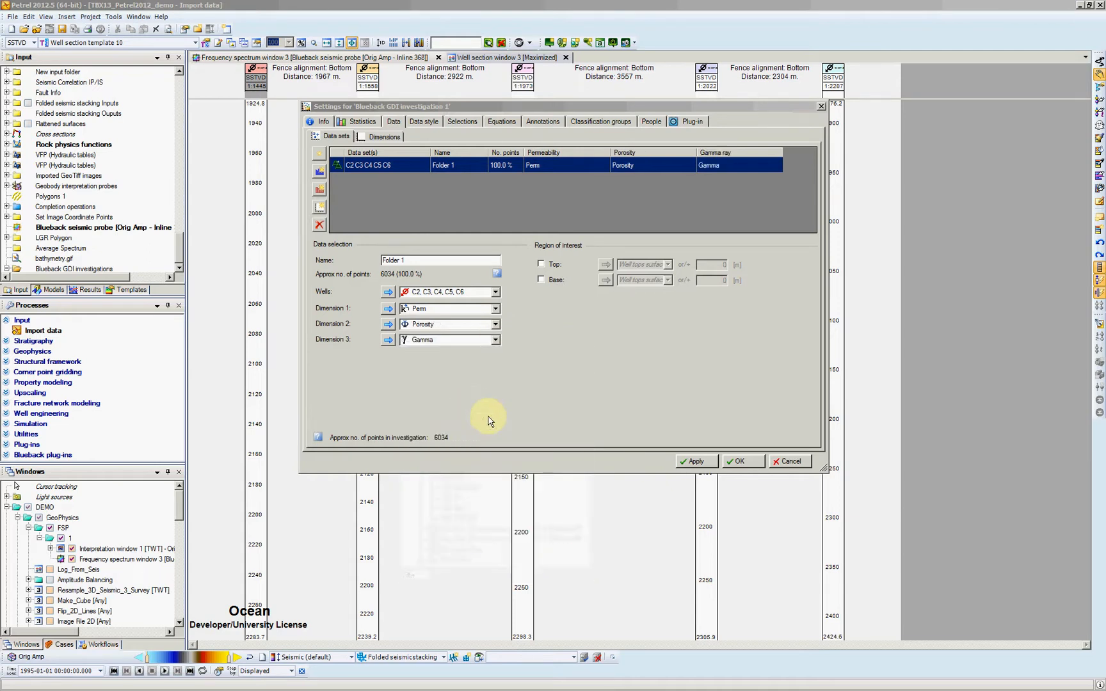
pyautogui.moveTo(810, 453)
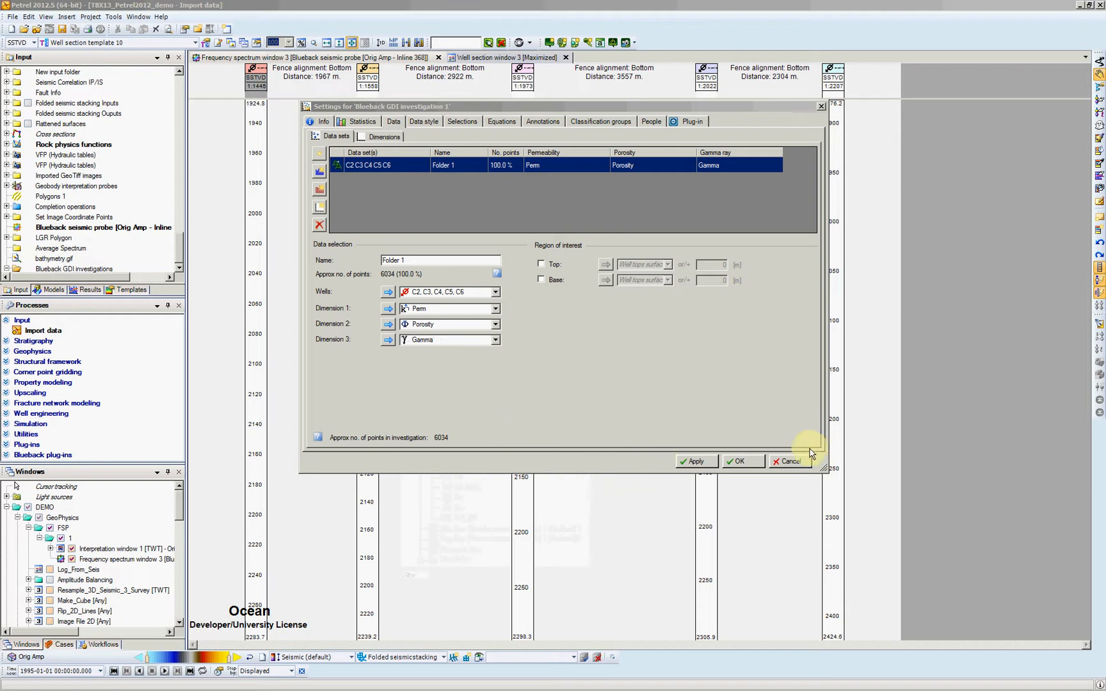
pyautogui.click(737, 461)
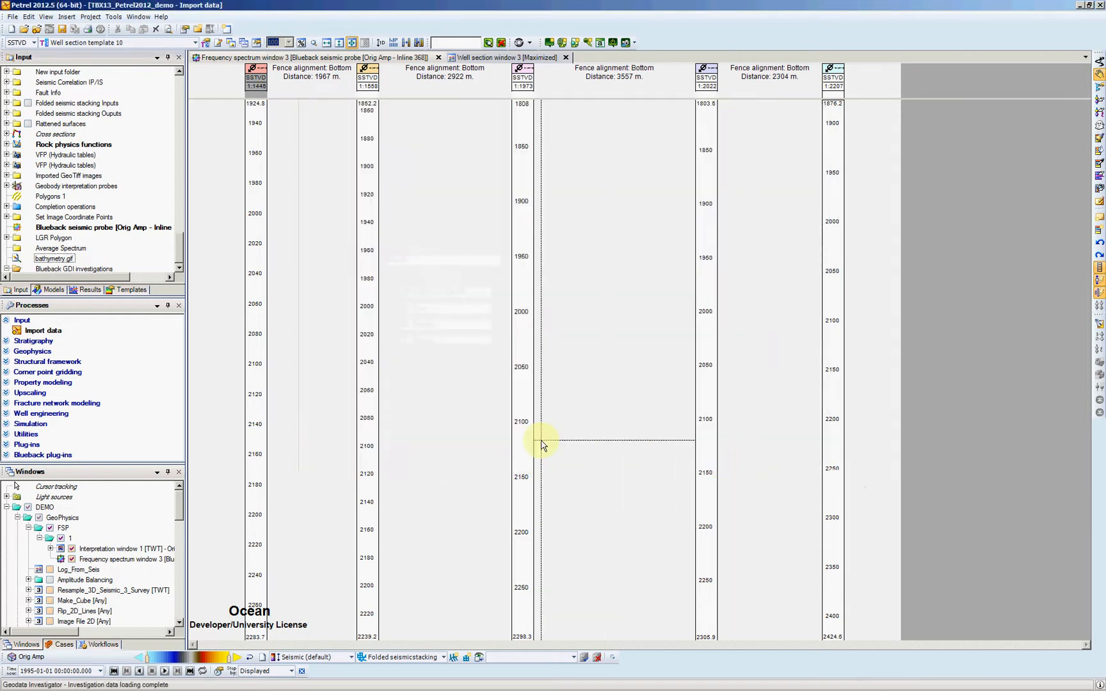
# Step: Open a new Blueback matrix window showing the investigation's histograms and crossplots
pyautogui.click(139, 16)
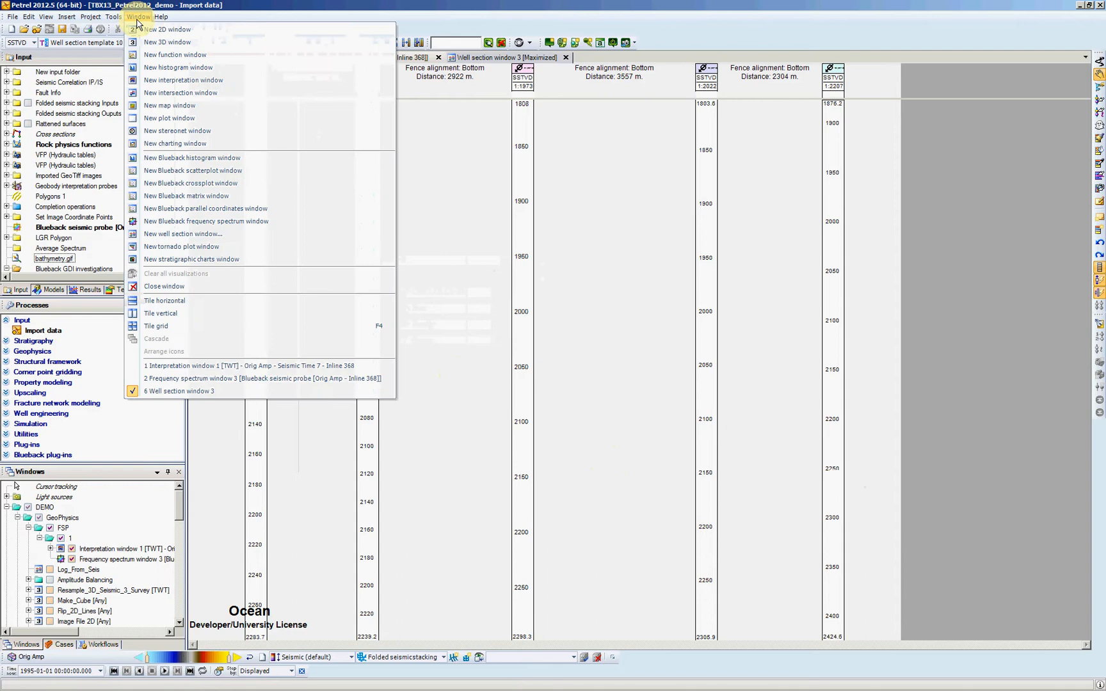
pyautogui.moveTo(211, 170)
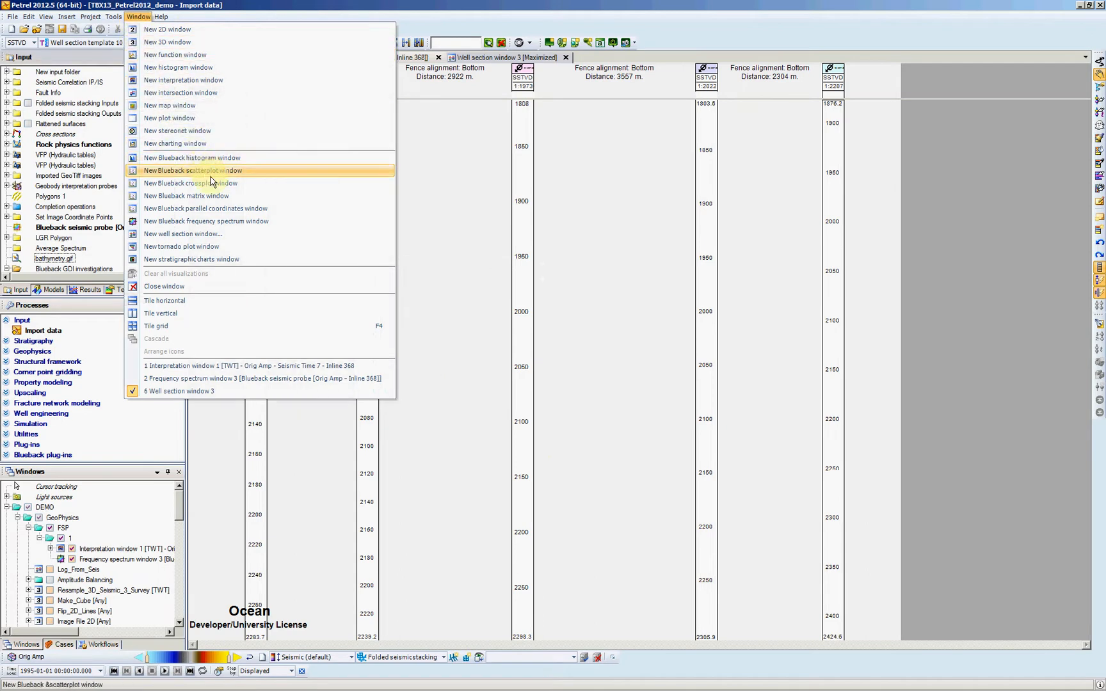
pyautogui.click(185, 196)
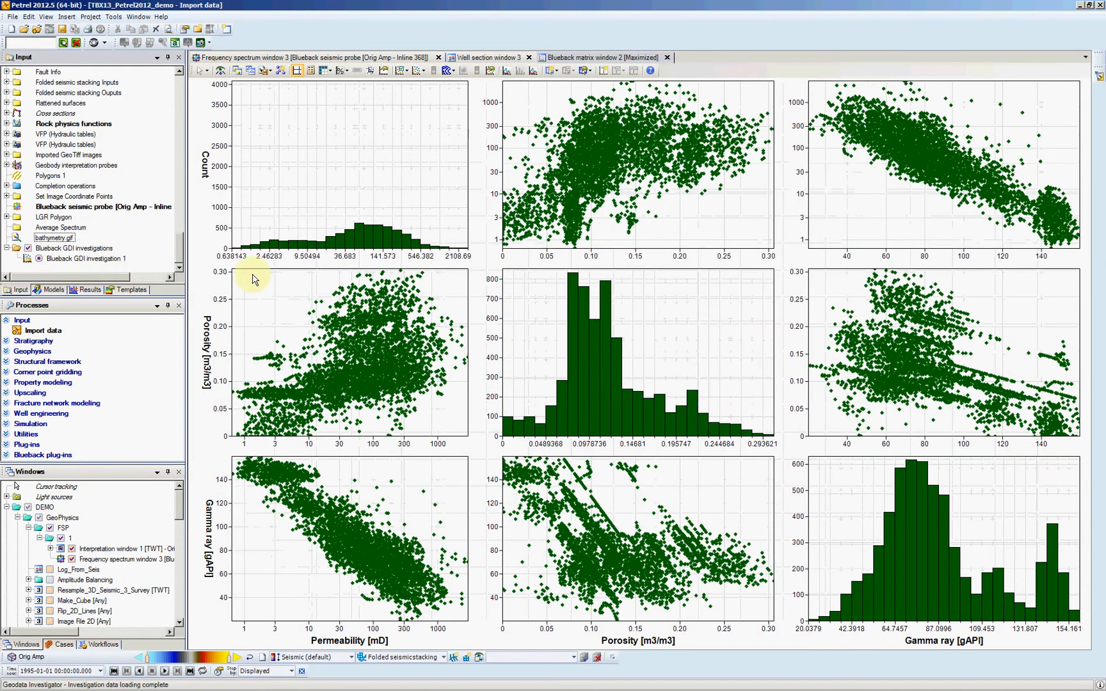
pyautogui.moveTo(717, 246)
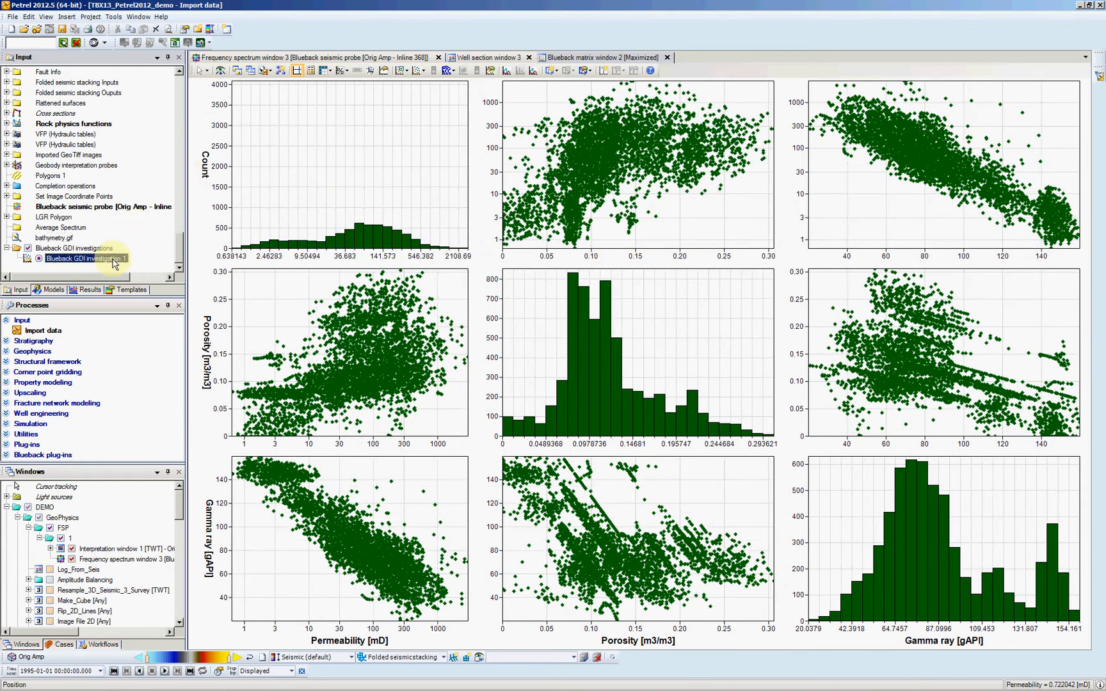
# Step: Enable Color by children in the investigation's Data style so points are coloured per well C2–C6
pyautogui.doubleClick(87, 259)
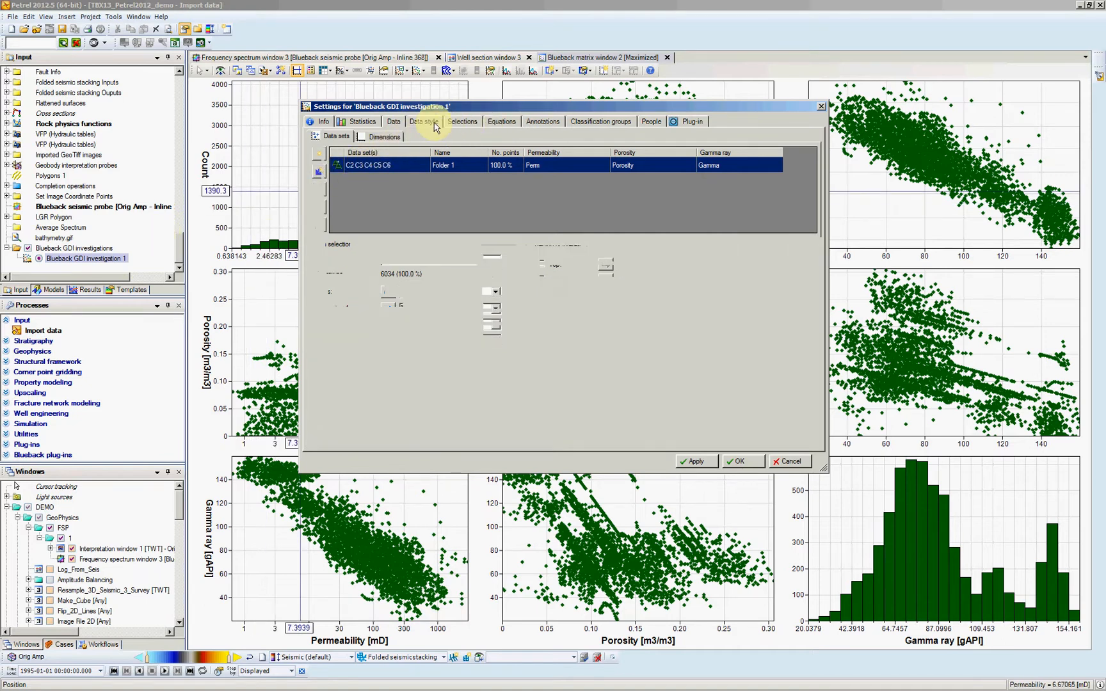
pyautogui.click(423, 121)
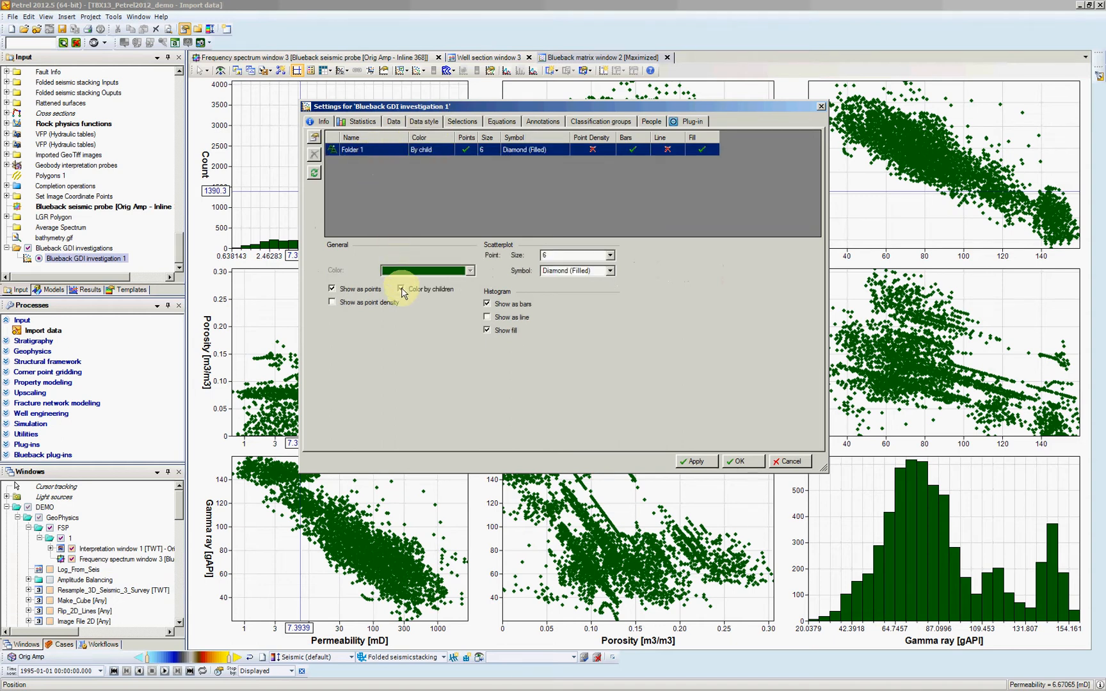
pyautogui.click(401, 288)
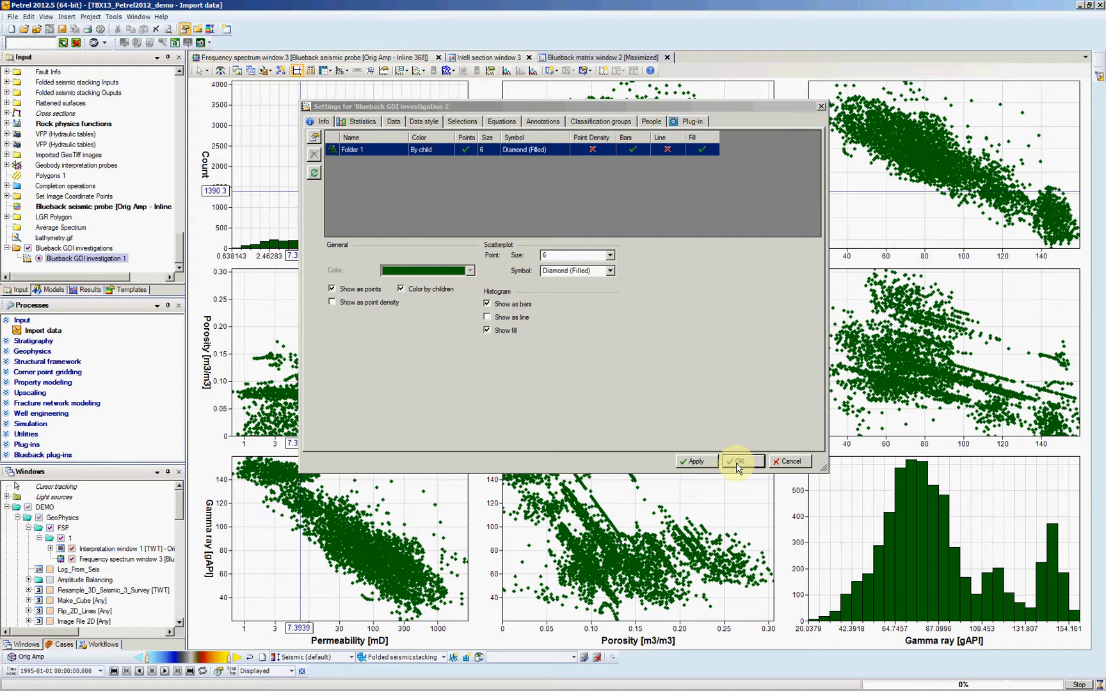
pyautogui.click(736, 461)
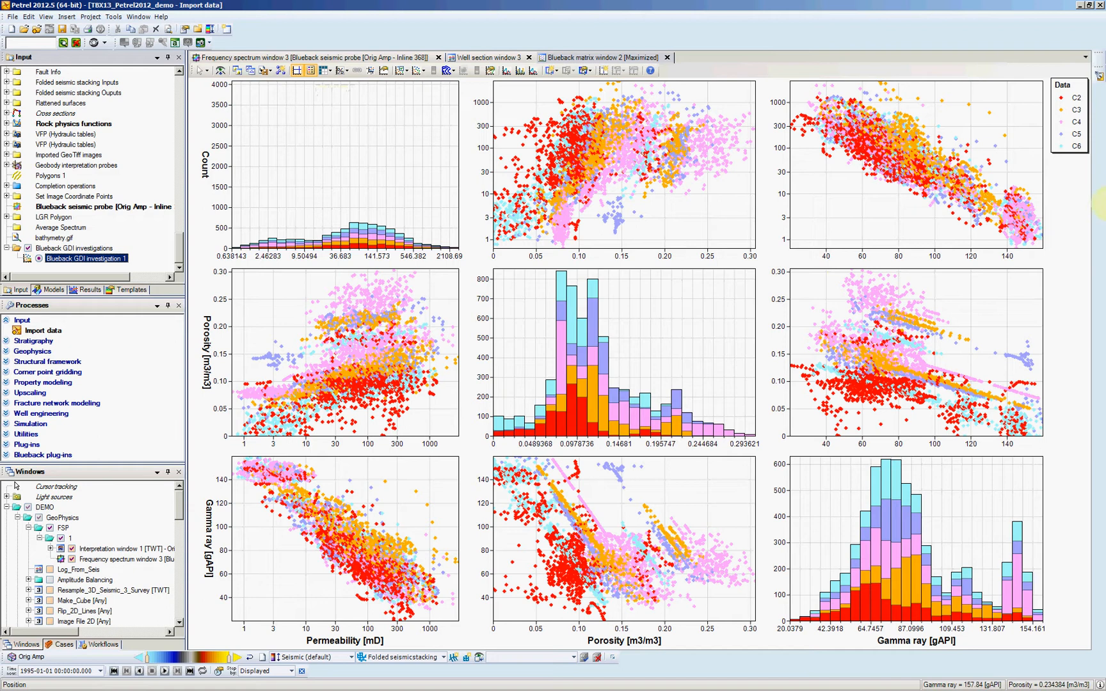
pyautogui.moveTo(990, 247)
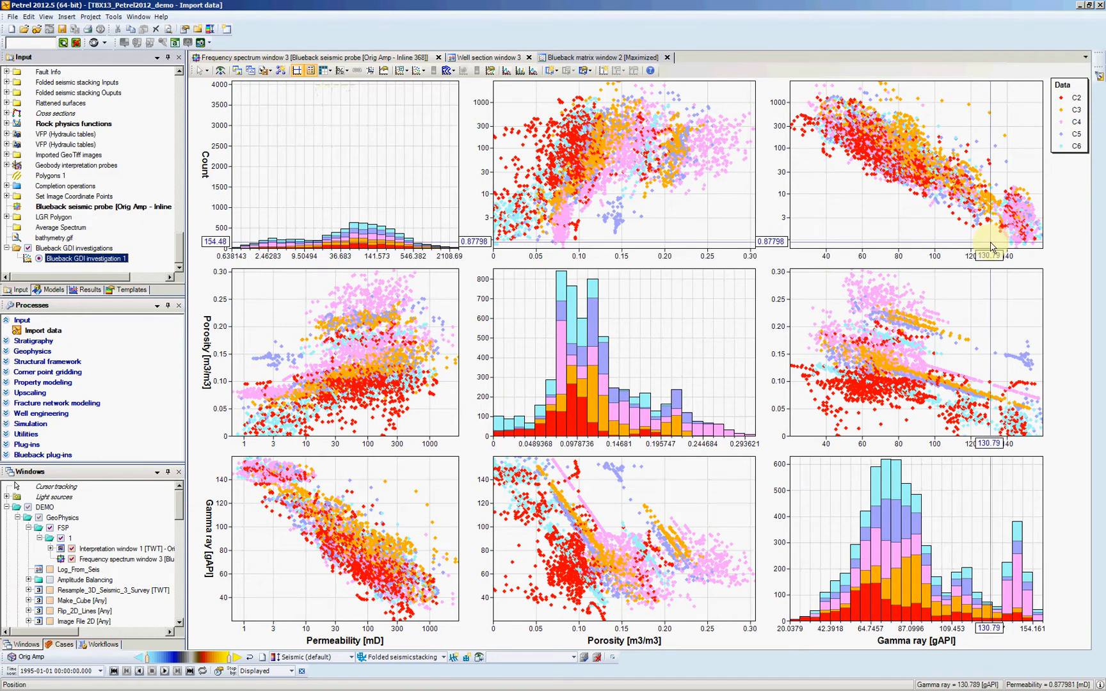
pyautogui.moveTo(610, 355)
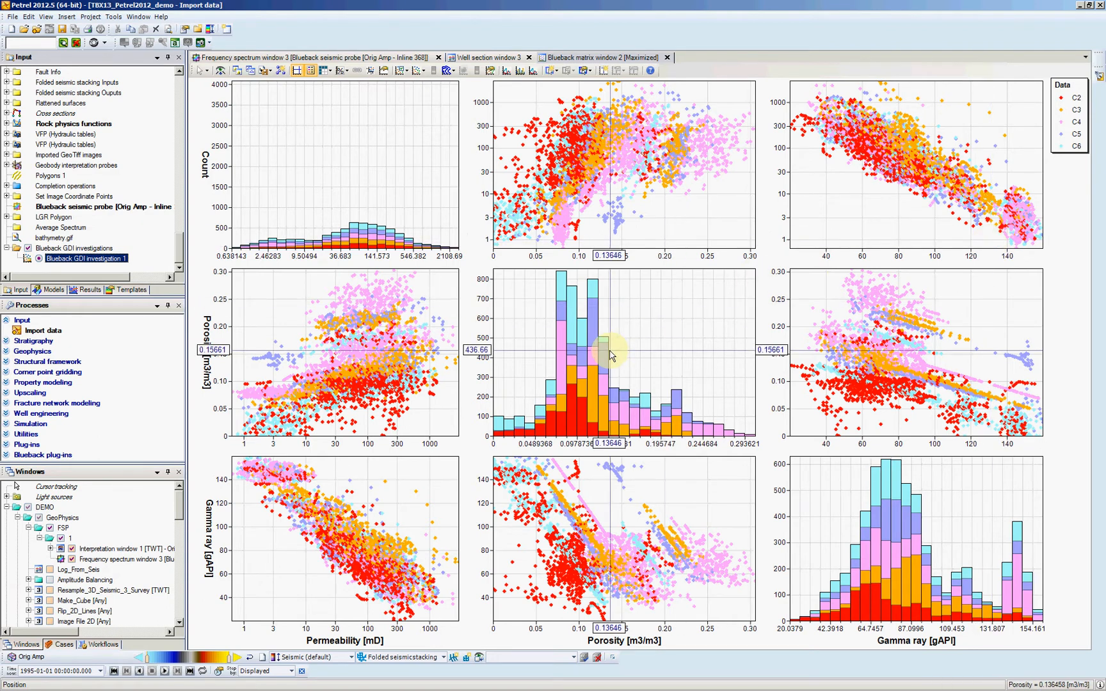
pyautogui.moveTo(681, 522)
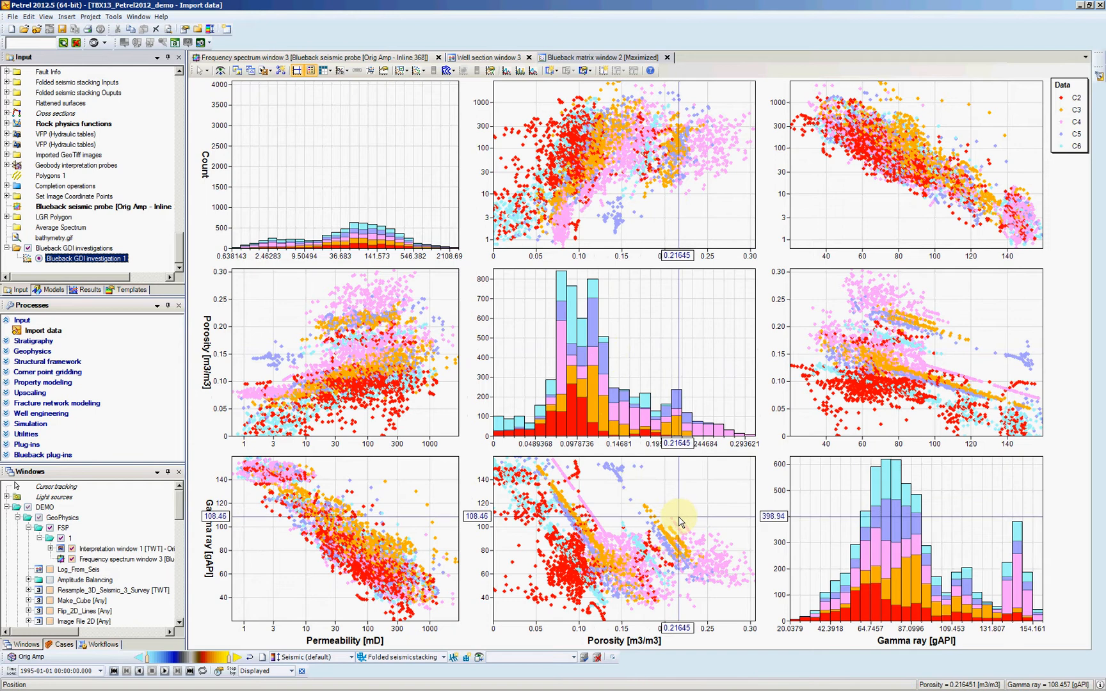
pyautogui.moveTo(914, 370)
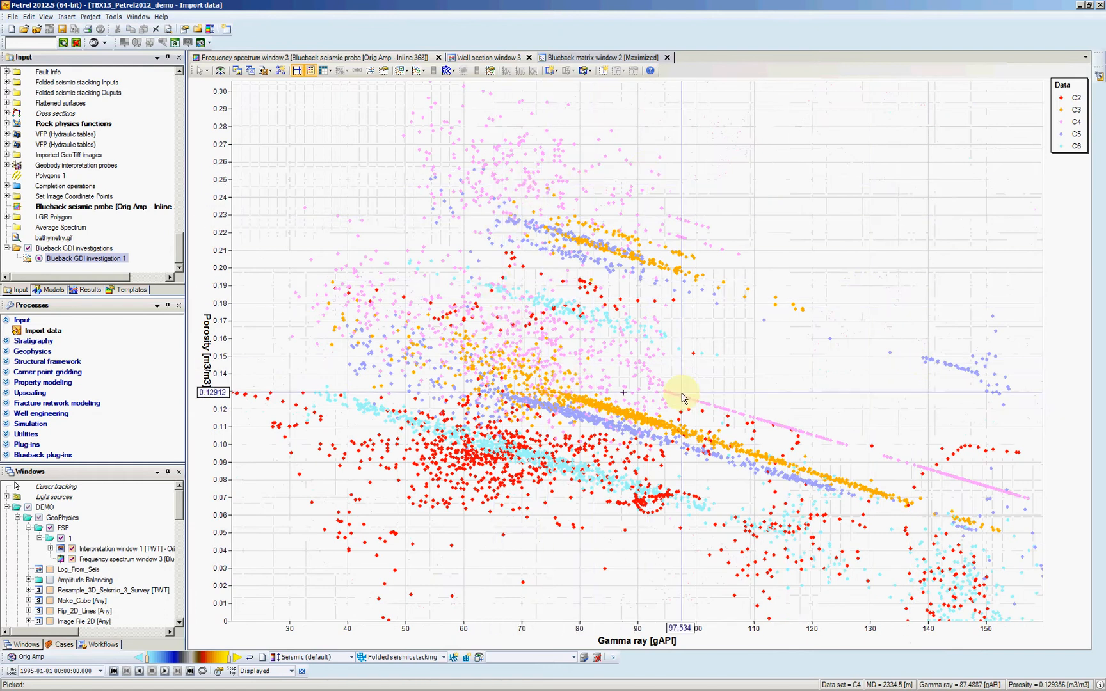
pyautogui.moveTo(326, 75)
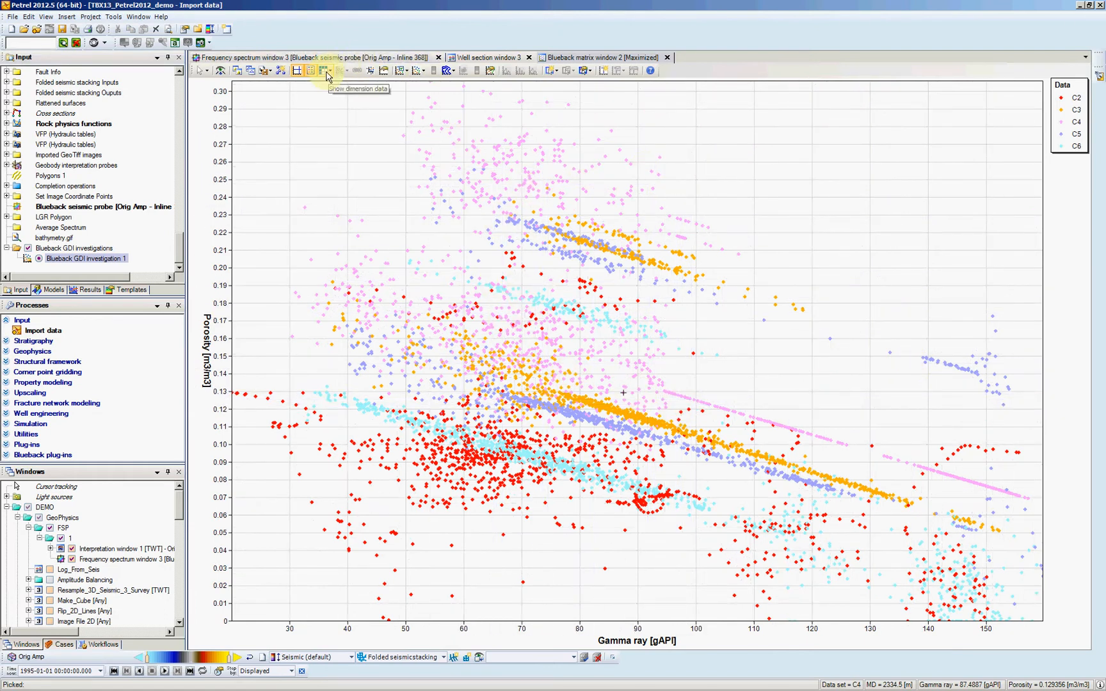
pyautogui.moveTo(424, 75)
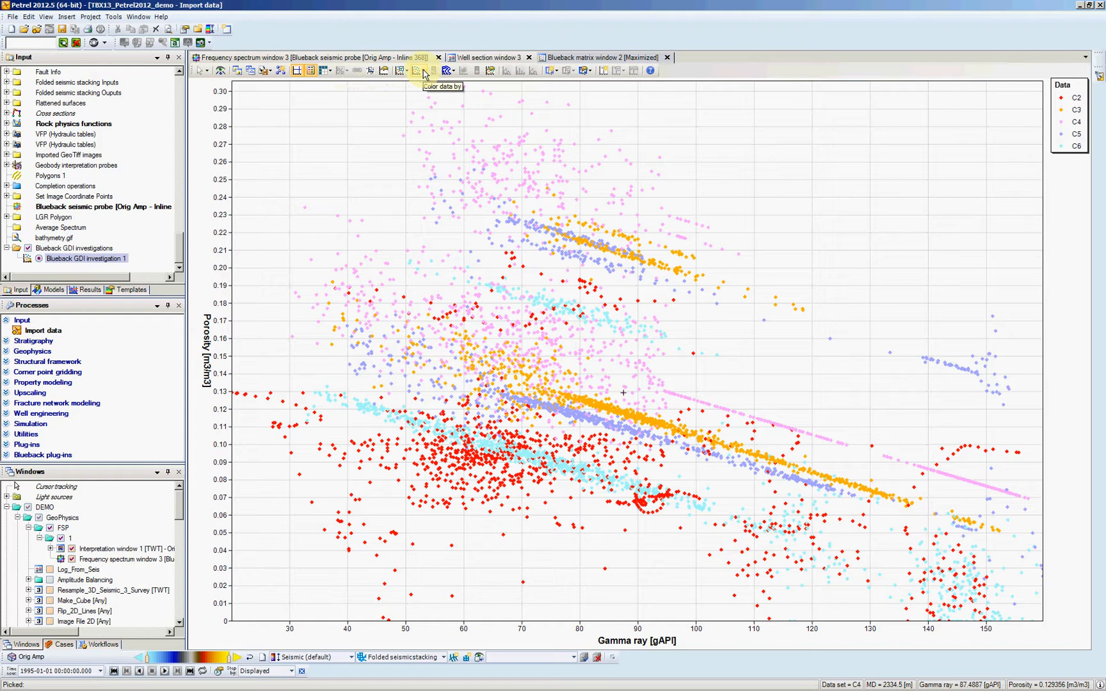
# Step: Colour the crossplot points by gamma ray value and select Blueback GDI investigation 1
pyautogui.click(424, 70)
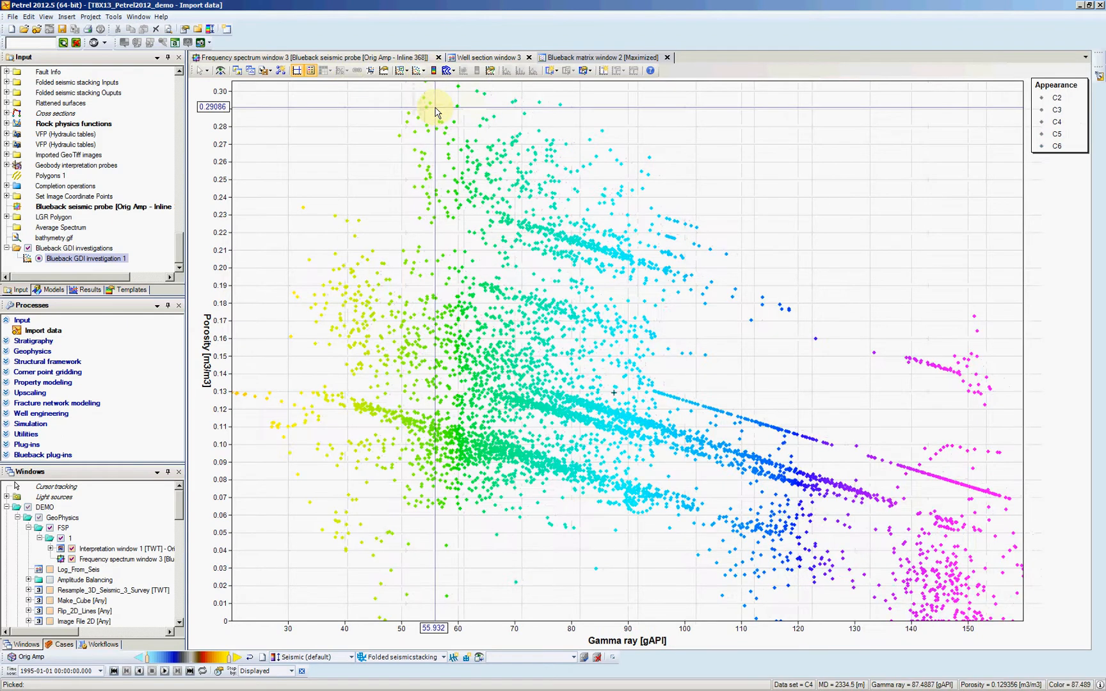
pyautogui.moveTo(307, 137)
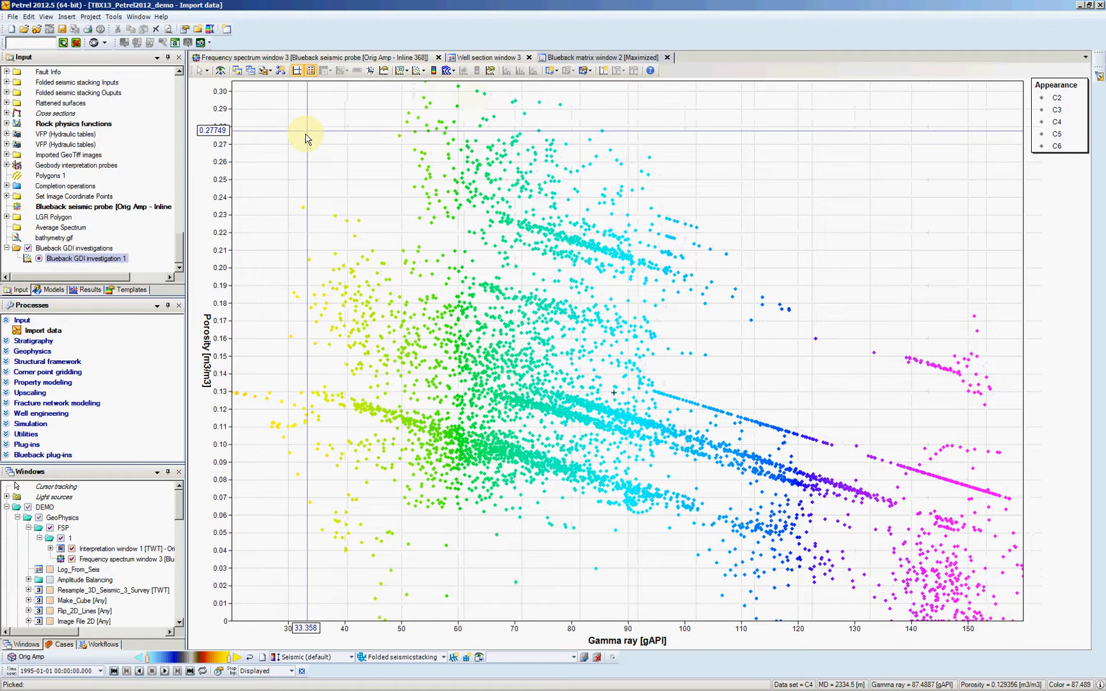
pyautogui.click(85, 259)
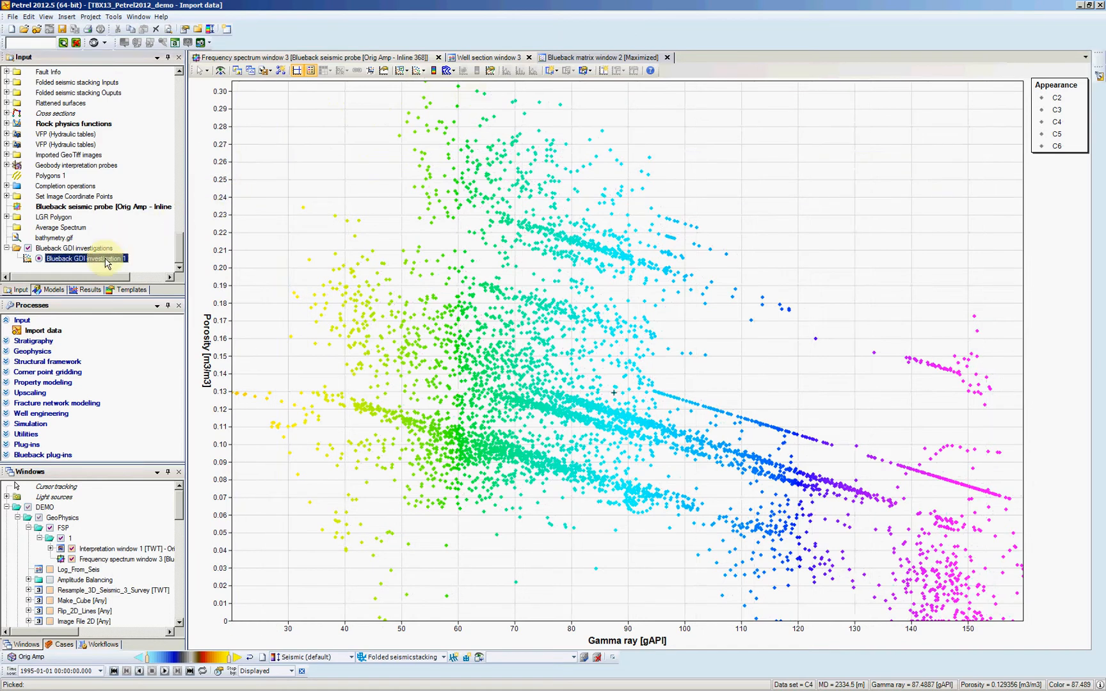
# Step: Add a classification group based on the Sweet Facies template (Cheese, Wine, Bread) and accept it
pyautogui.doubleClick(86, 259)
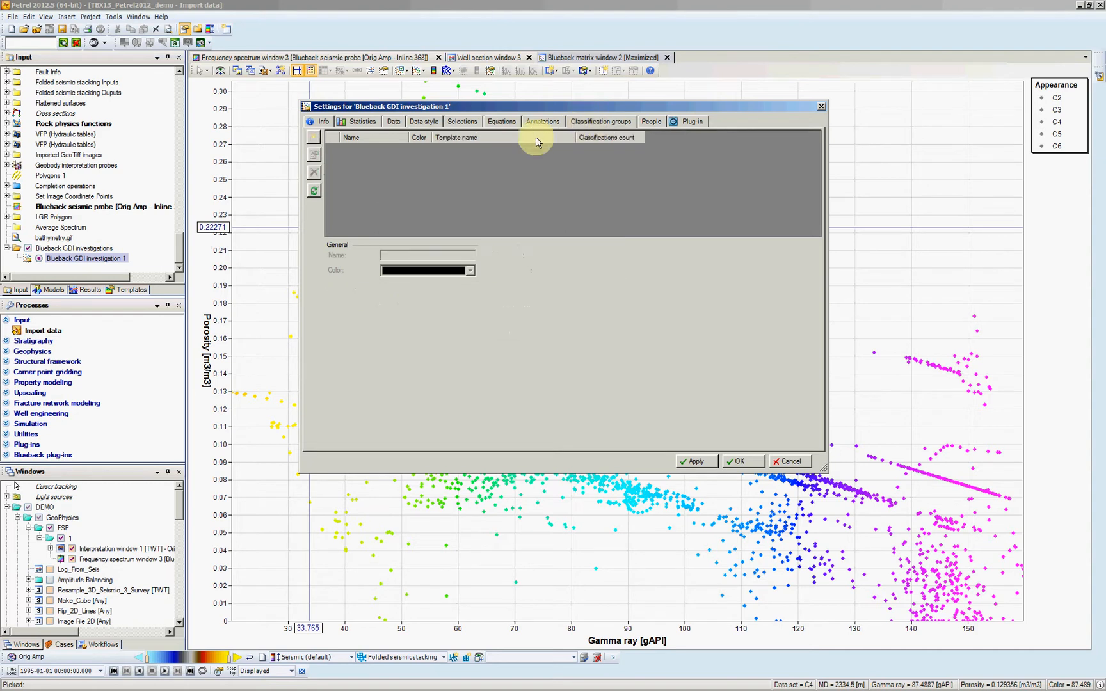
pyautogui.moveTo(316, 143)
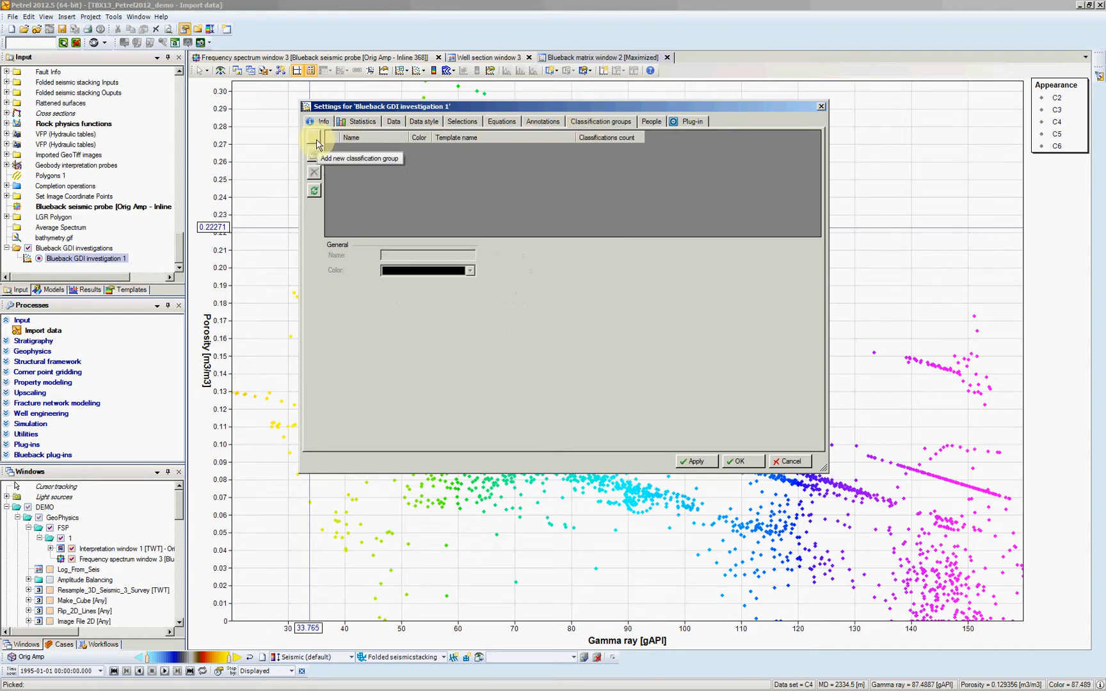
pyautogui.click(314, 140)
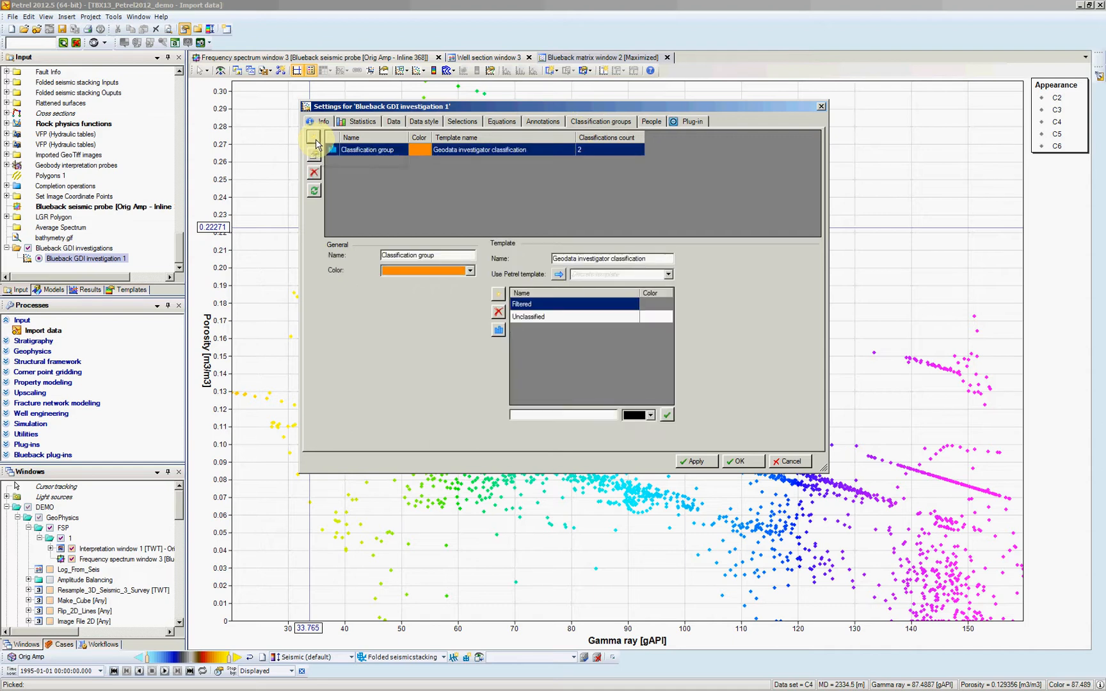
pyautogui.moveTo(667, 244)
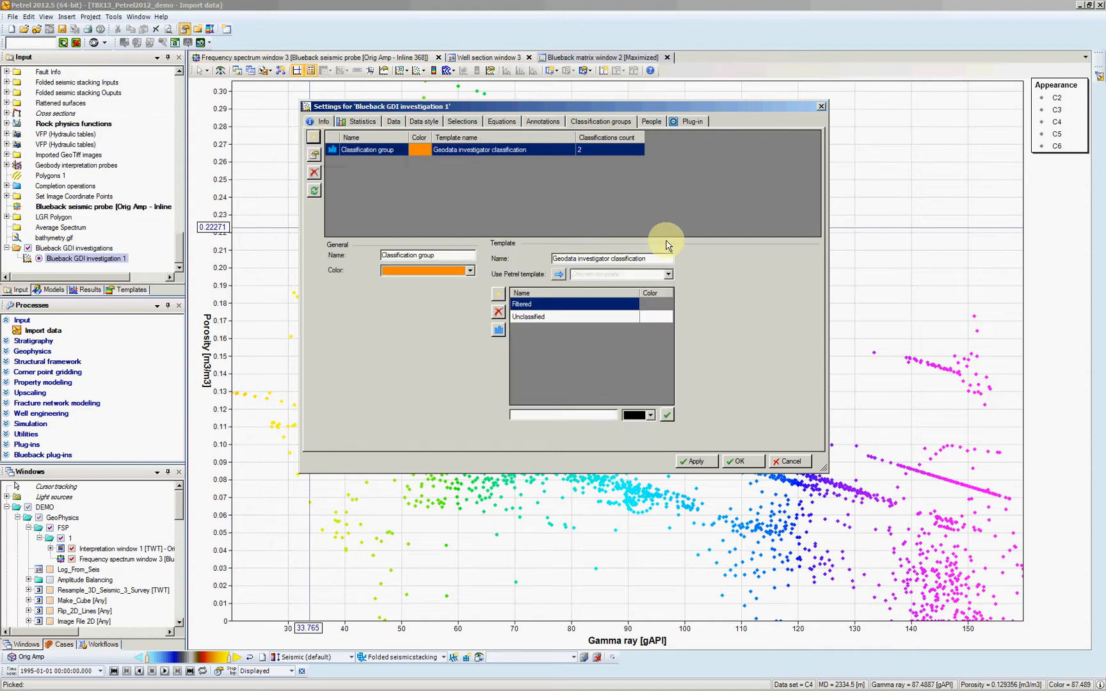
pyautogui.moveTo(668, 275)
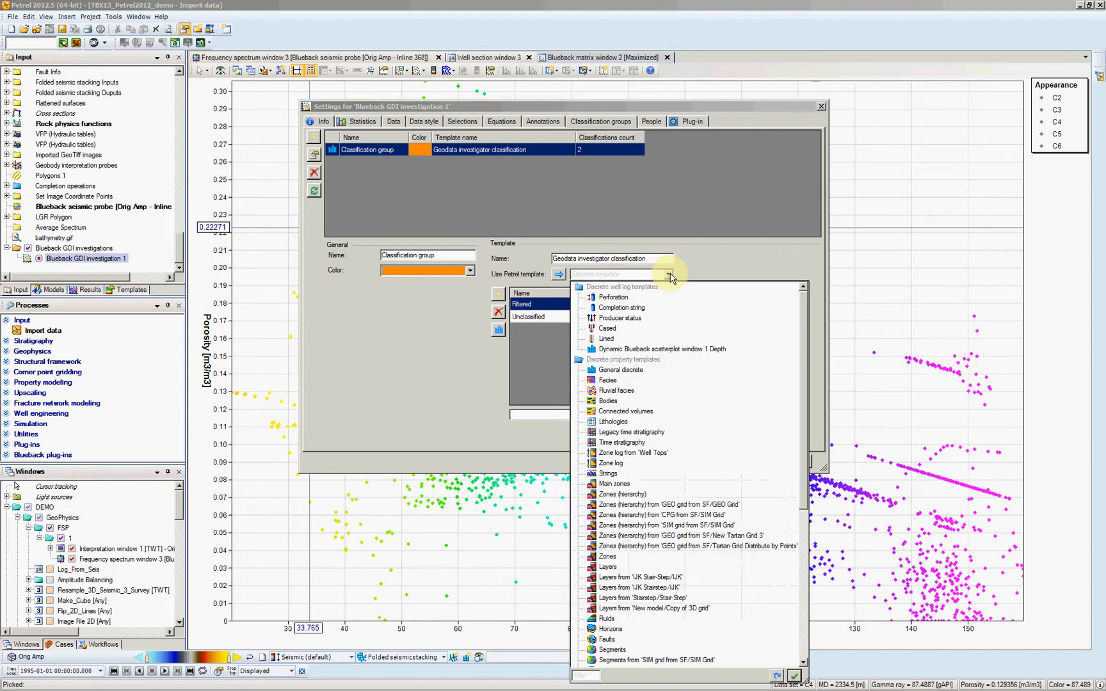
pyautogui.moveTo(634, 411)
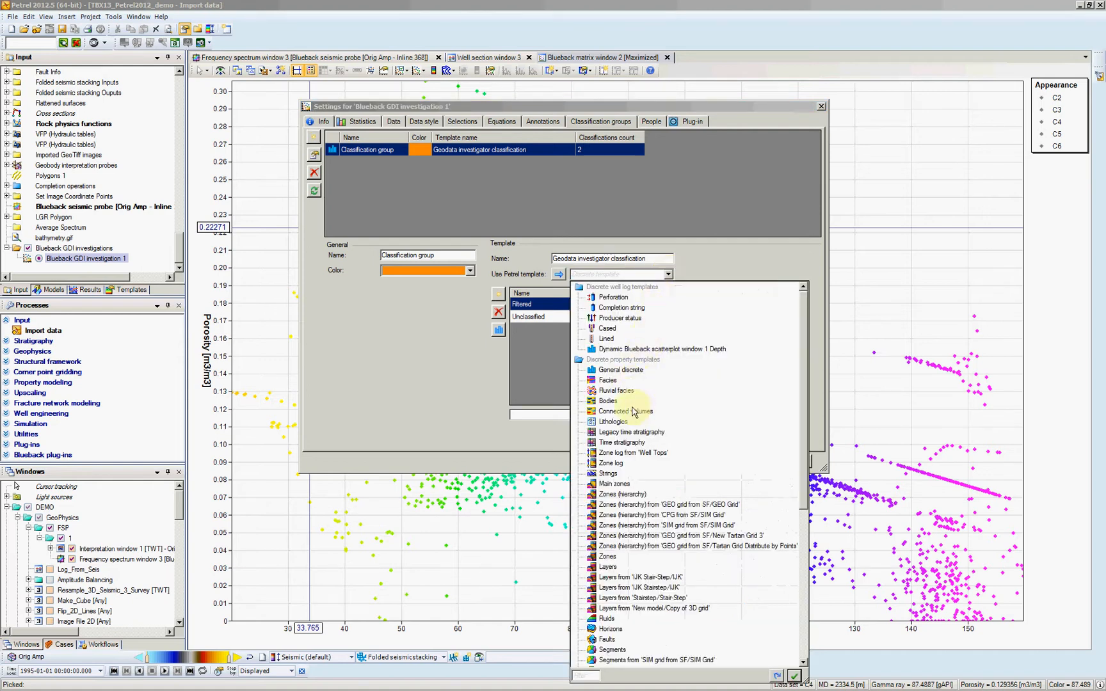
pyautogui.scroll(-3)
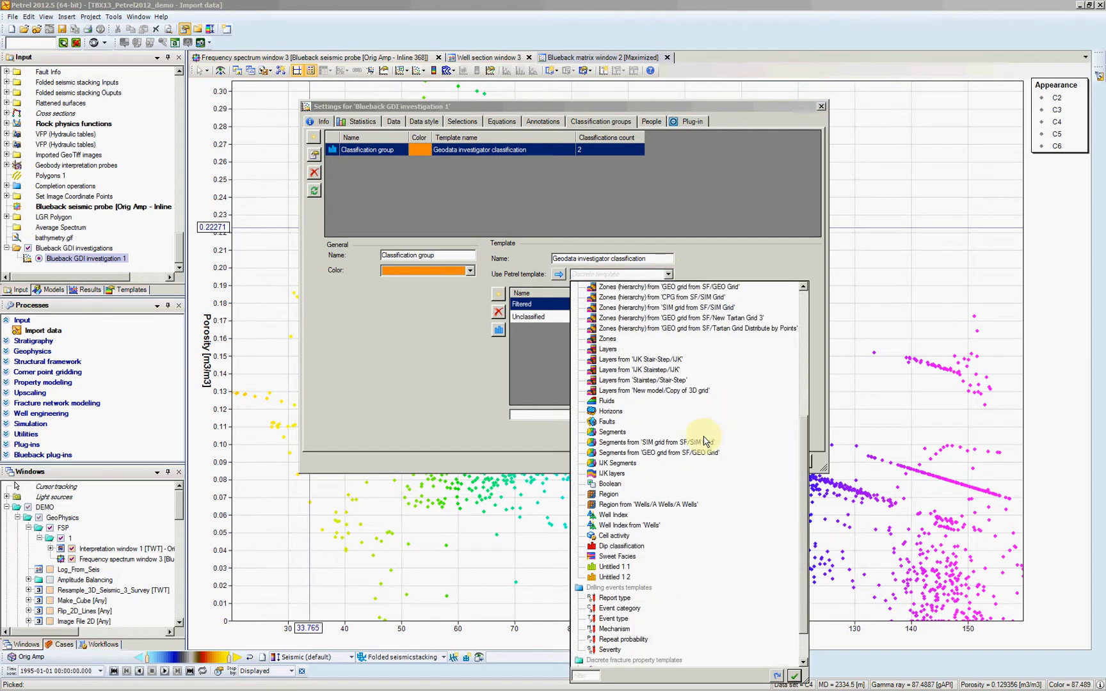
pyautogui.click(616, 555)
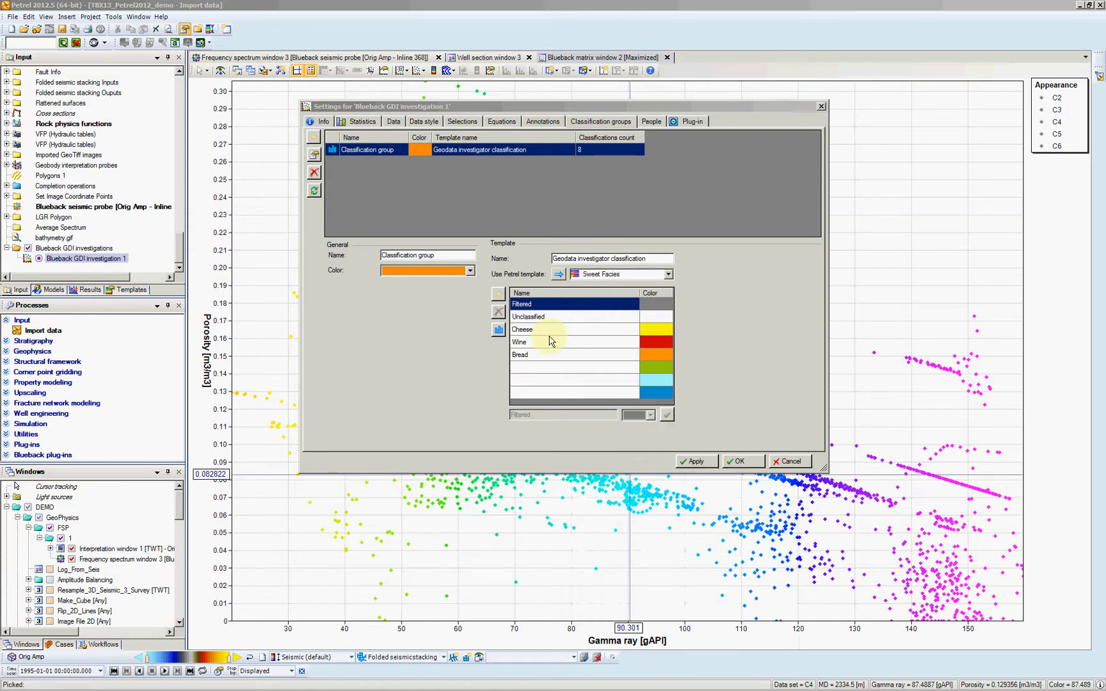
pyautogui.moveTo(575, 356)
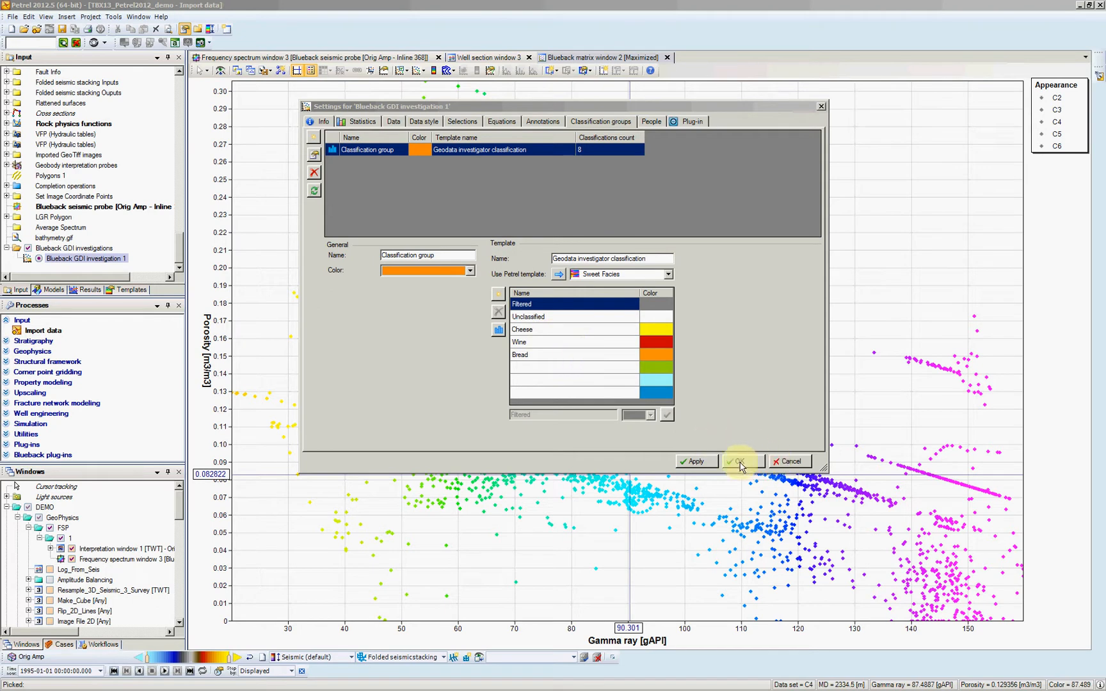
pyautogui.click(737, 461)
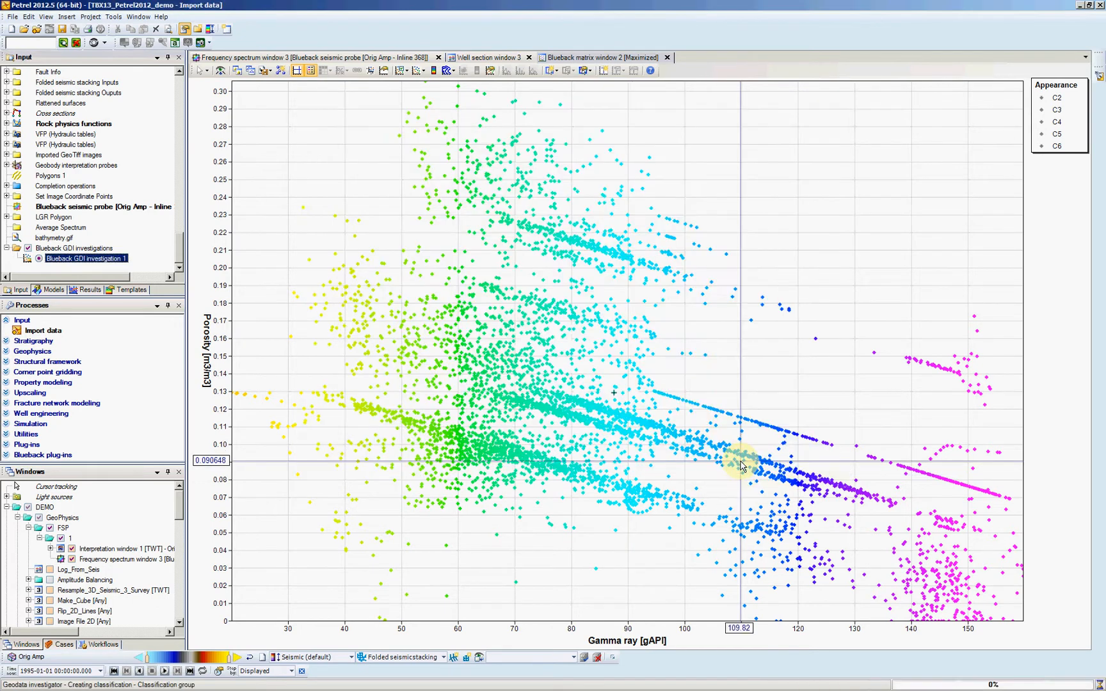
pyautogui.moveTo(695, 430)
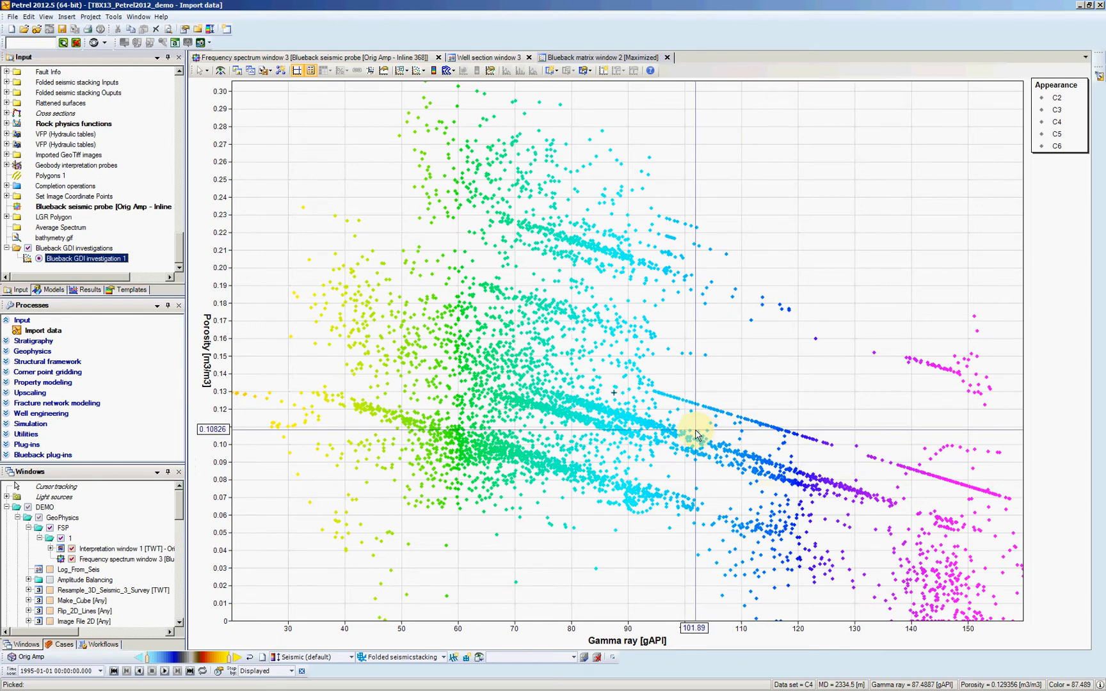
pyautogui.moveTo(864, 391)
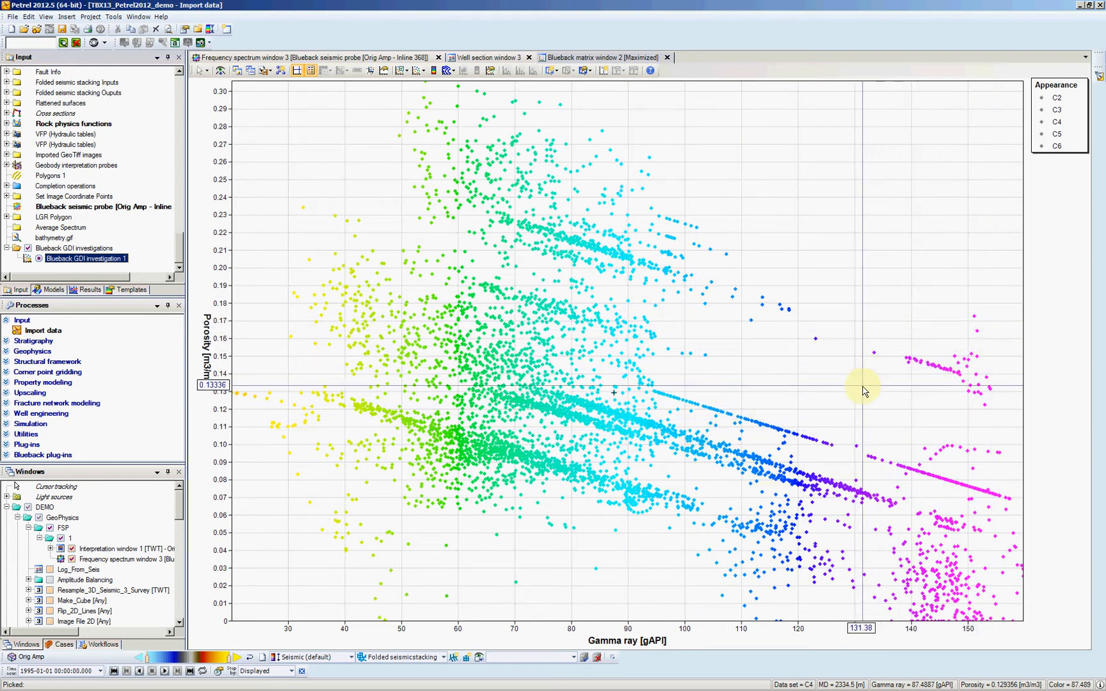
pyautogui.moveTo(1005, 393)
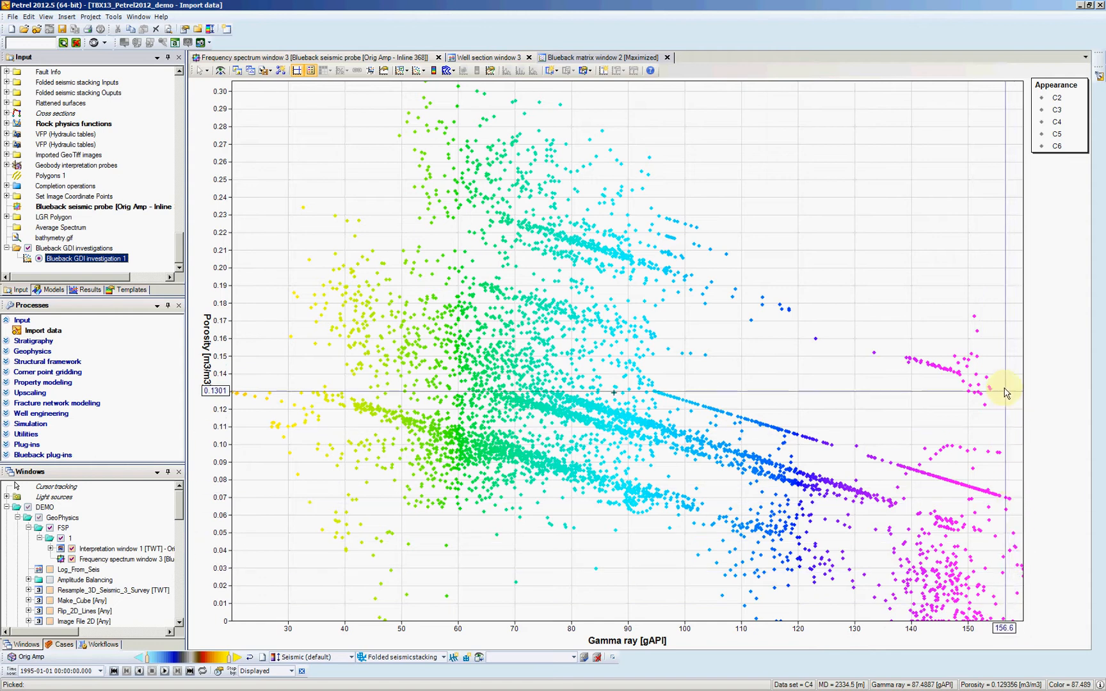
pyautogui.moveTo(882, 583)
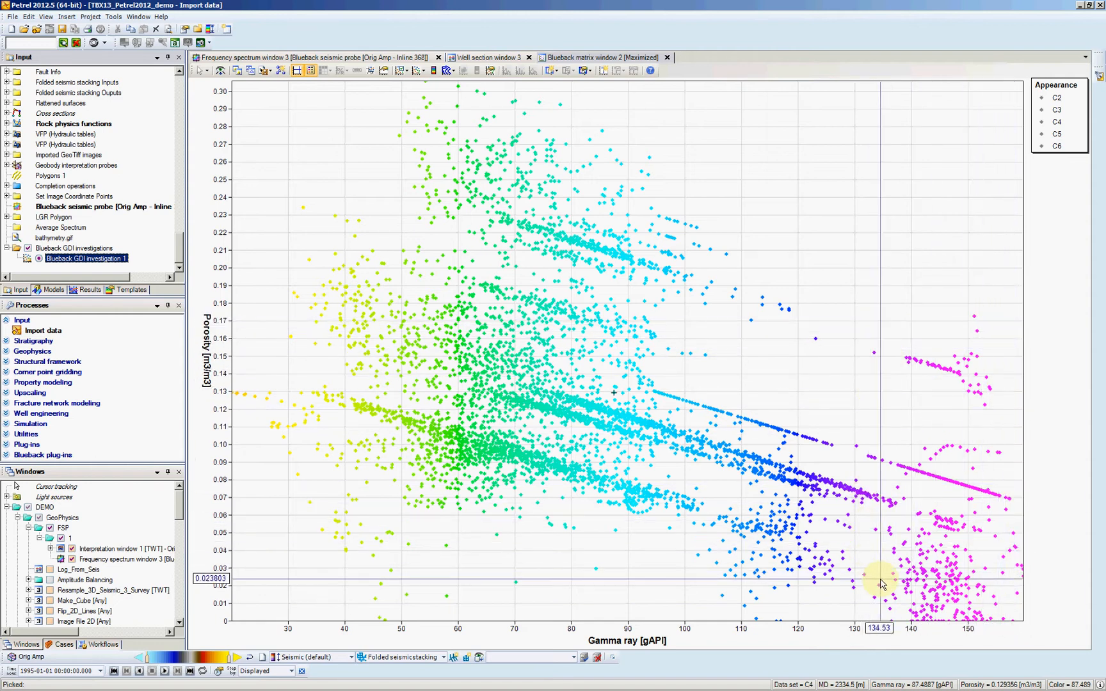
pyautogui.moveTo(444, 102)
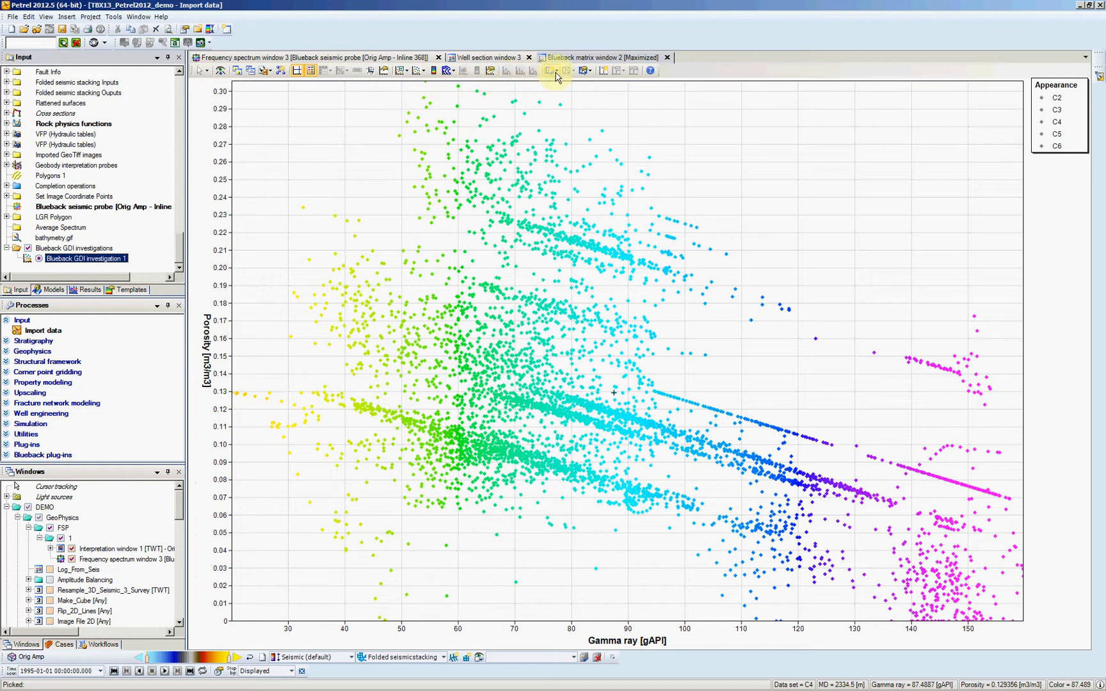
# Step: Draw rectangular classified regions over the high gamma ray points around 135–155 and 100–130 gAPI
pyautogui.click(552, 70)
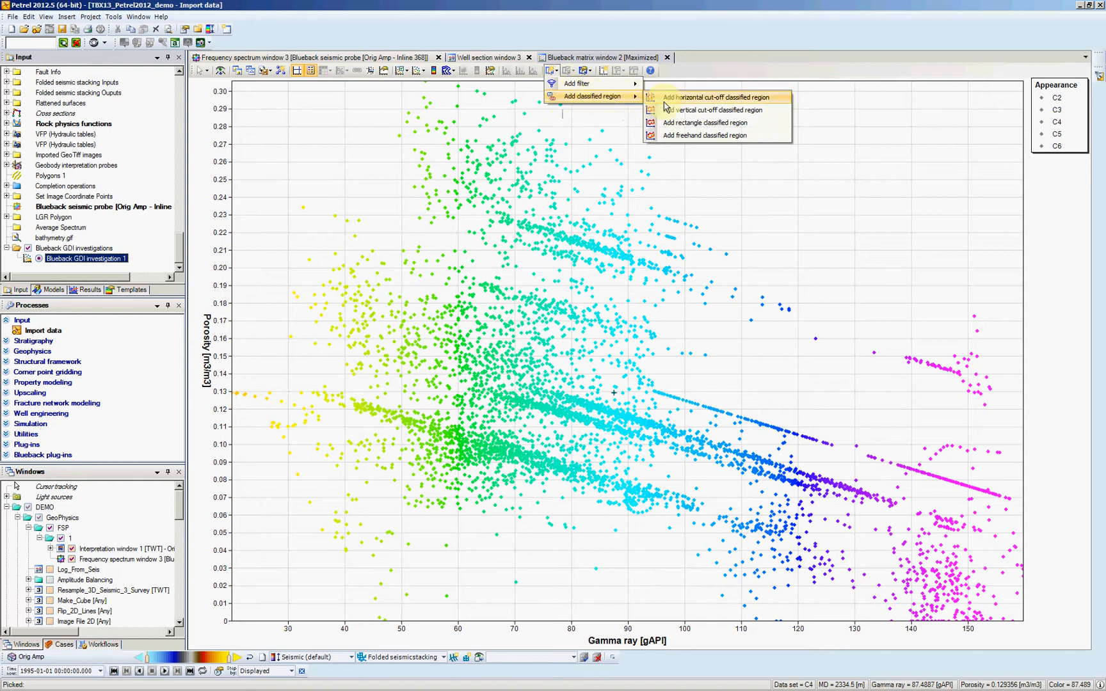
pyautogui.moveTo(704, 122)
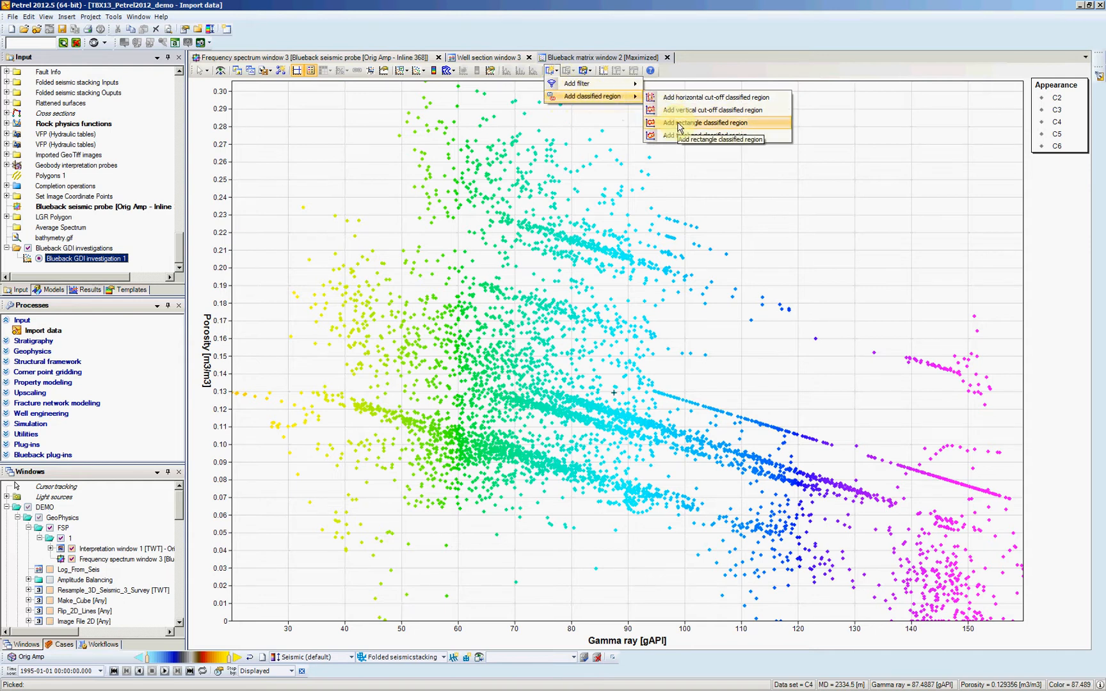
pyautogui.moveTo(755, 128)
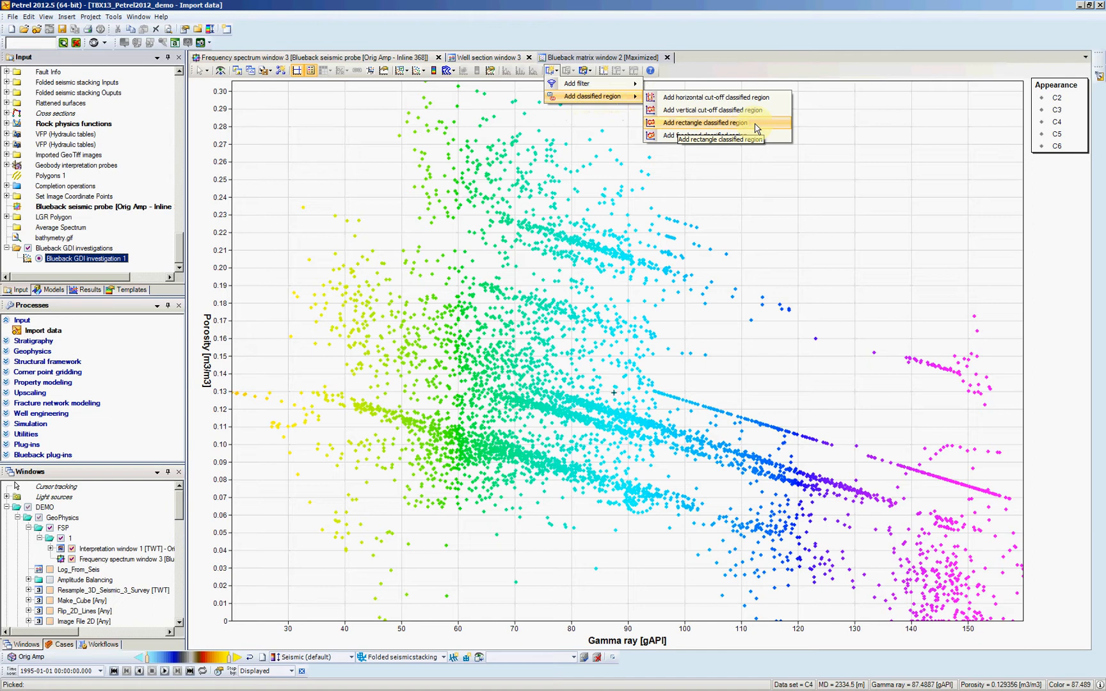
pyautogui.click(705, 121)
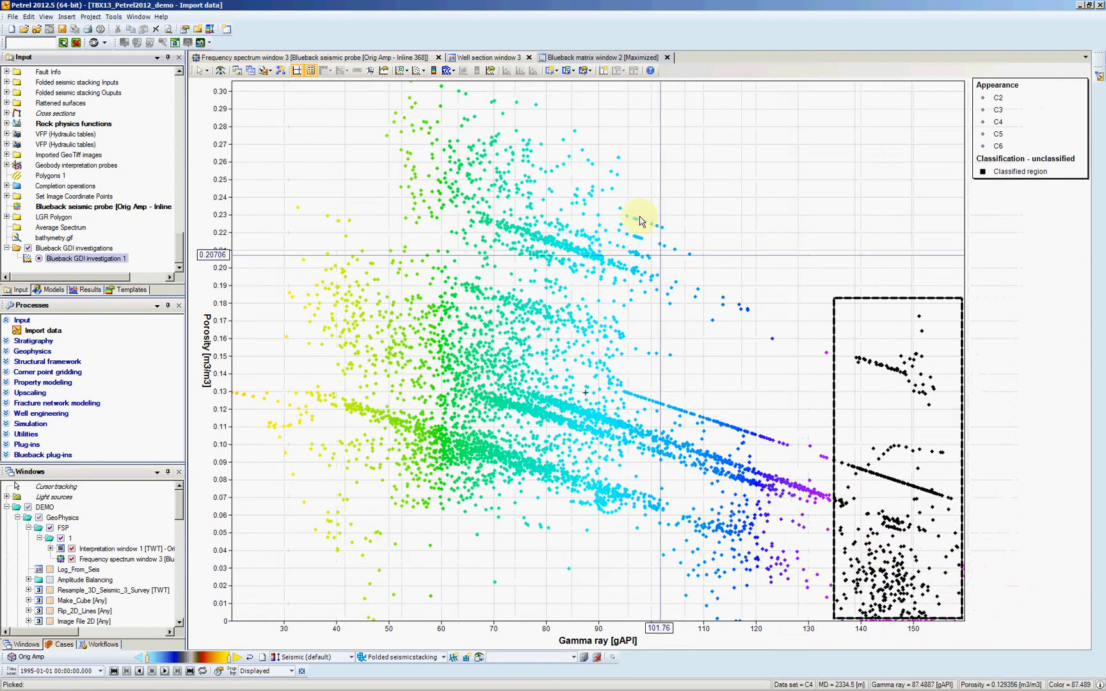
pyautogui.click(550, 70)
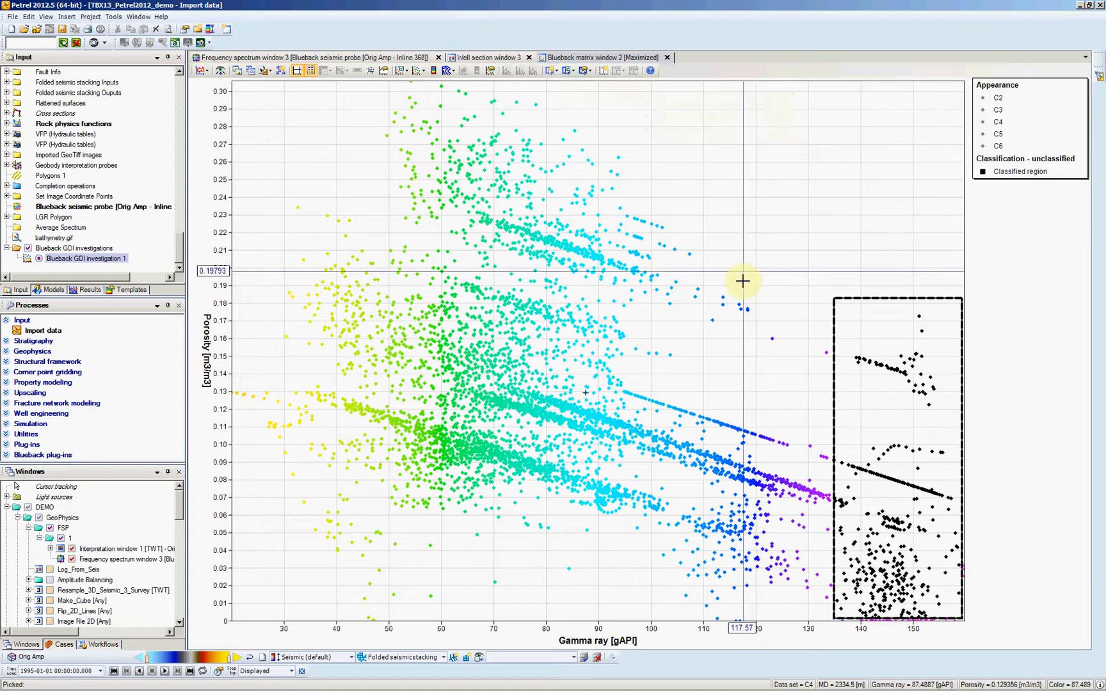
pyautogui.moveTo(643, 250)
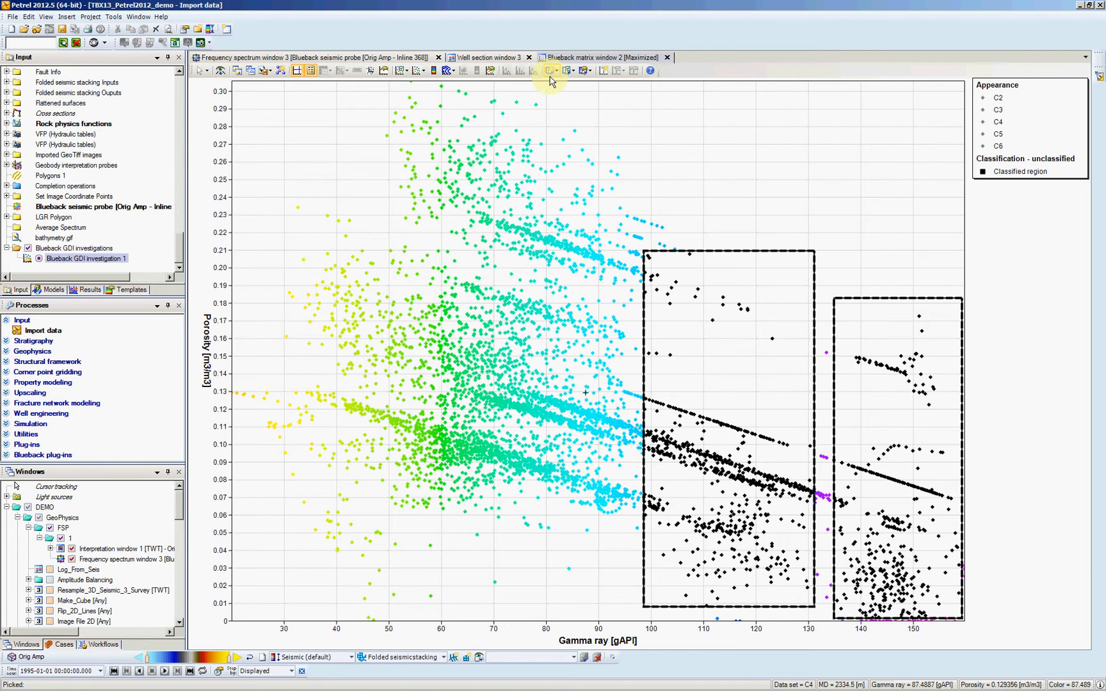
# Step: Add a large rectangular classified region over the low gamma ray cluster, about 30–150 gAPI
pyautogui.click(549, 71)
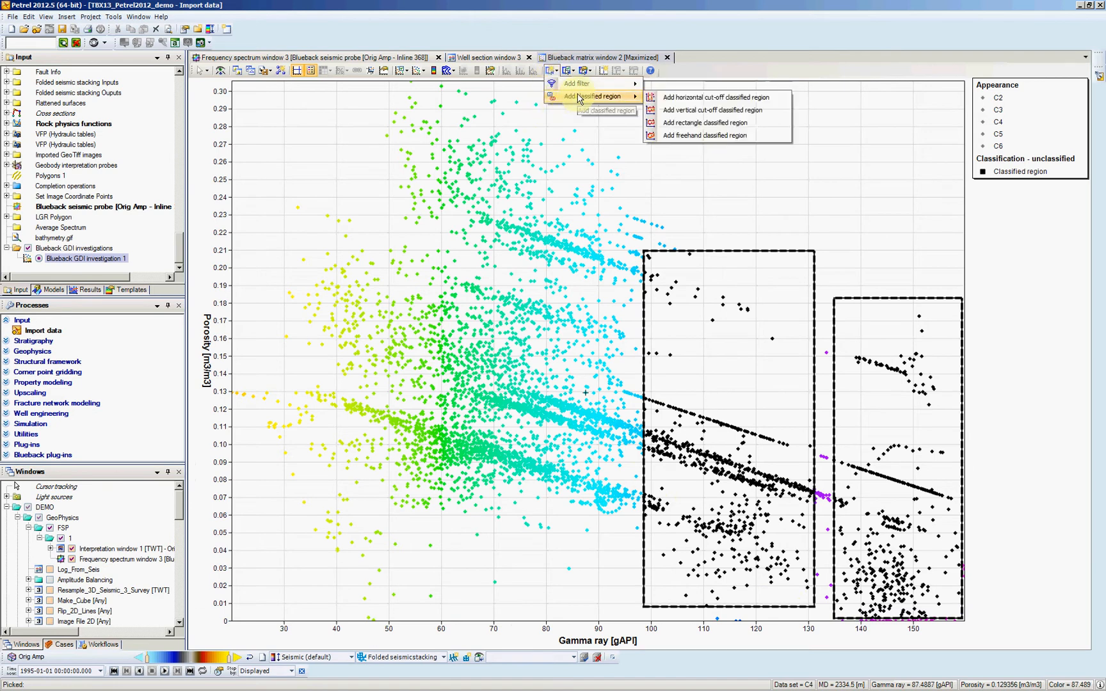
pyautogui.moveTo(704, 123)
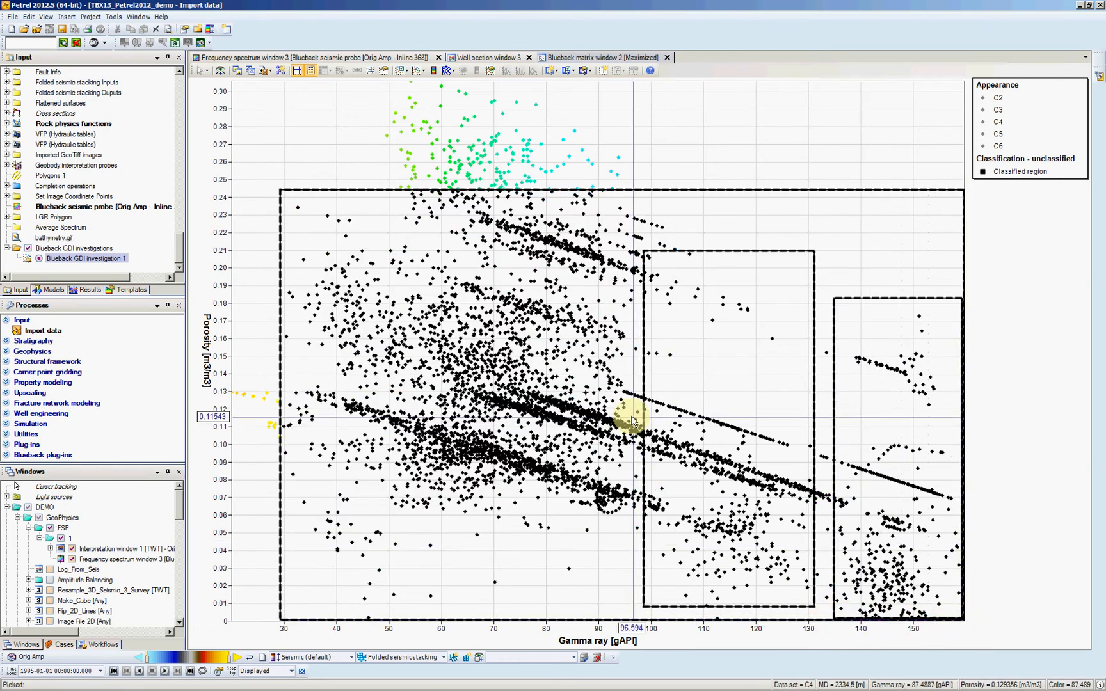
pyautogui.moveTo(684, 253)
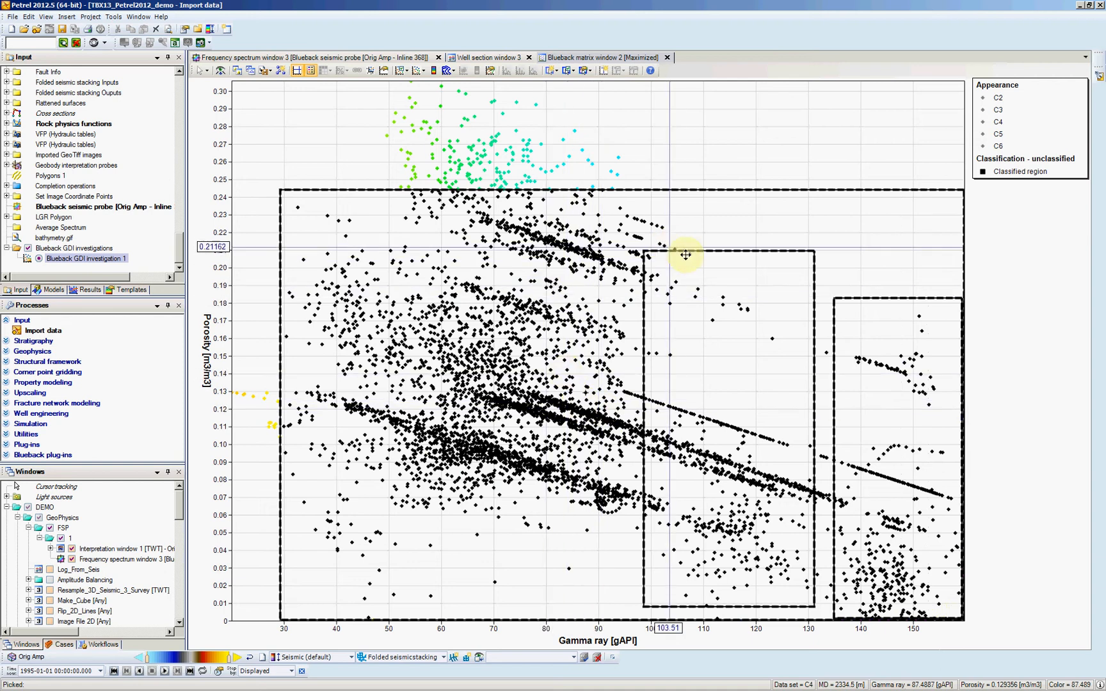
pyautogui.moveTo(878, 295)
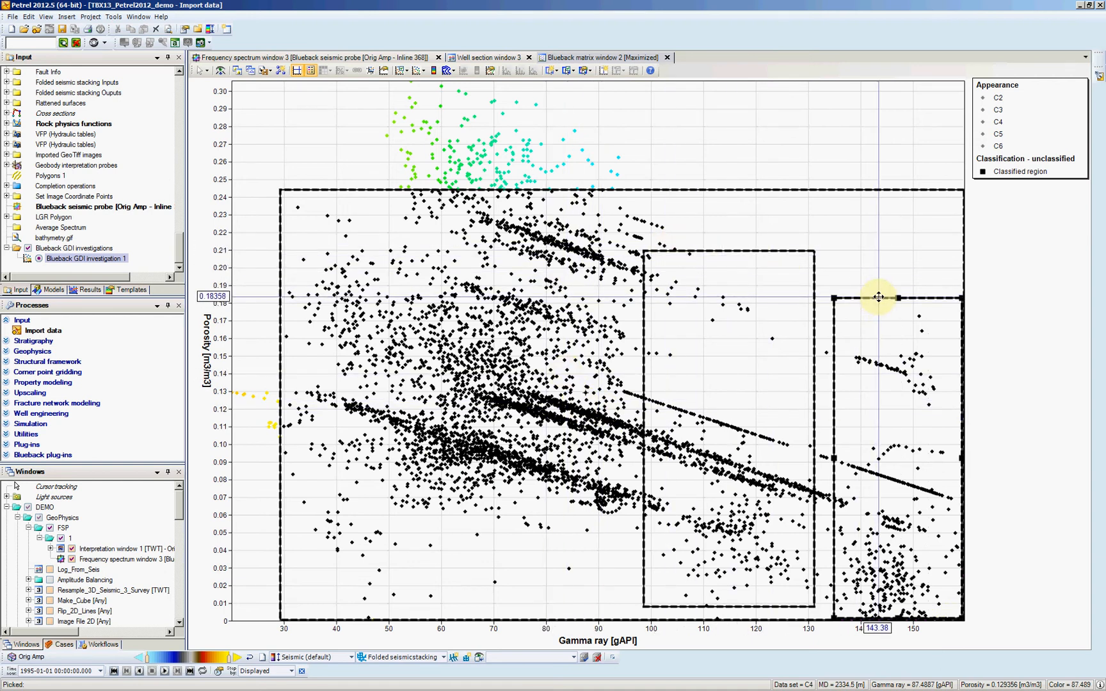
# Step: Assign the rightmost high gamma ray region to the Cheese class, turning its points yellow
pyautogui.rightClick(879, 295)
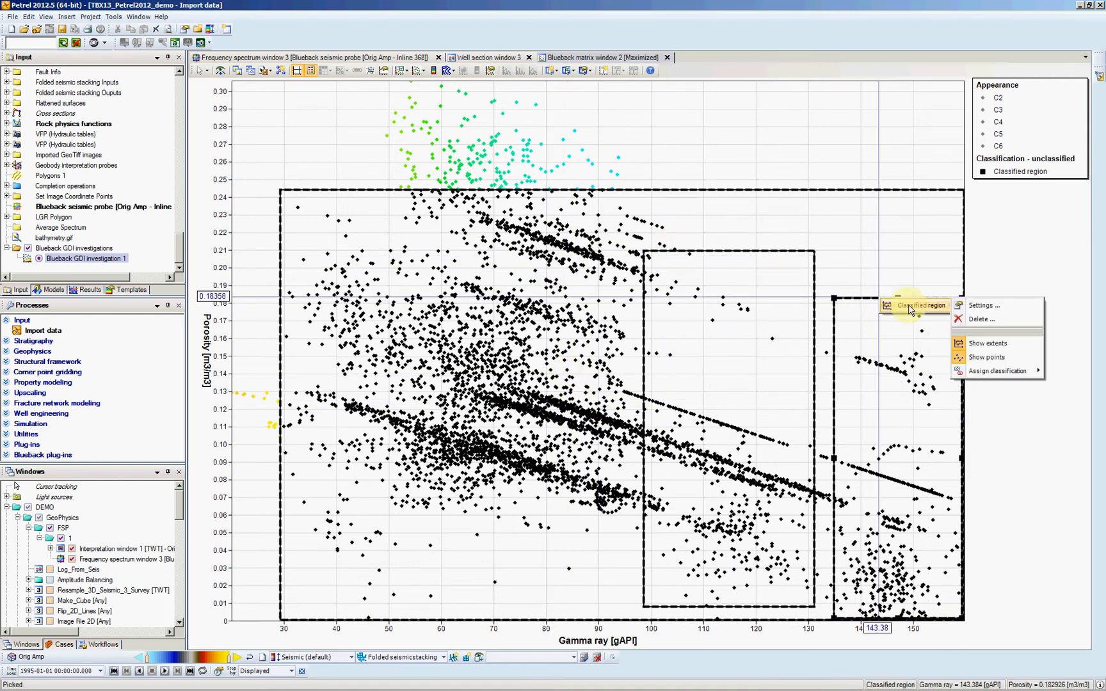
pyautogui.moveTo(952, 310)
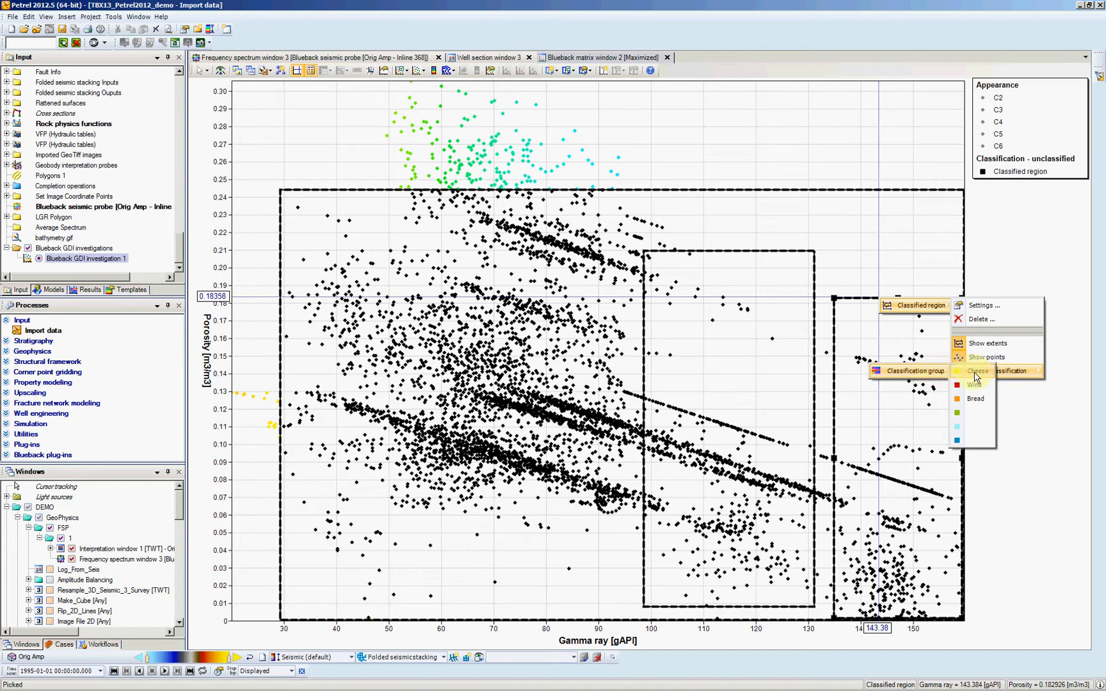
pyautogui.click(975, 372)
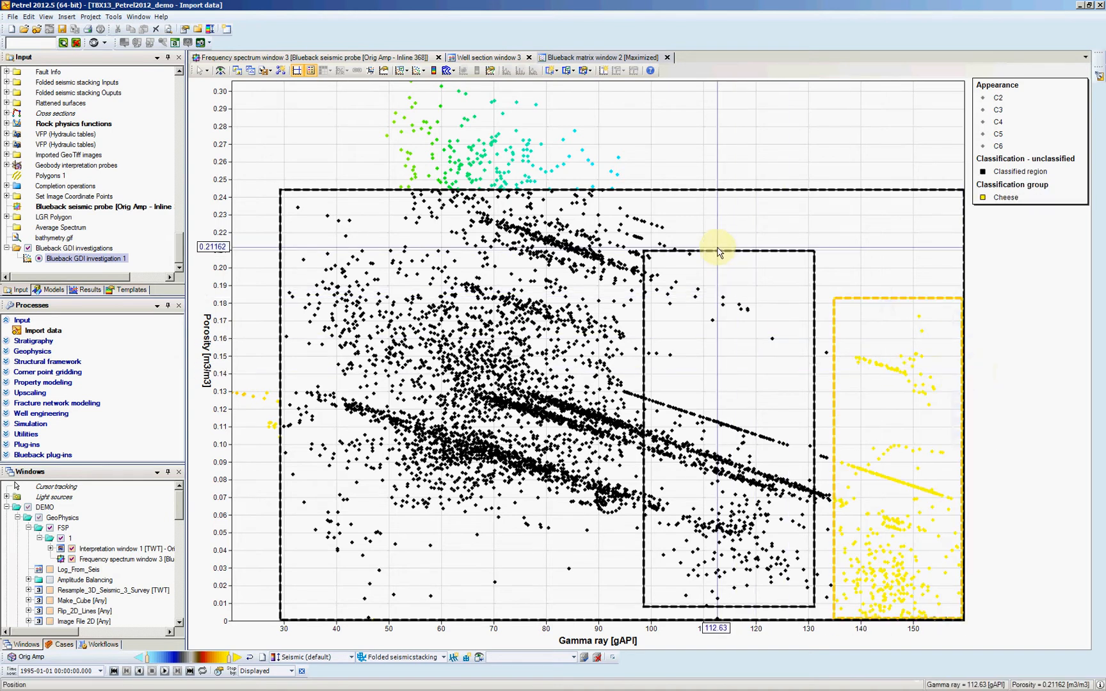
pyautogui.moveTo(730, 260)
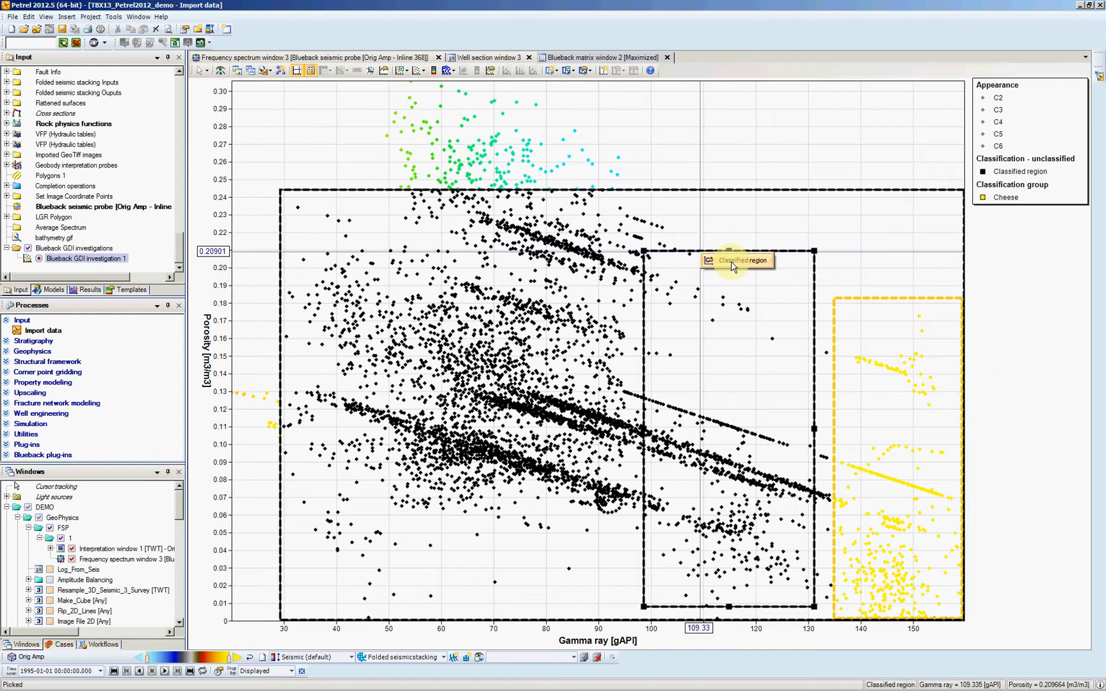
# Step: Assign the Wine classification to the middle region and Bread to the large low-gamma region
pyautogui.rightClick(733, 260)
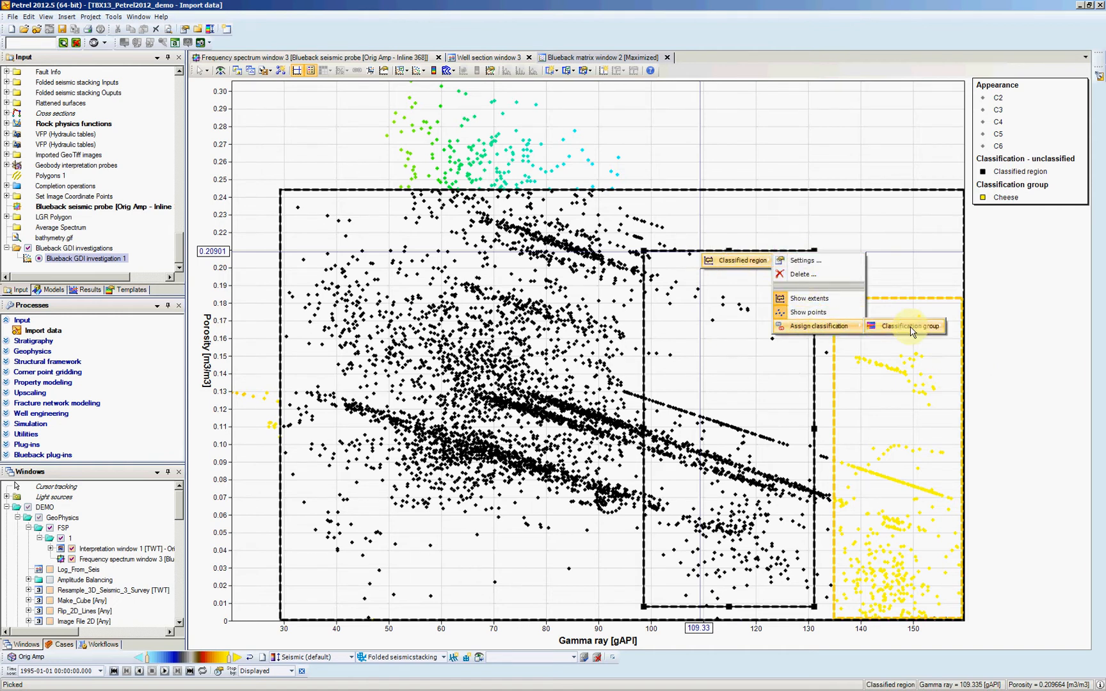
pyautogui.click(909, 325)
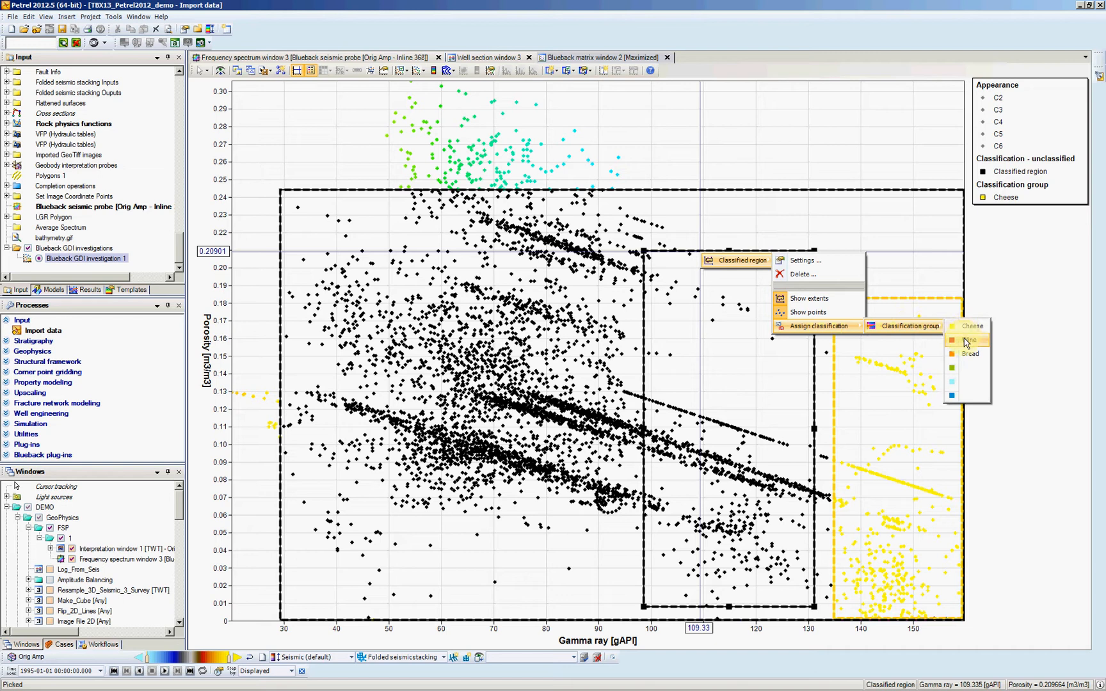
pyautogui.click(969, 340)
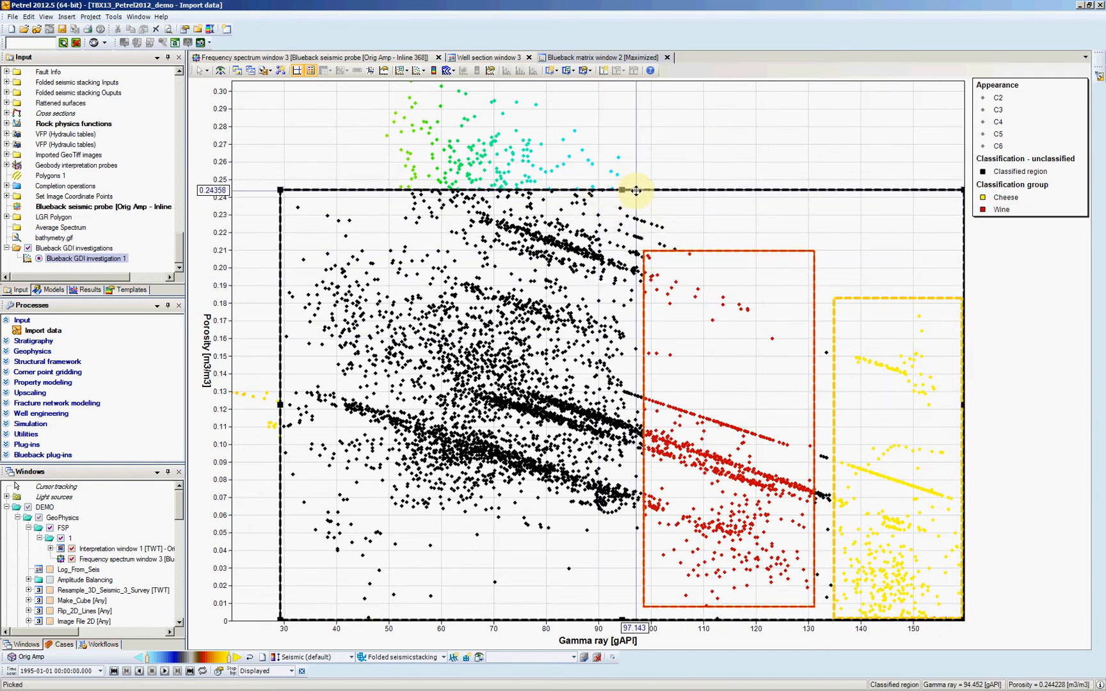
pyautogui.rightClick(634, 191)
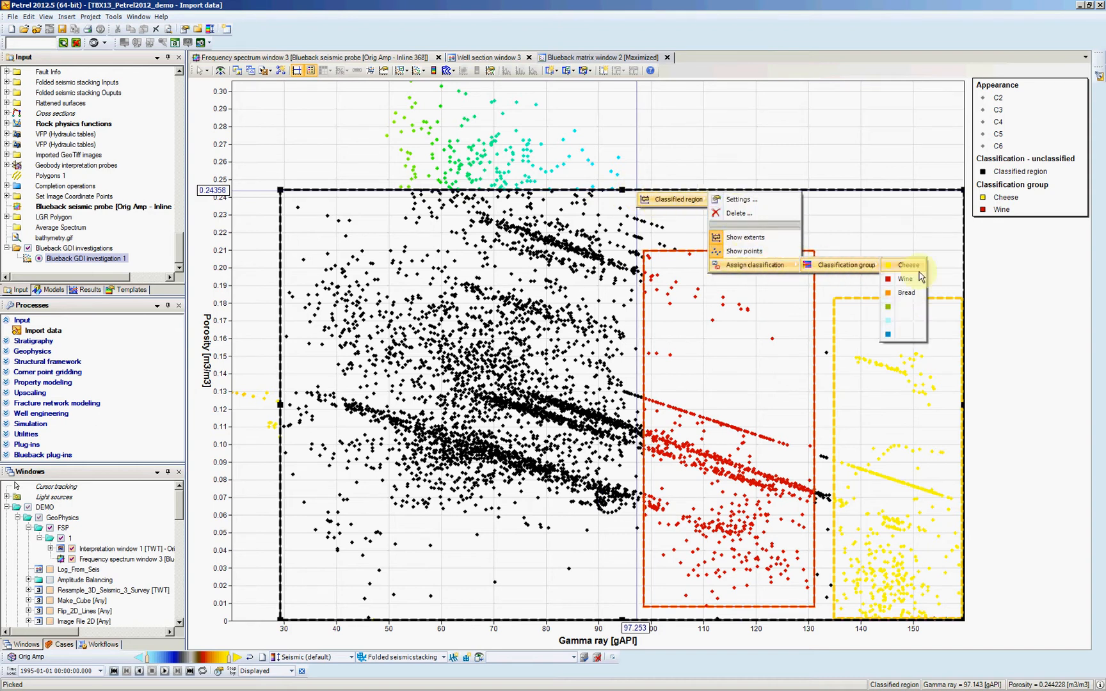
pyautogui.click(908, 265)
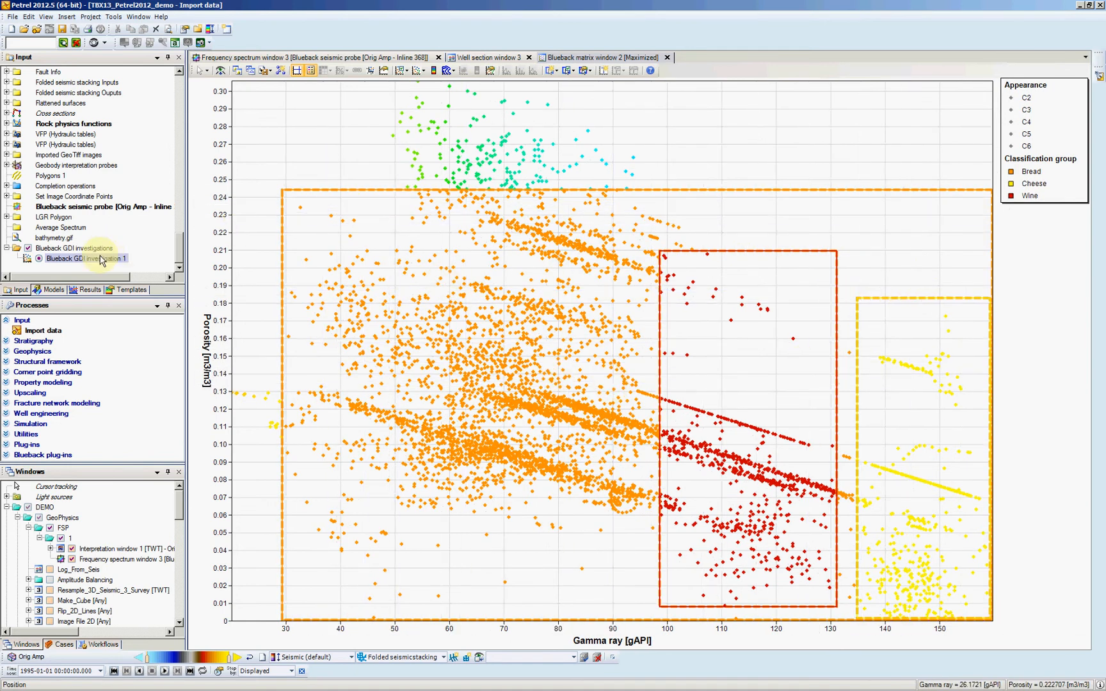
# Step: In the GDI investigation Info settings, move the Bread classified region to the end of the order and apply
pyautogui.doubleClick(85, 258)
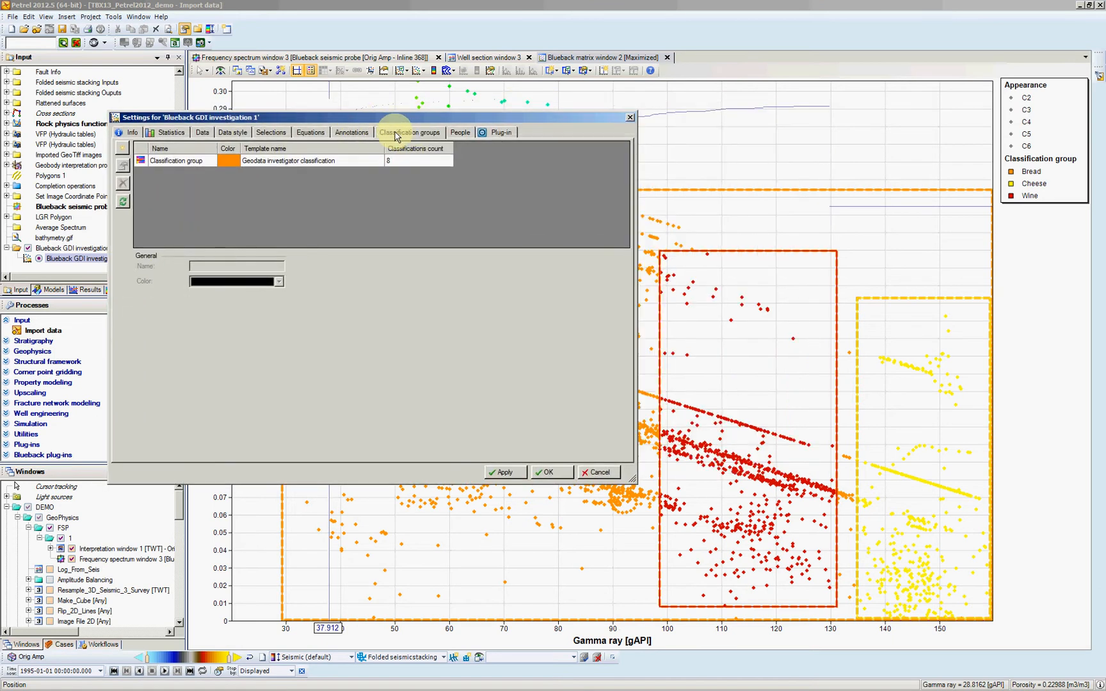
pyautogui.click(270, 133)
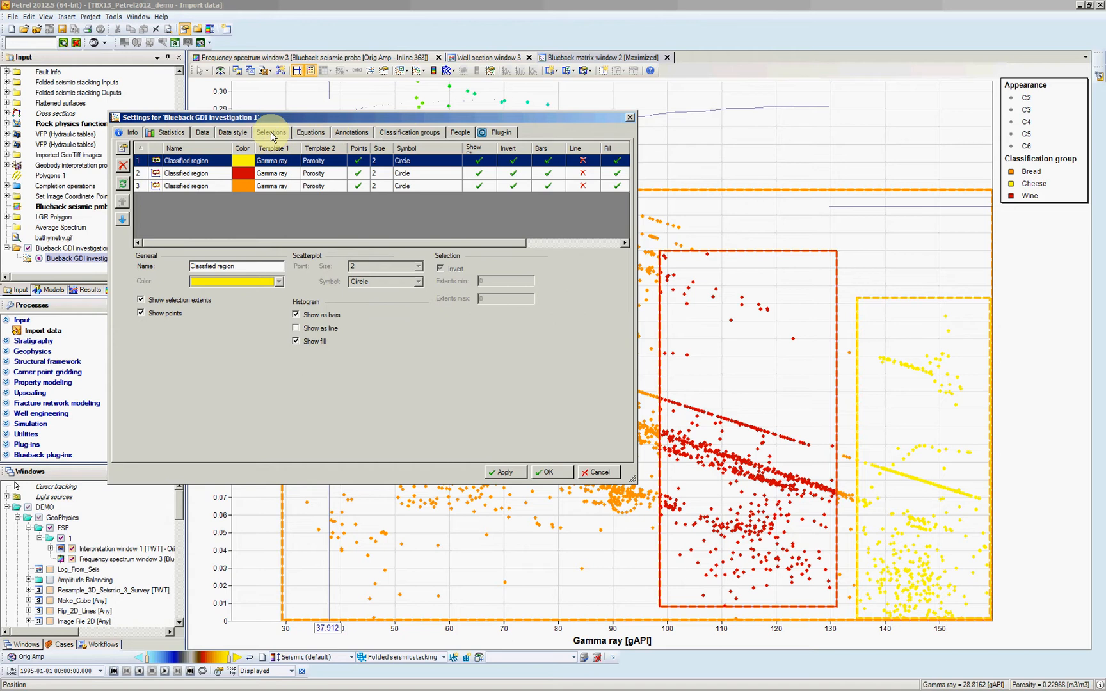
pyautogui.click(186, 185)
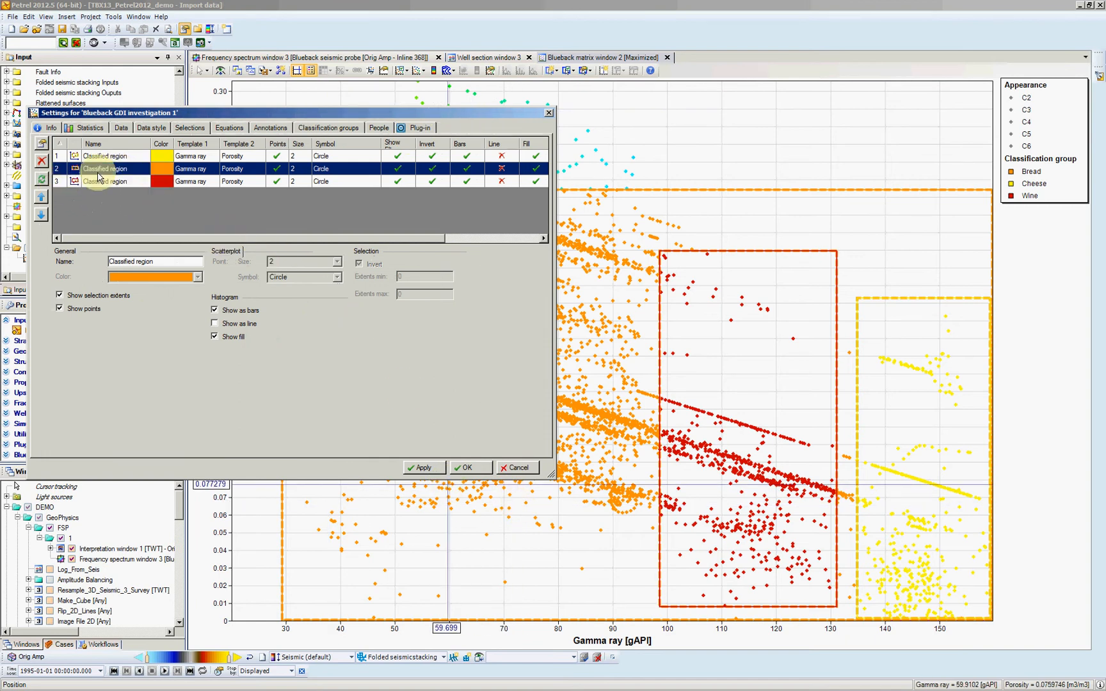
pyautogui.click(106, 156)
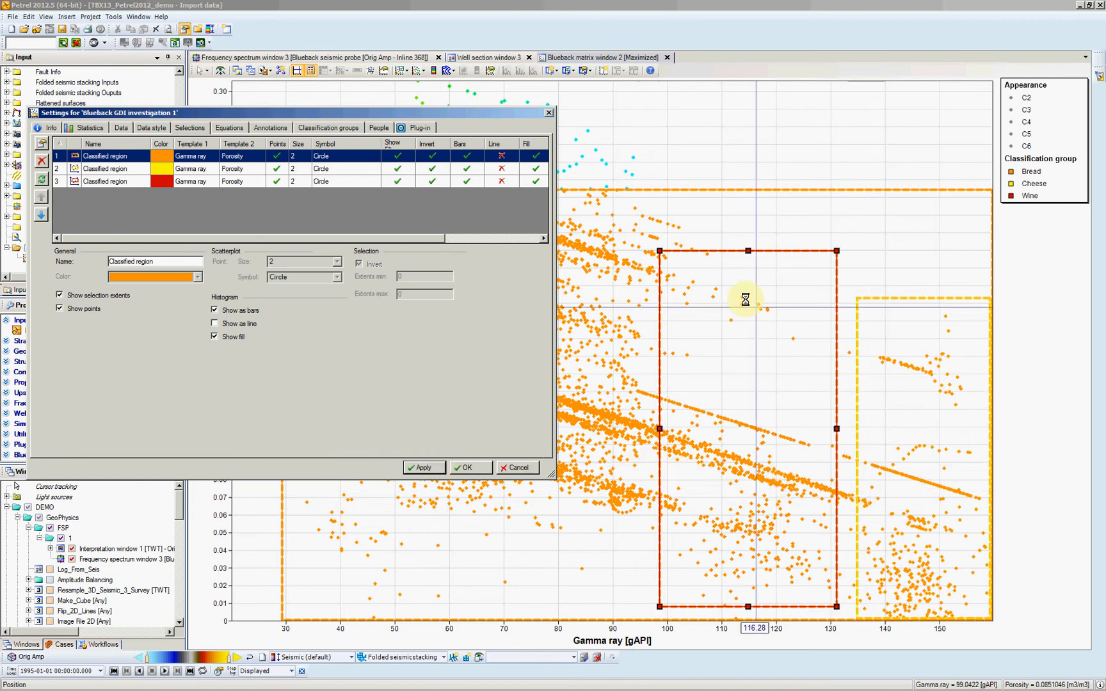
pyautogui.moveTo(634, 427)
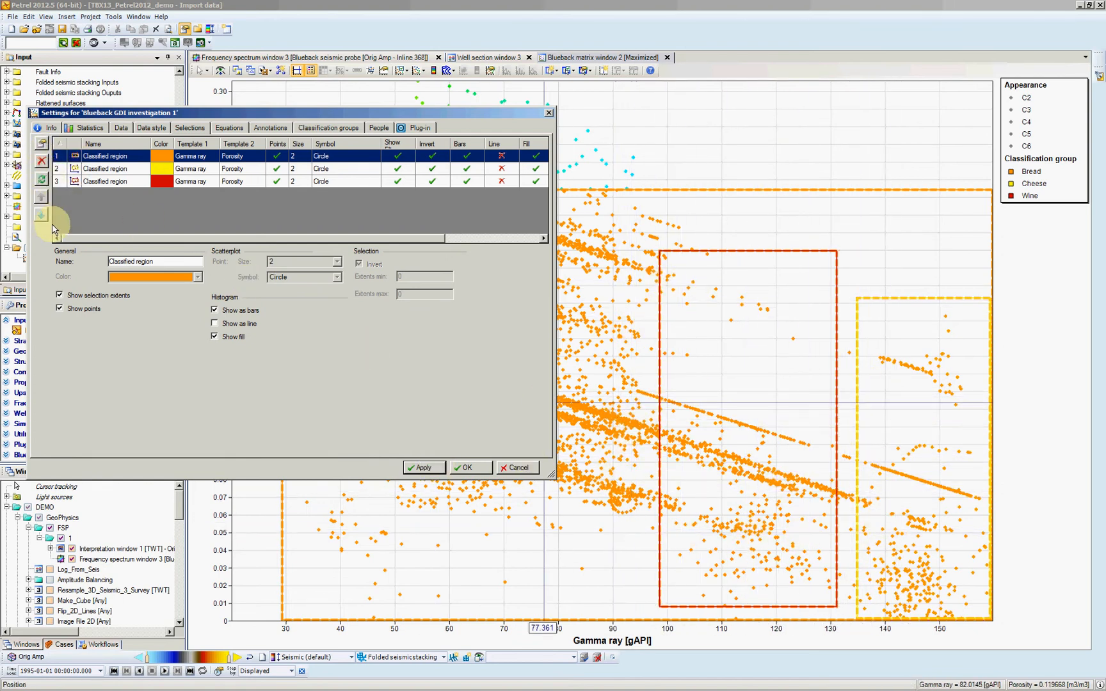
pyautogui.click(105, 182)
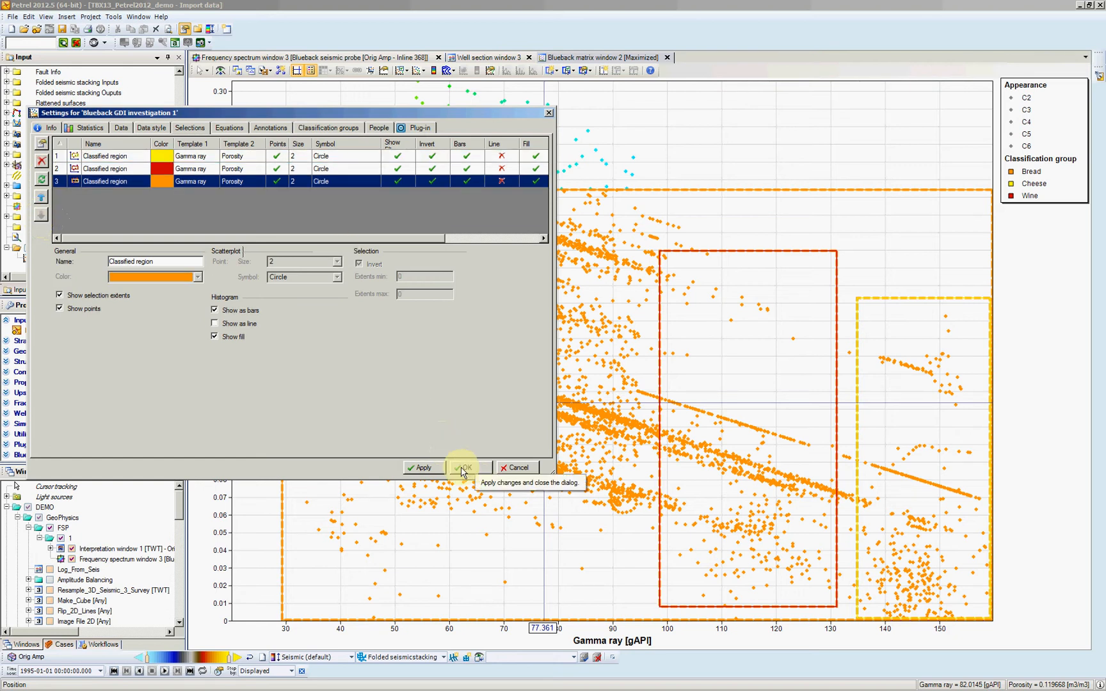
pyautogui.click(464, 467)
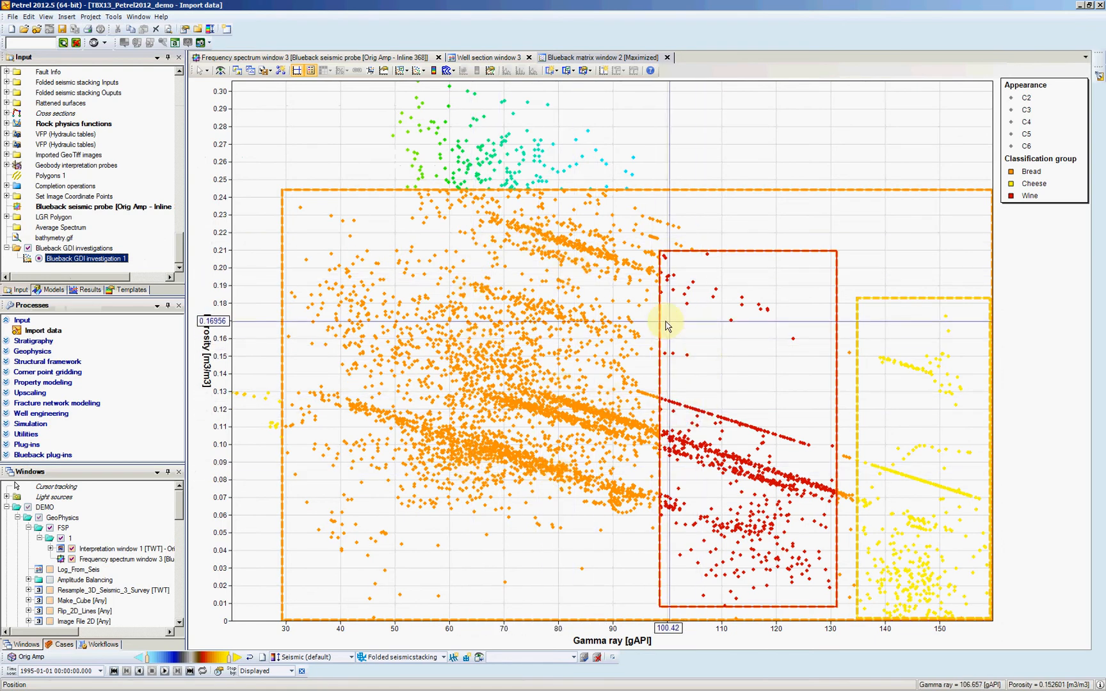
pyautogui.moveTo(808, 323)
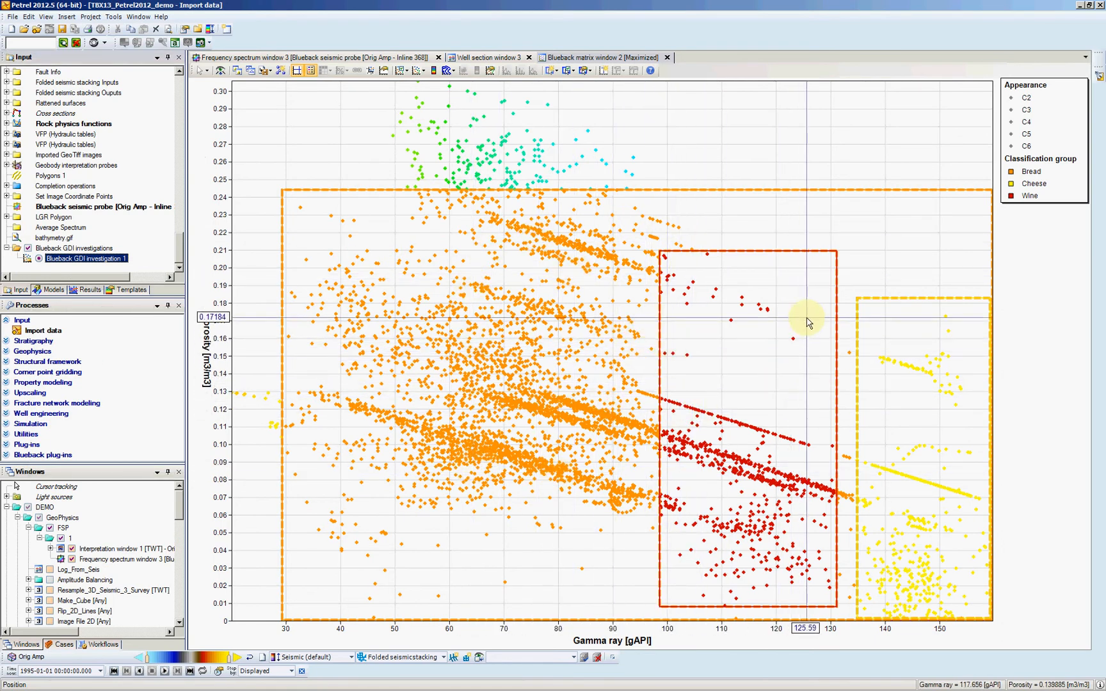
pyautogui.moveTo(775, 464)
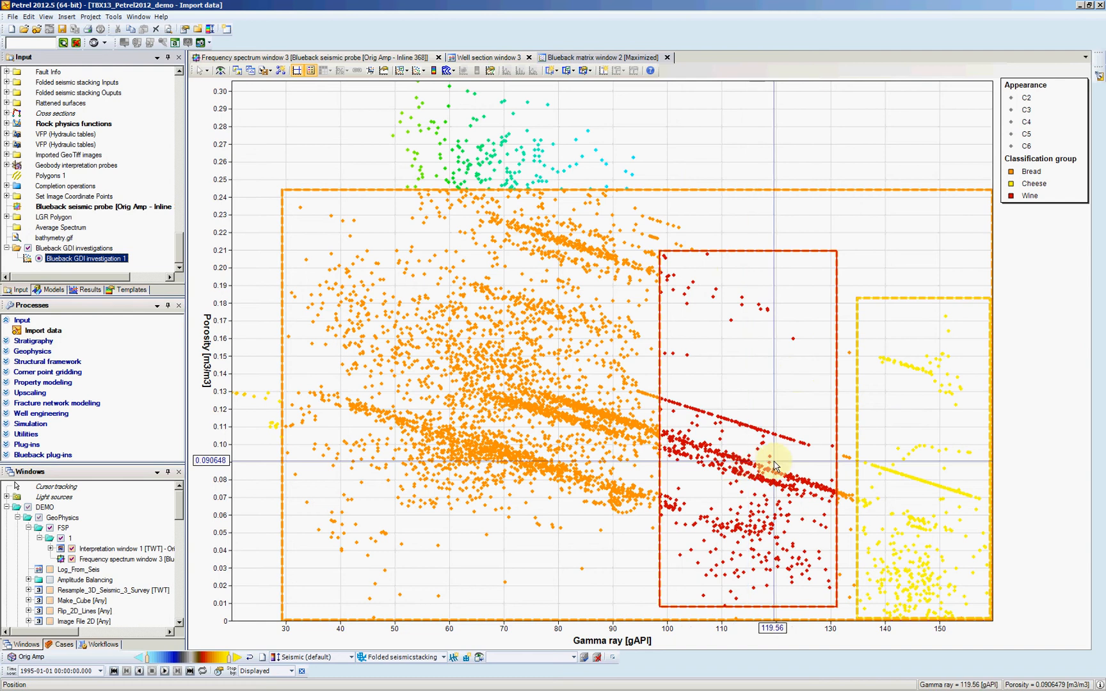
pyautogui.moveTo(789, 492)
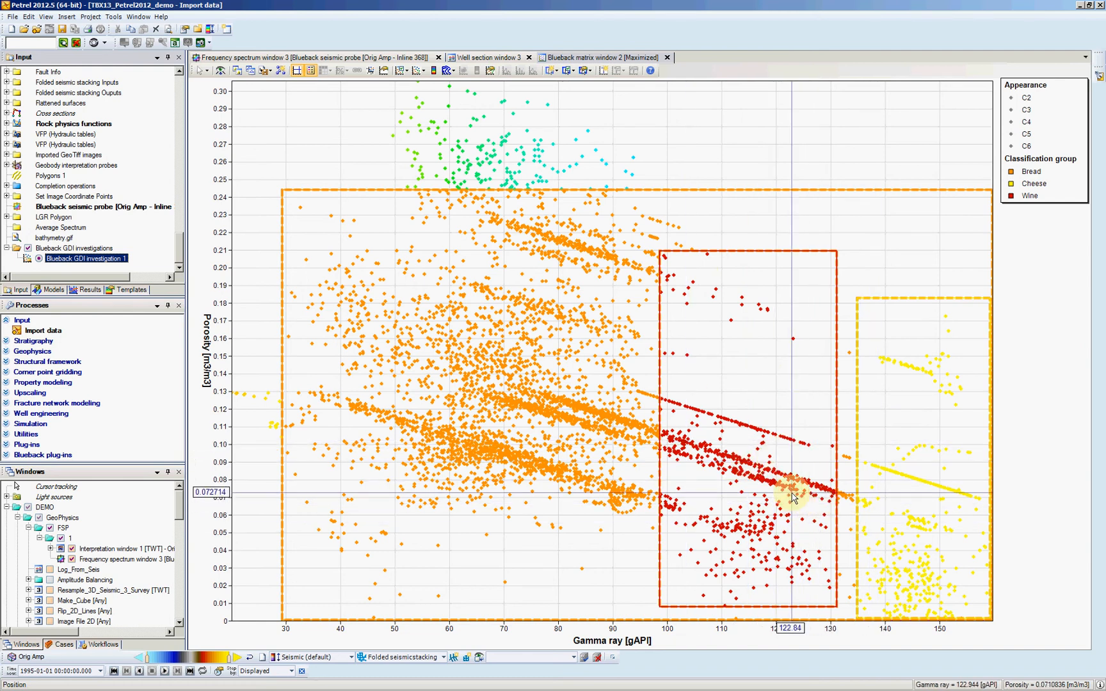
pyautogui.moveTo(527, 377)
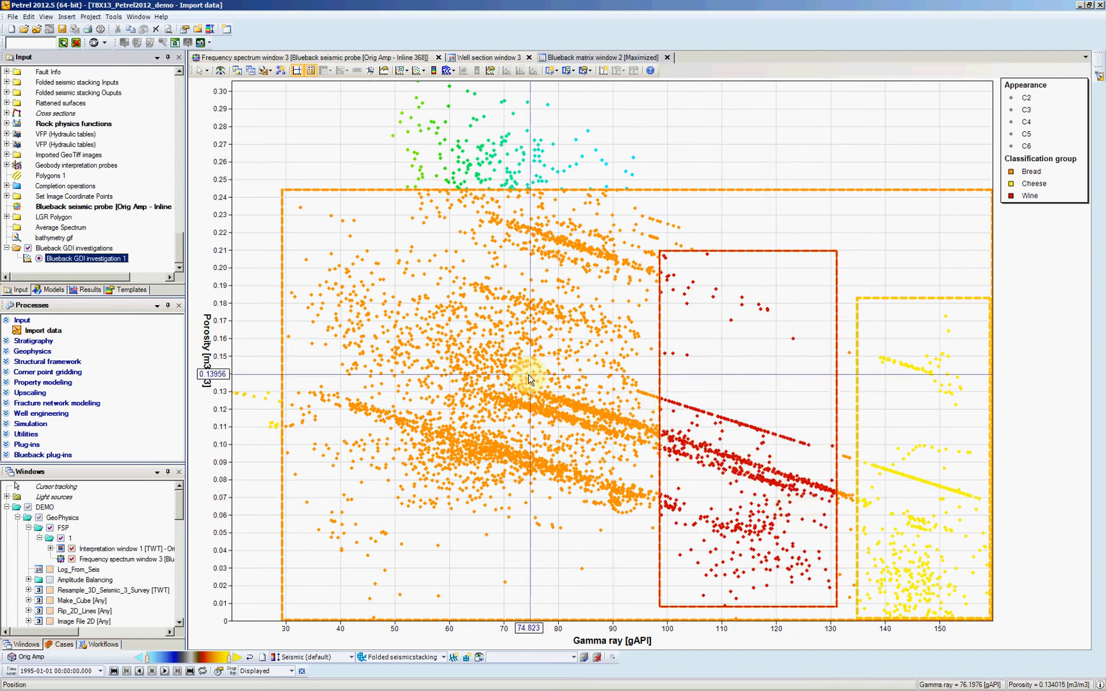
pyautogui.moveTo(517, 371)
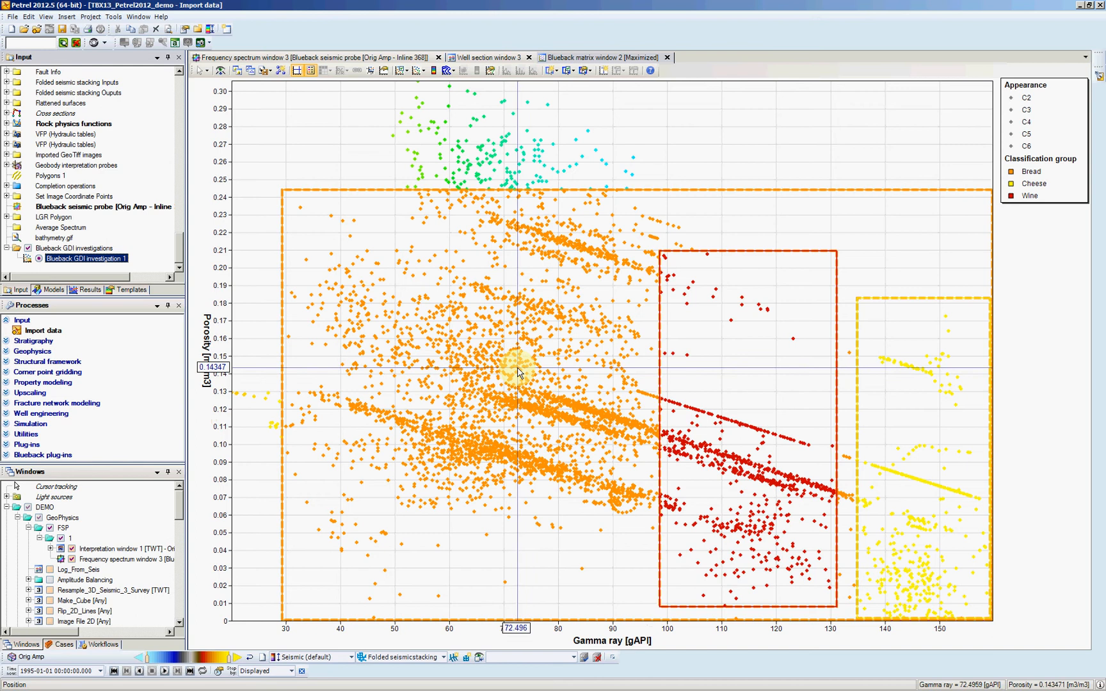
# Step: Save the classification as classified well logs and switch to Well section window 3
pyautogui.rightClick(518, 372)
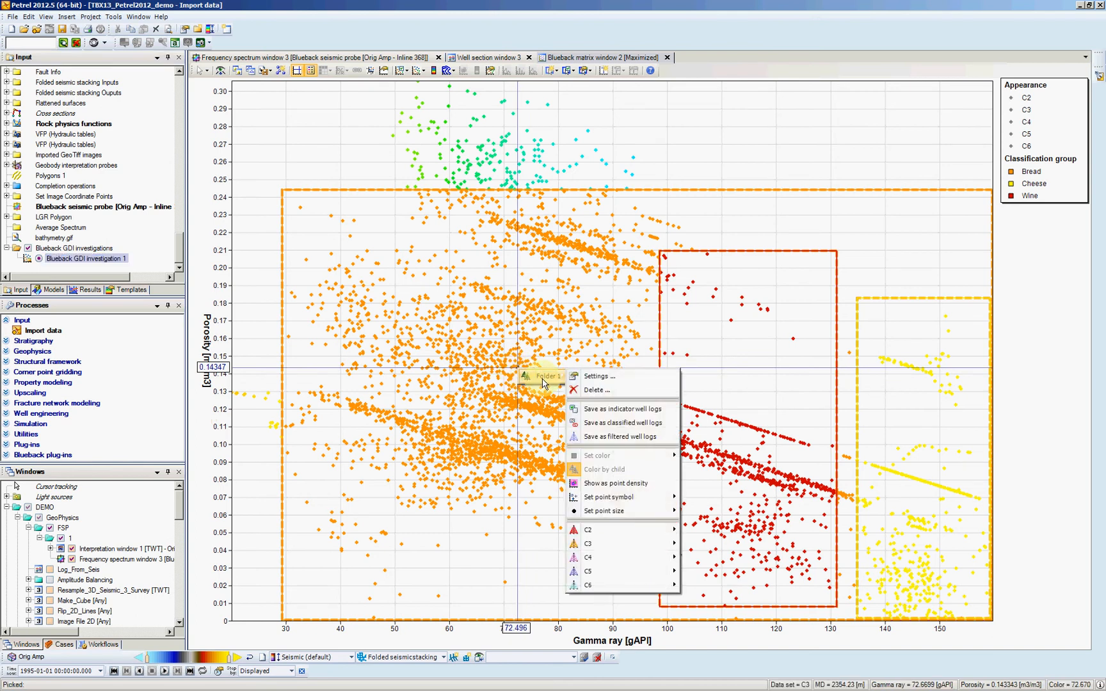
pyautogui.moveTo(605, 422)
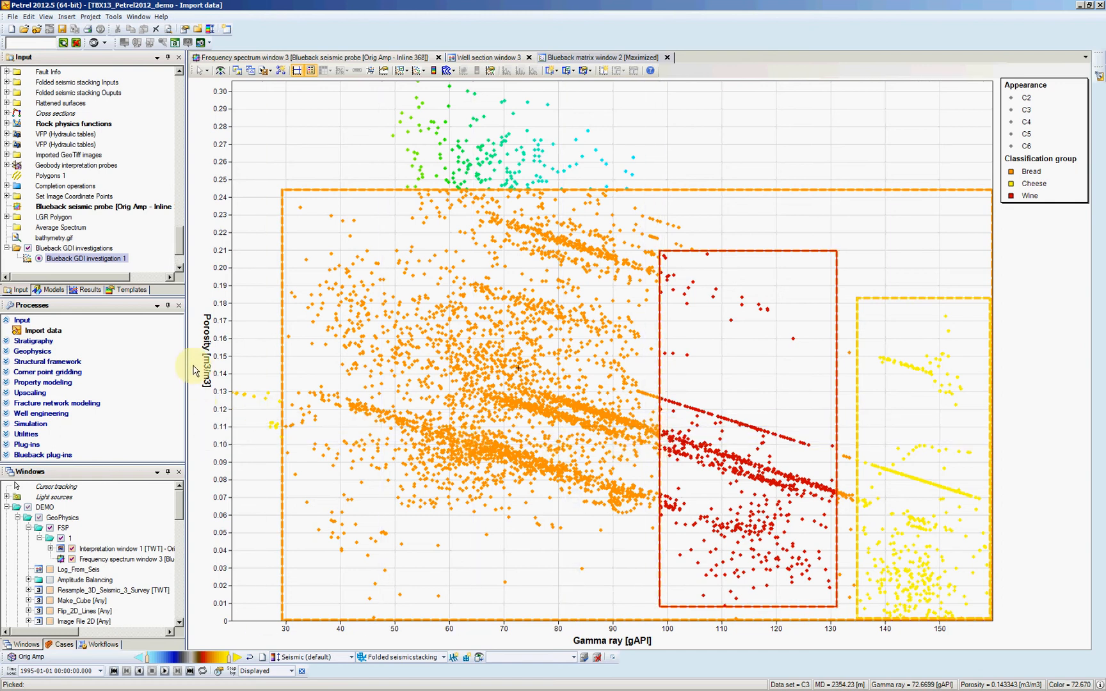
pyautogui.moveTo(526, 91)
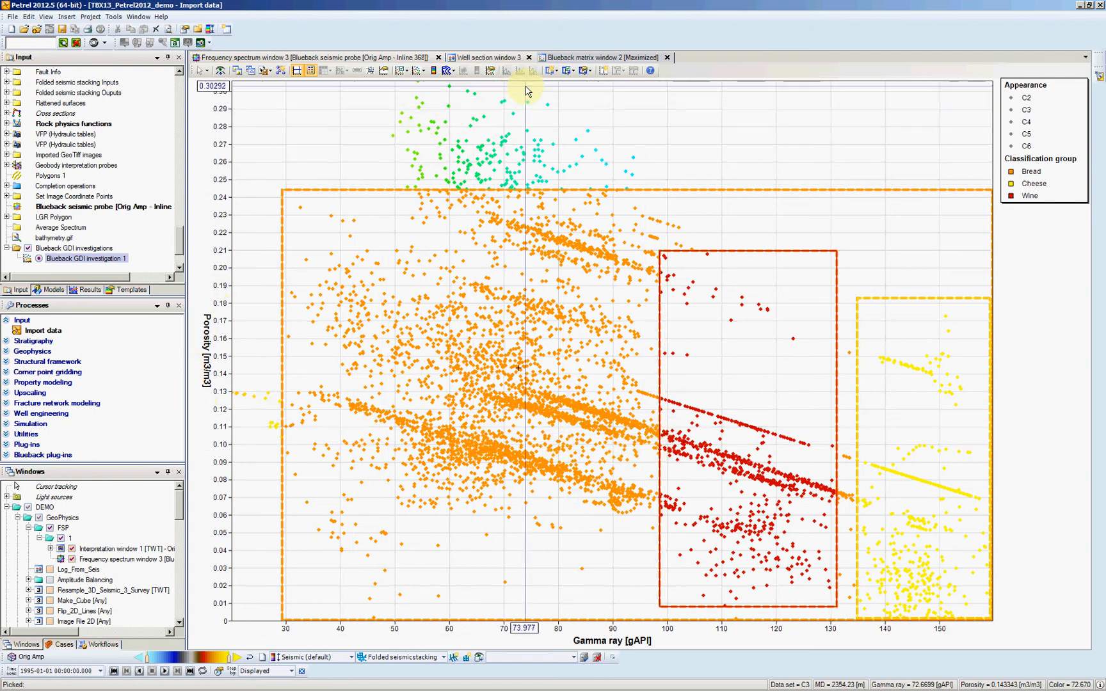
pyautogui.click(489, 58)
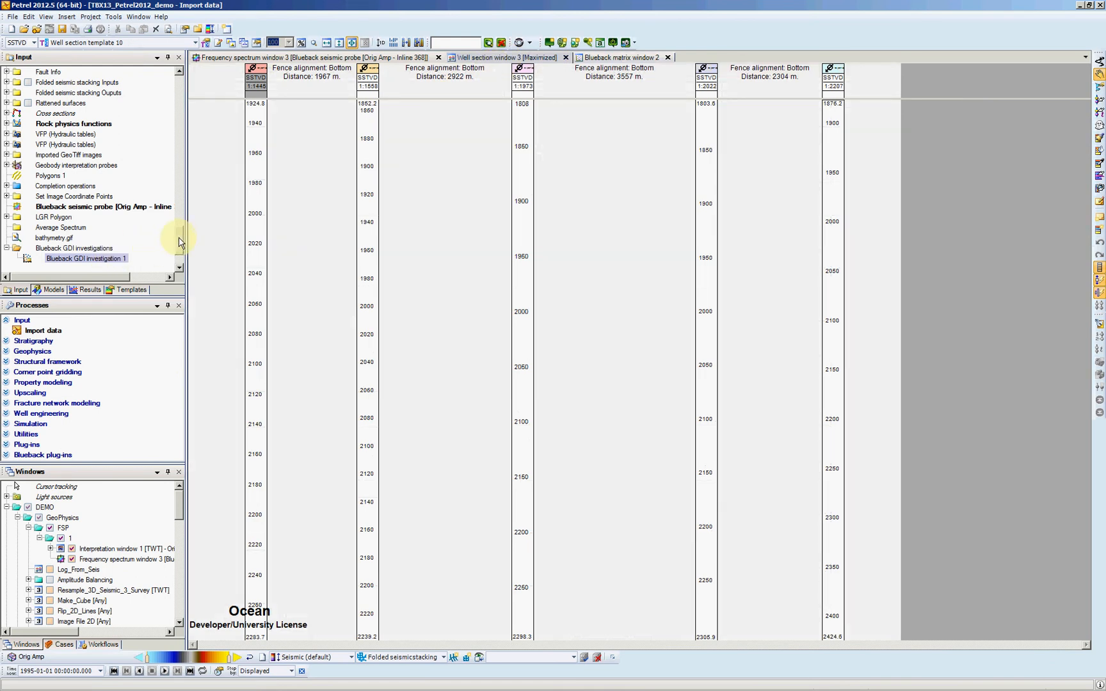
# Step: Tick the Classification 4 log under Global well logs to display it in the well section
pyautogui.scroll(3)
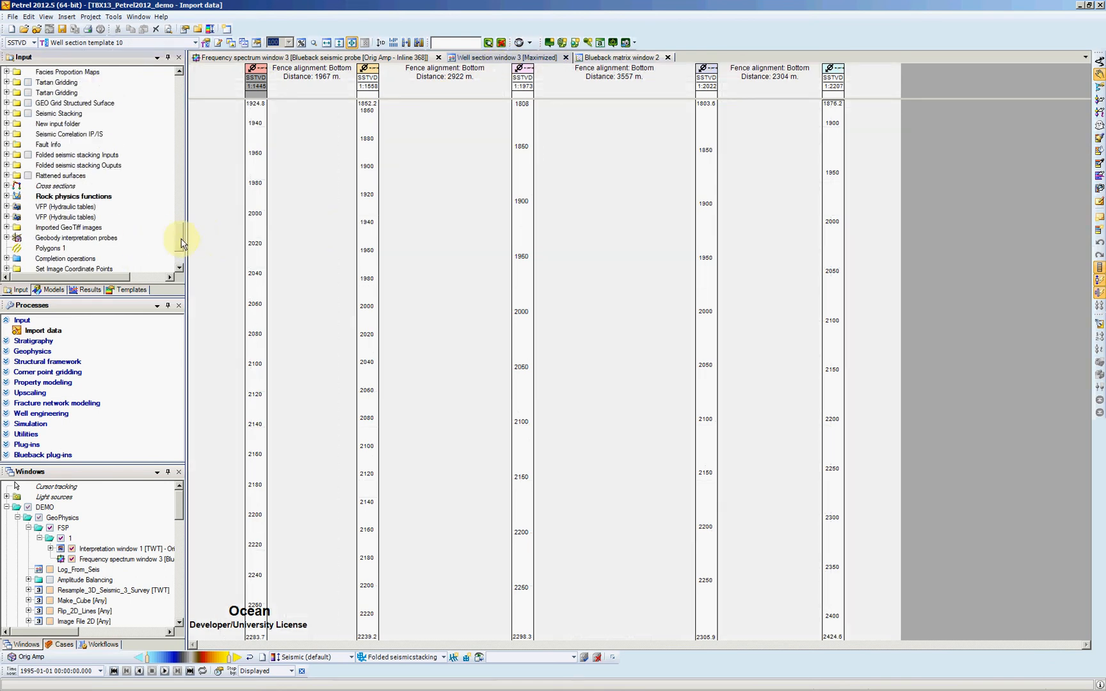
pyautogui.scroll(3)
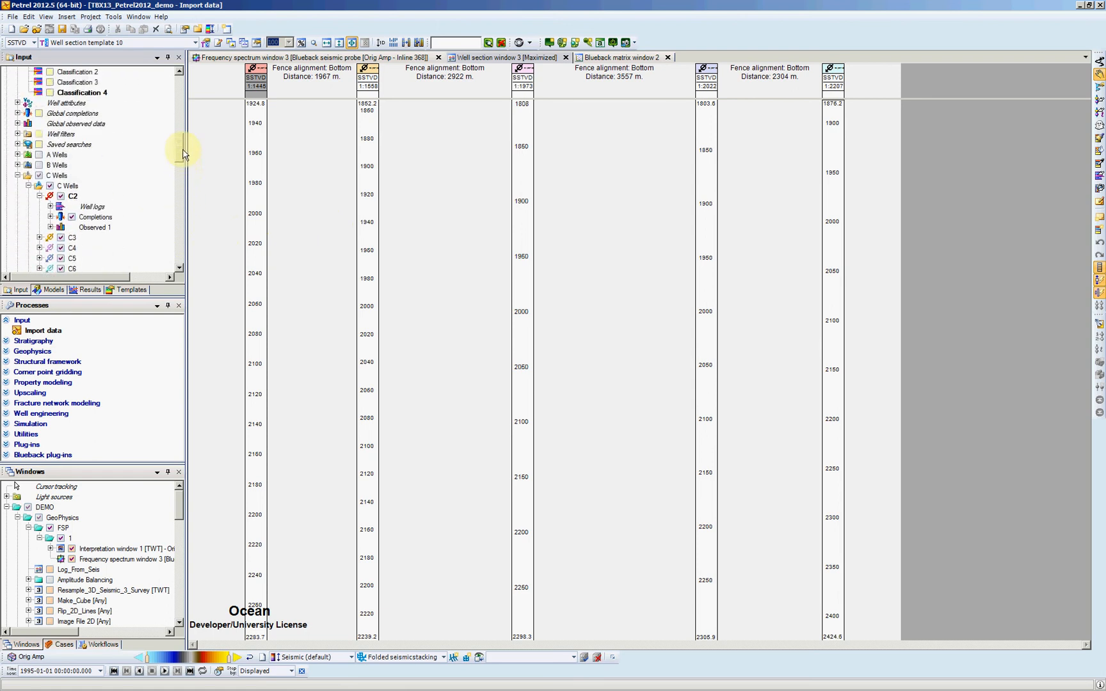
pyautogui.scroll(-3)
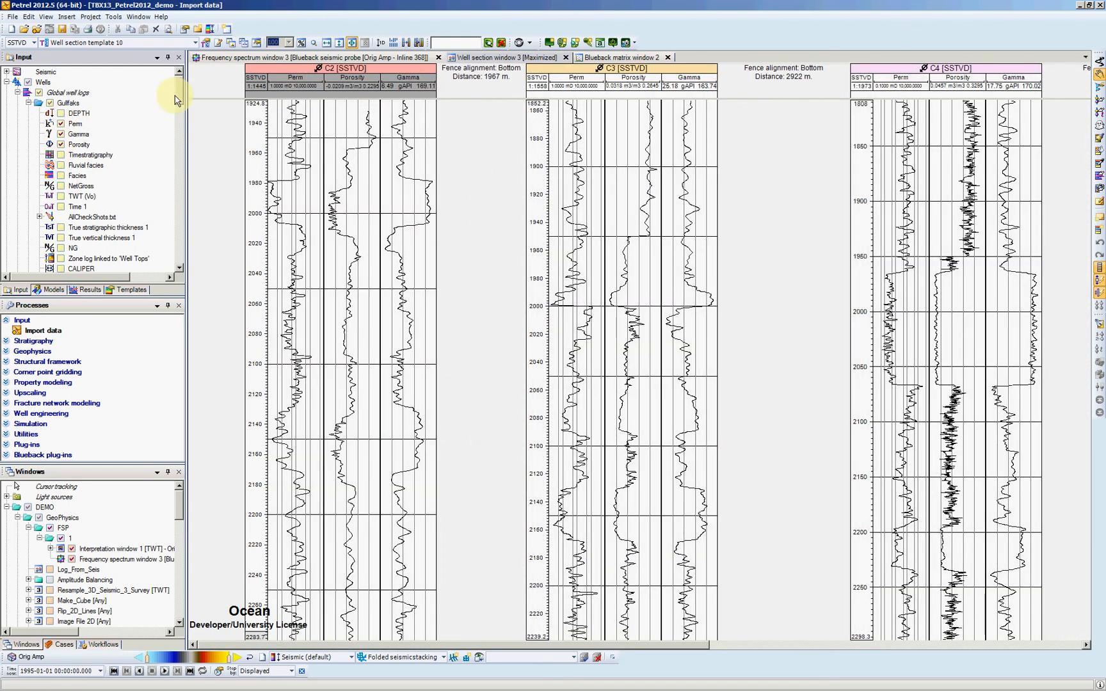
pyautogui.scroll(-3)
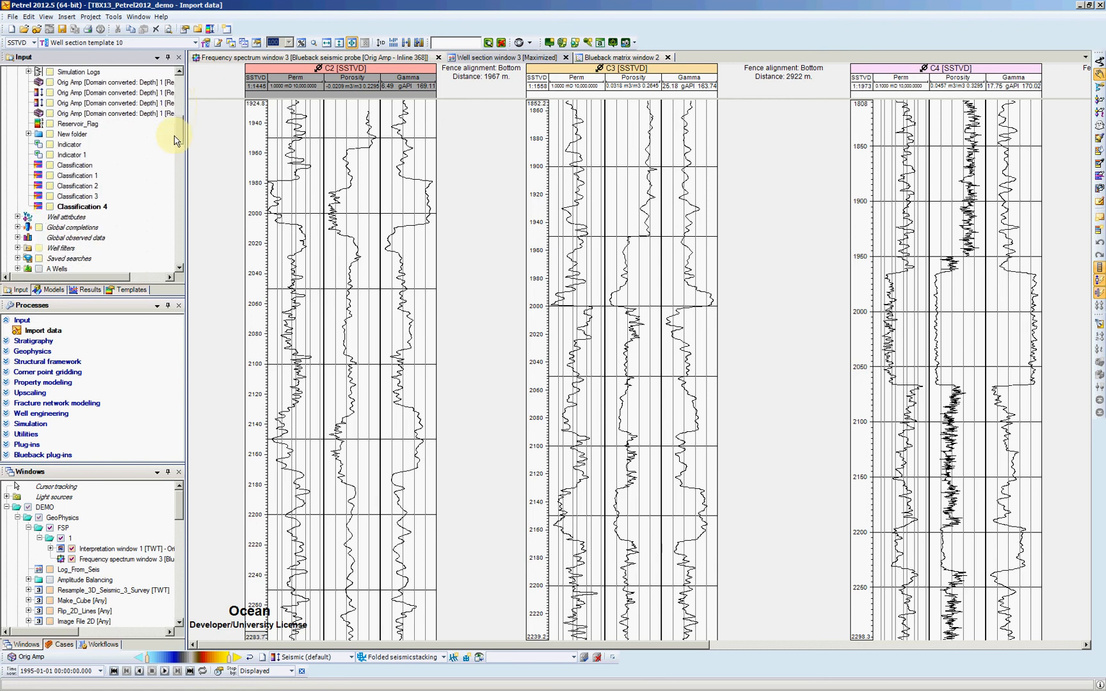
pyautogui.click(47, 165)
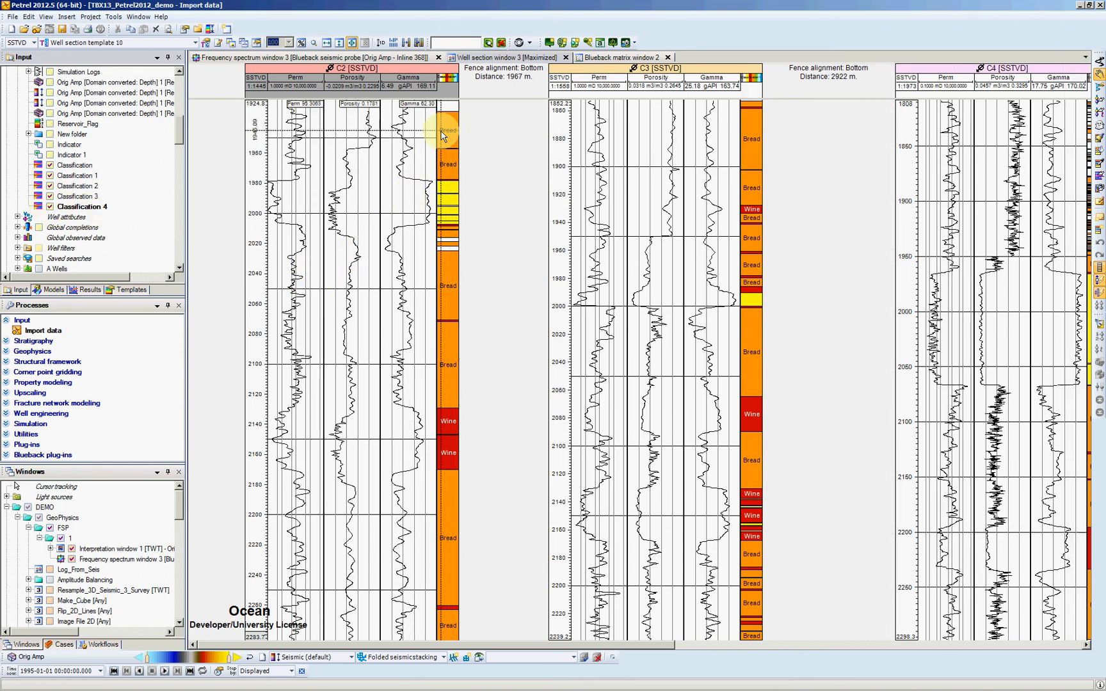
pyautogui.moveTo(446, 188)
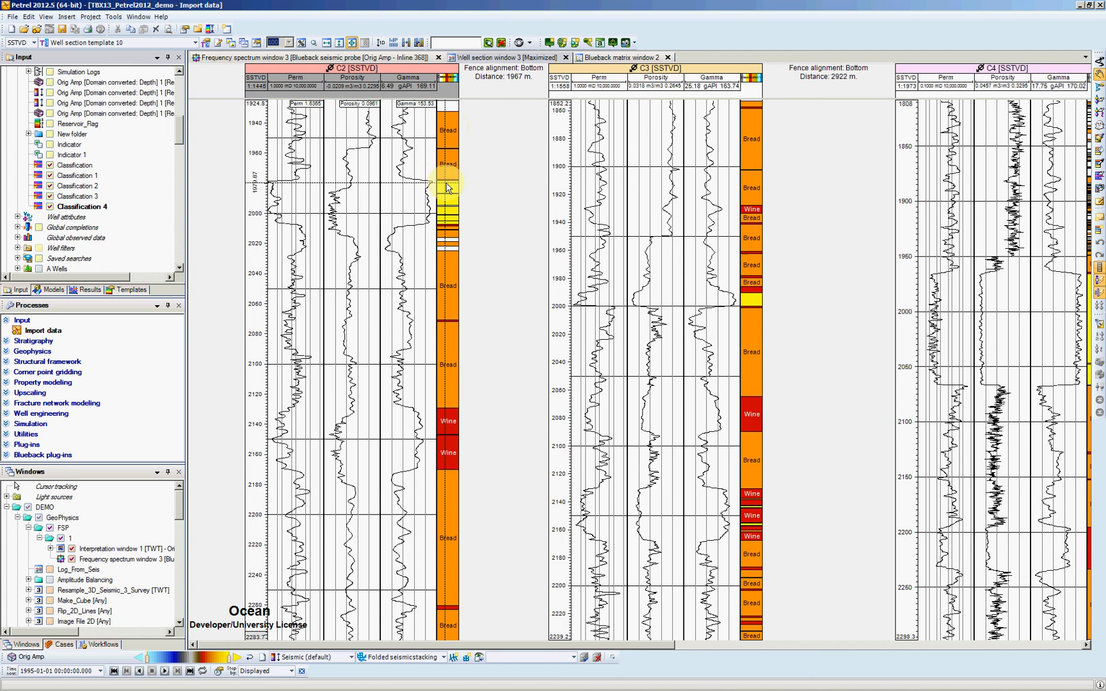
pyautogui.moveTo(445, 191)
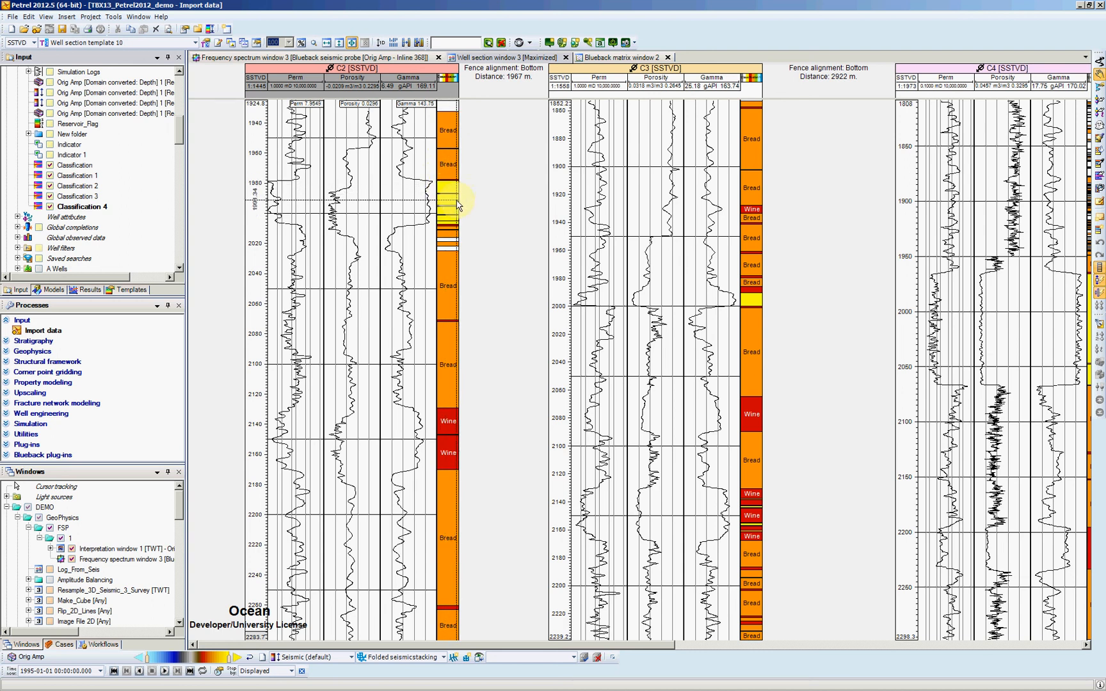
pyautogui.moveTo(568, 592)
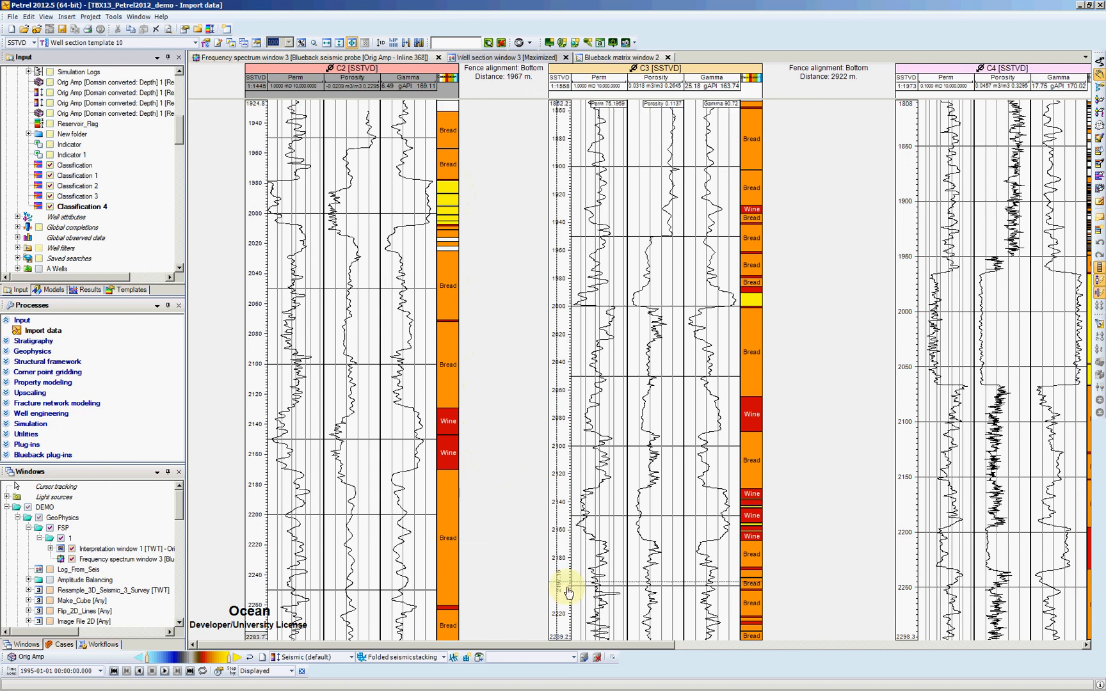
pyautogui.hscroll(3)
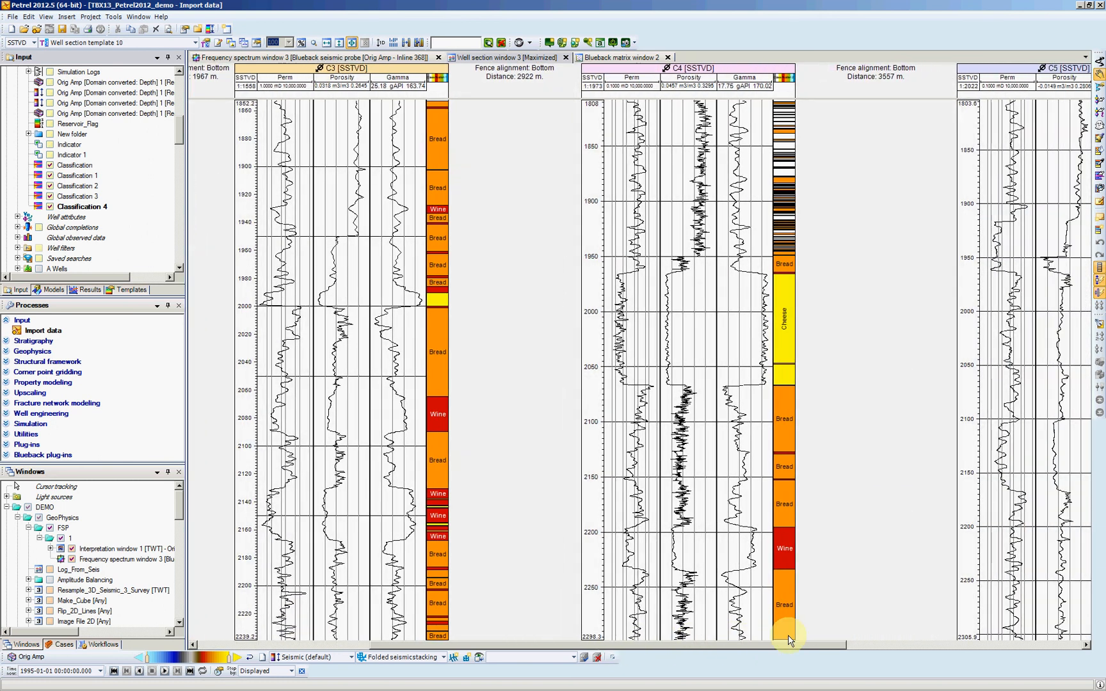
pyautogui.hscroll(3)
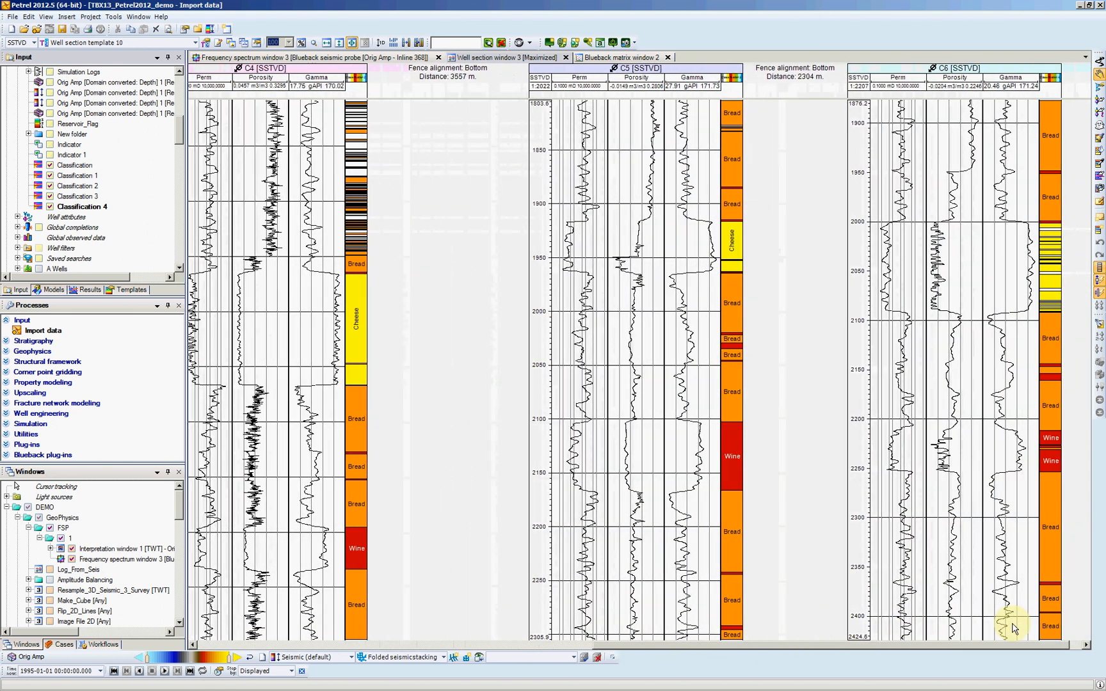